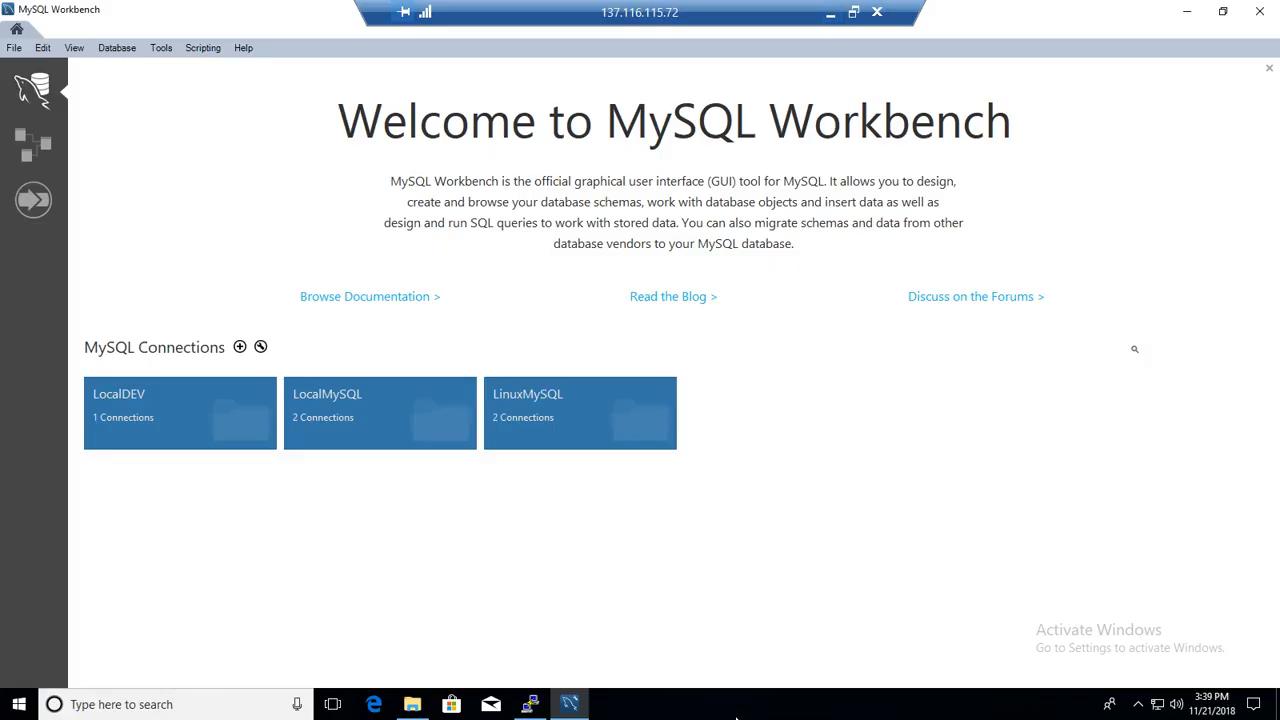
{"action": "mouse_move", "coordinate": [212, 250]}
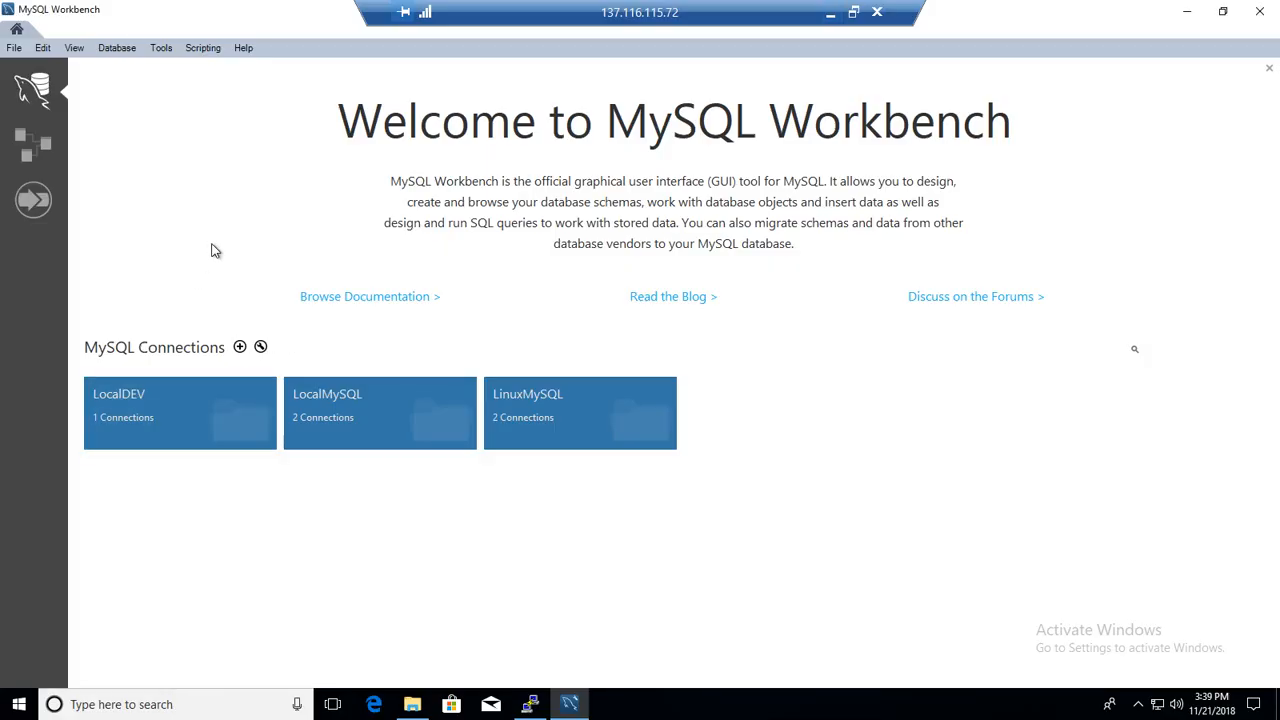
{"action": "mouse_move", "coordinate": [544, 410]}
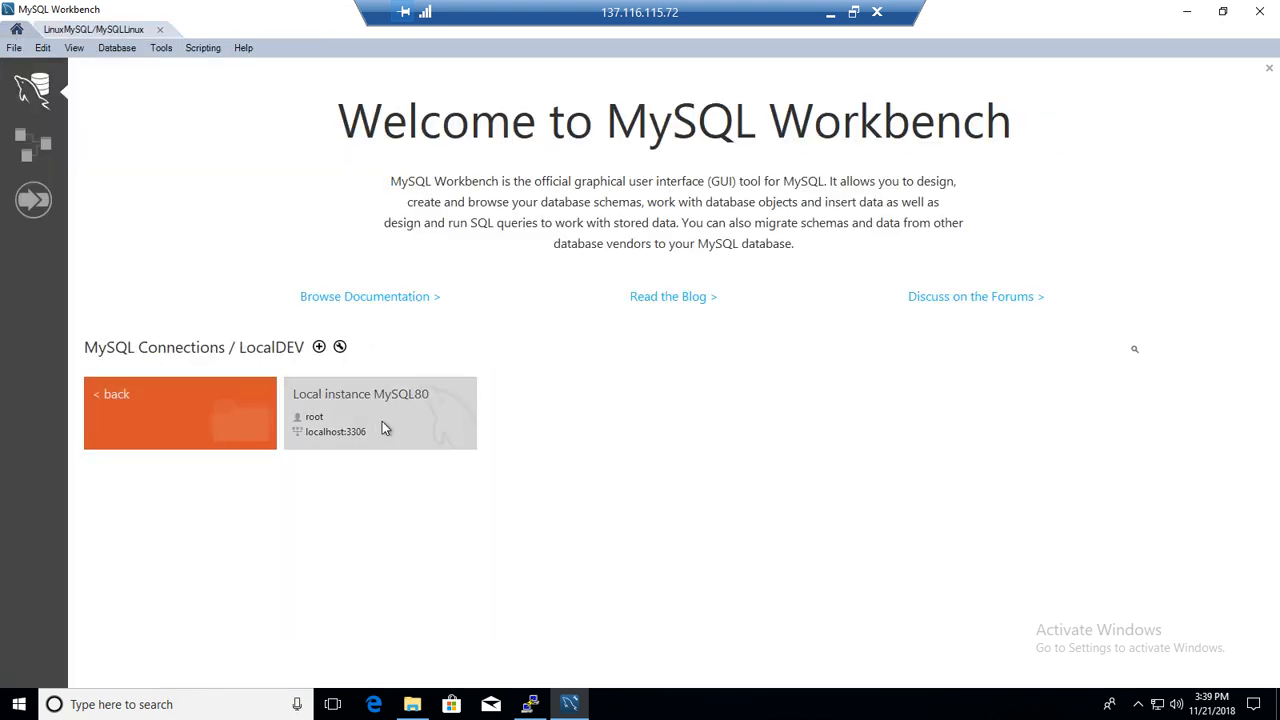
Step: Connect to Local instance MySQL80 and expand the test schema's tables in both sessions
{"action": "double_click", "coordinate": [380, 392]}
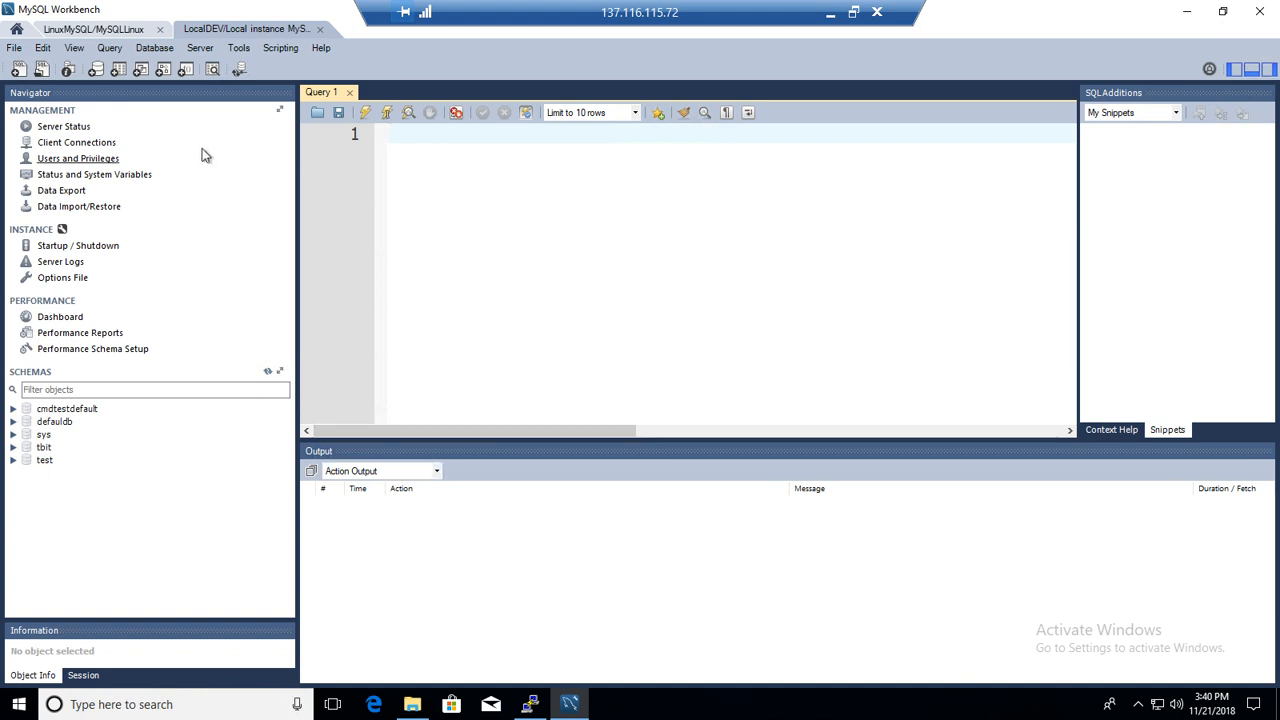
{"action": "mouse_move", "coordinate": [328, 336]}
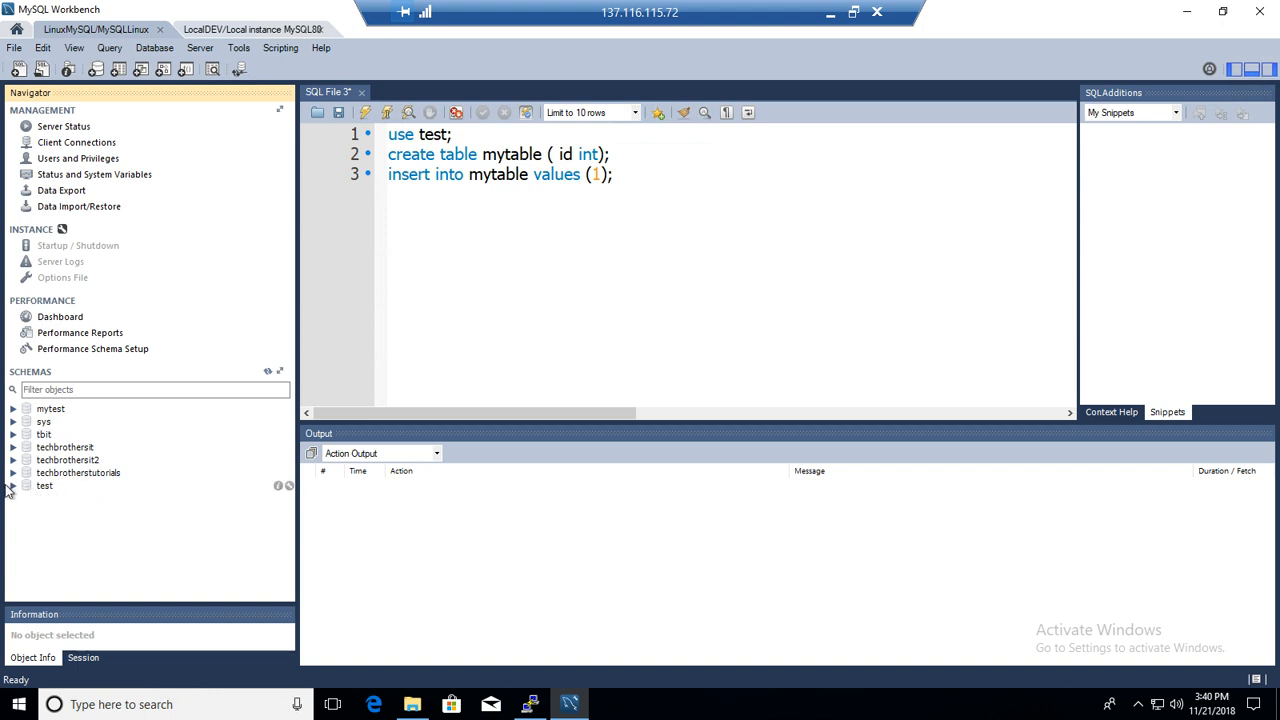
{"action": "left_click", "coordinate": [44, 486]}
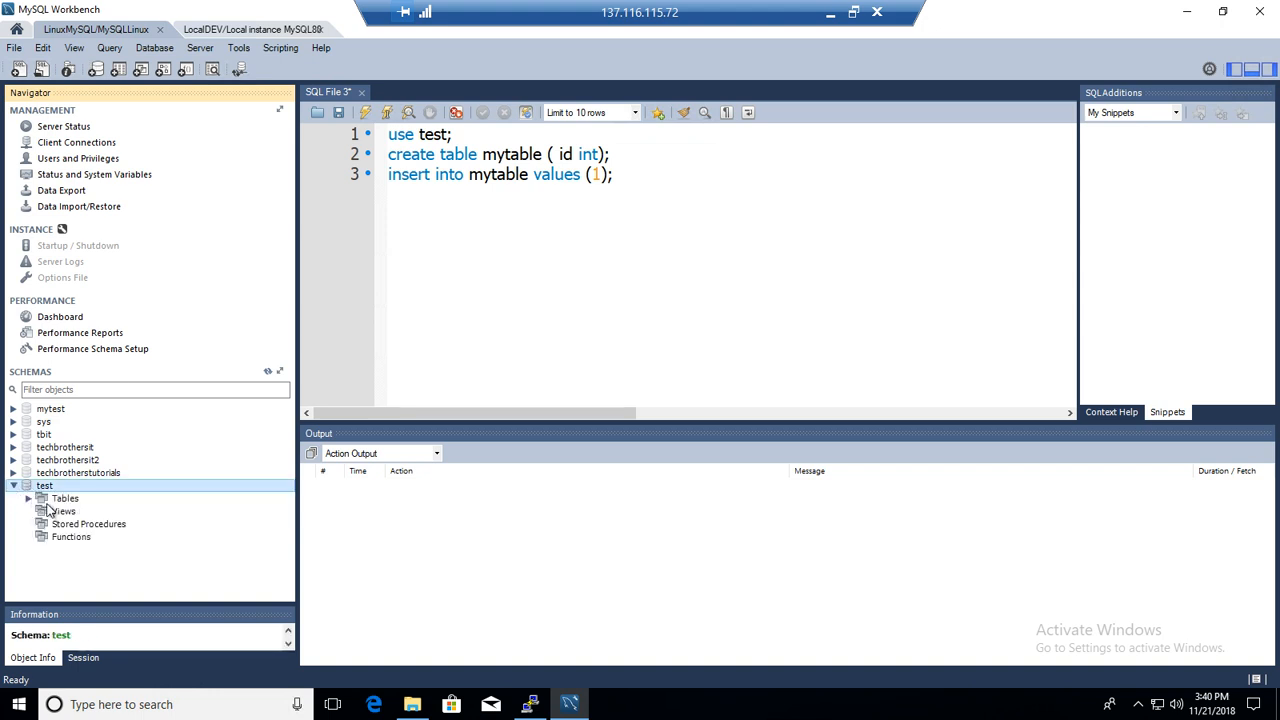
{"action": "left_click", "coordinate": [30, 498]}
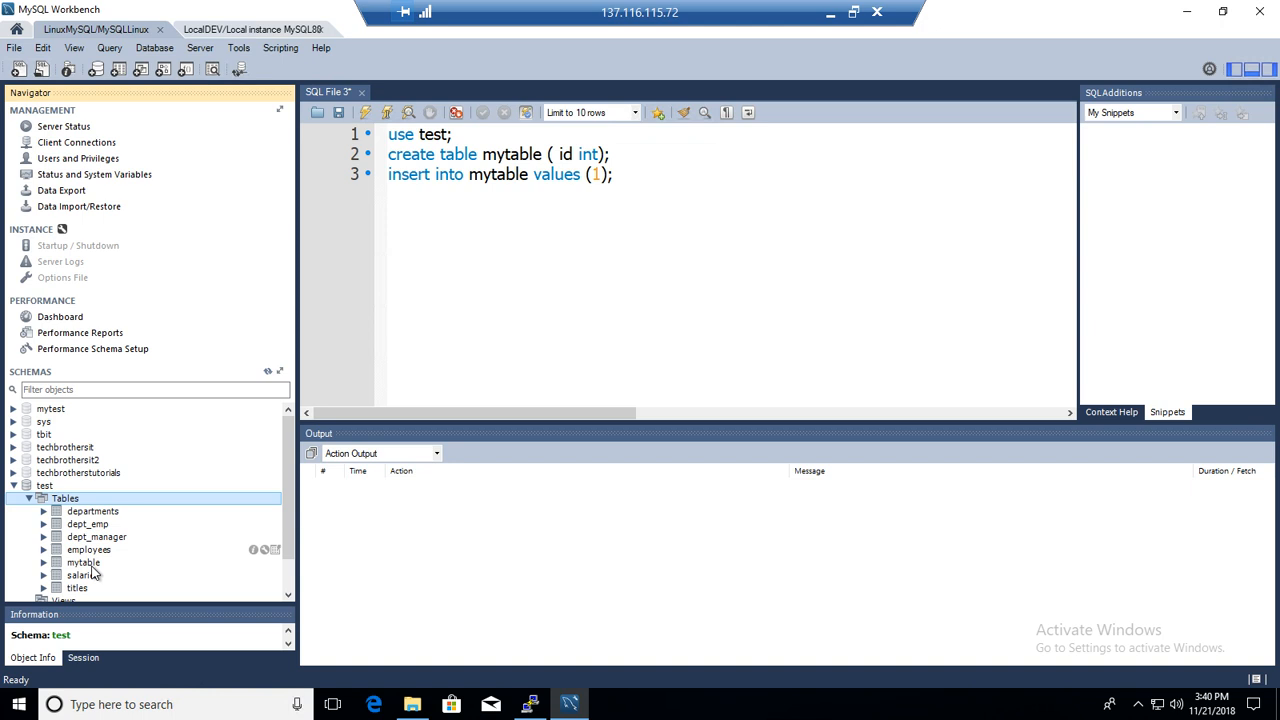
{"action": "left_click", "coordinate": [256, 30]}
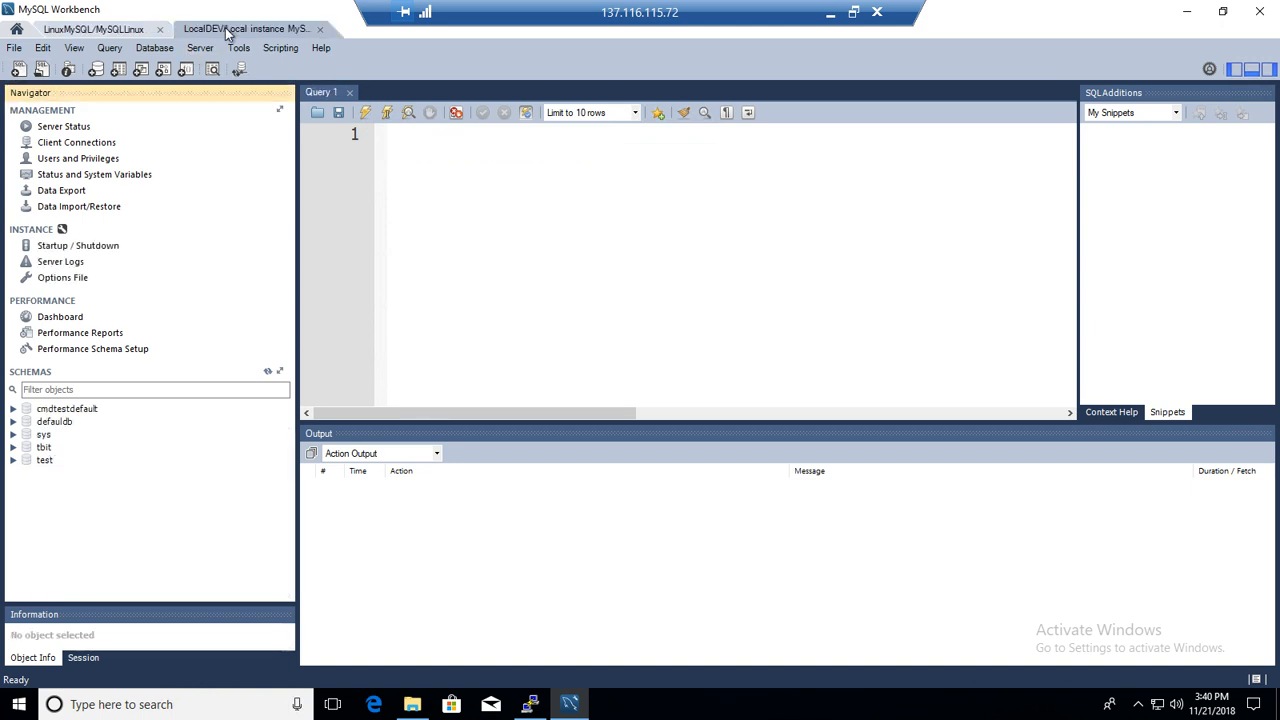
{"action": "left_click", "coordinate": [44, 458]}
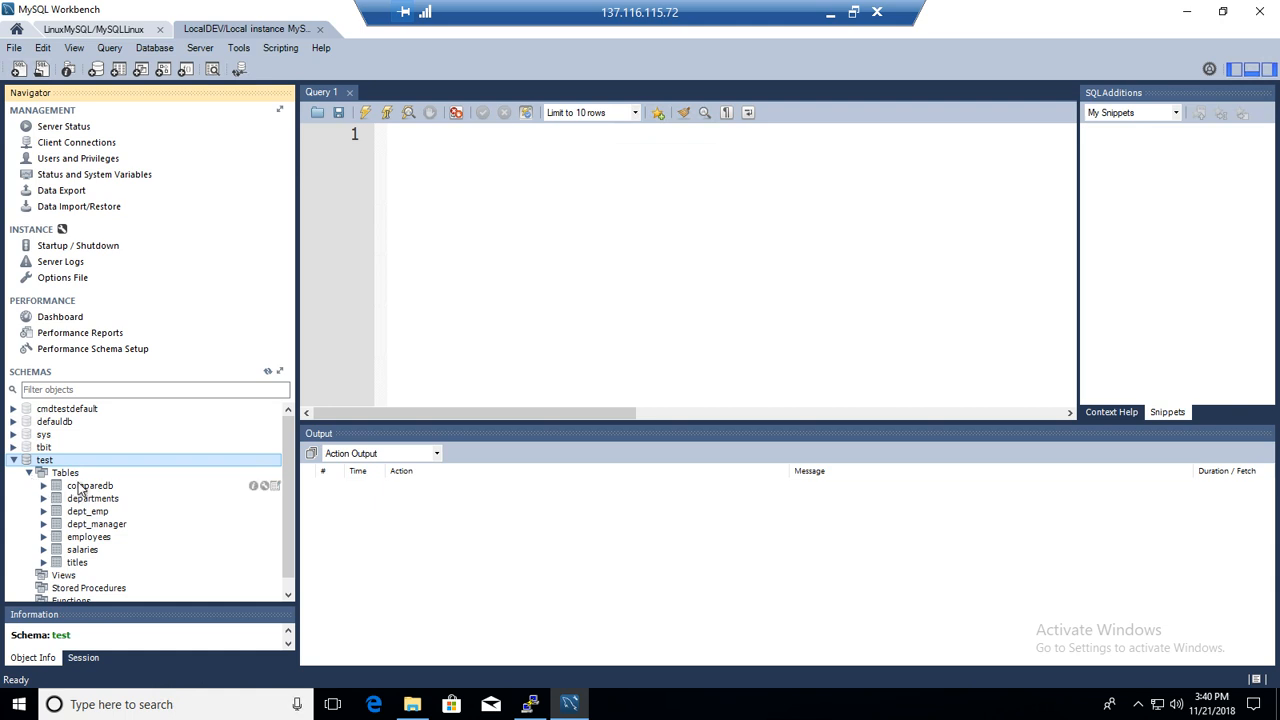
{"action": "mouse_move", "coordinate": [108, 514]}
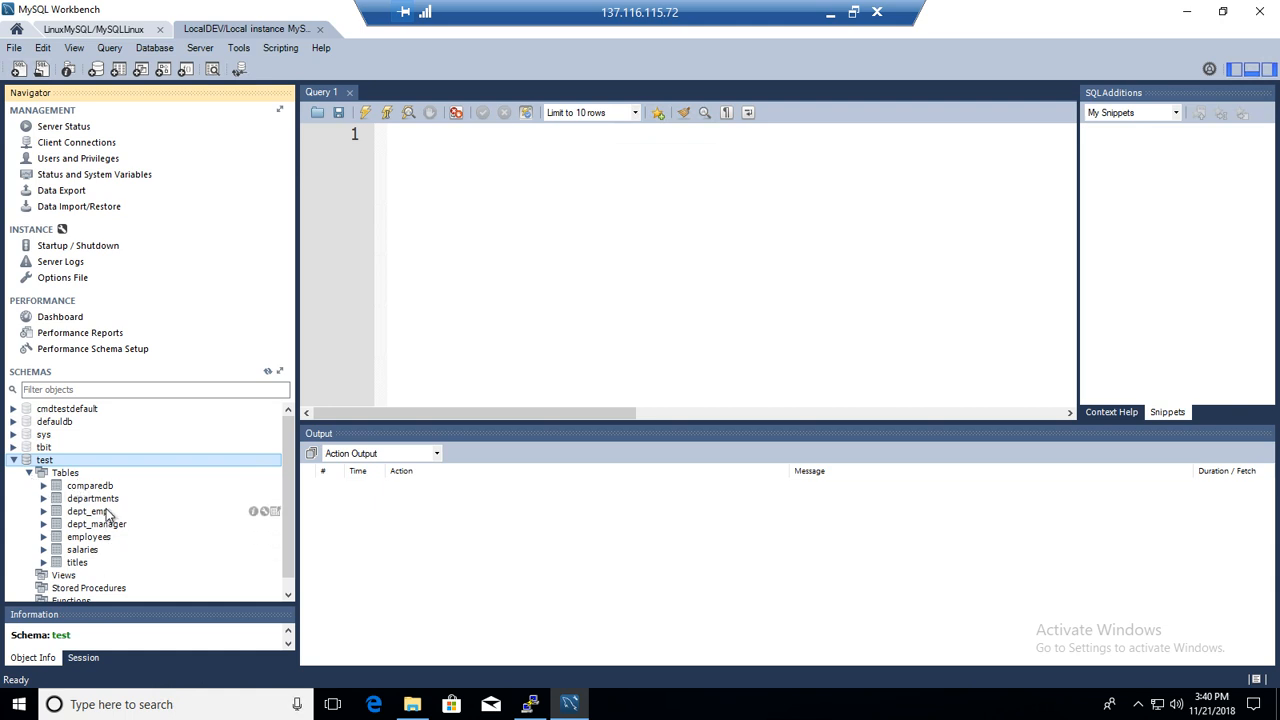
Step: Compare the LocalDEV and LinuxMySQL test tables: local has comparedb, Linux has mytable
{"action": "left_click", "coordinate": [90, 486]}
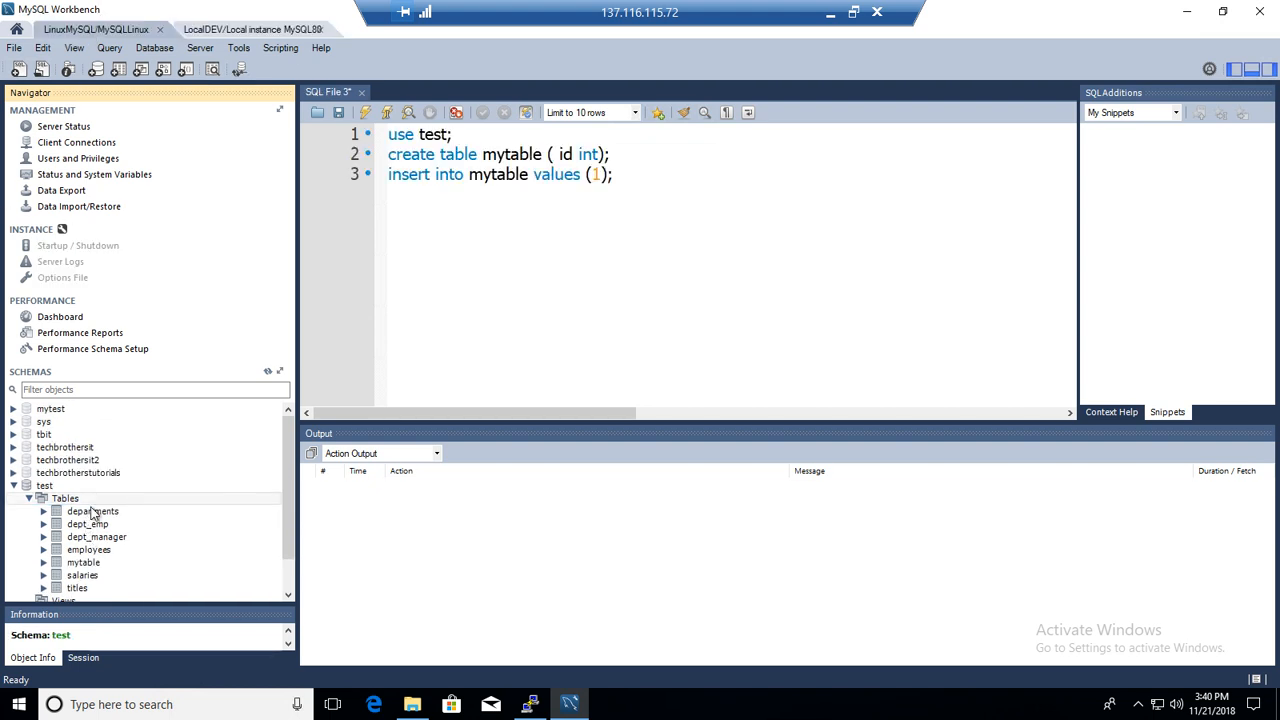
{"action": "left_click", "coordinate": [252, 30]}
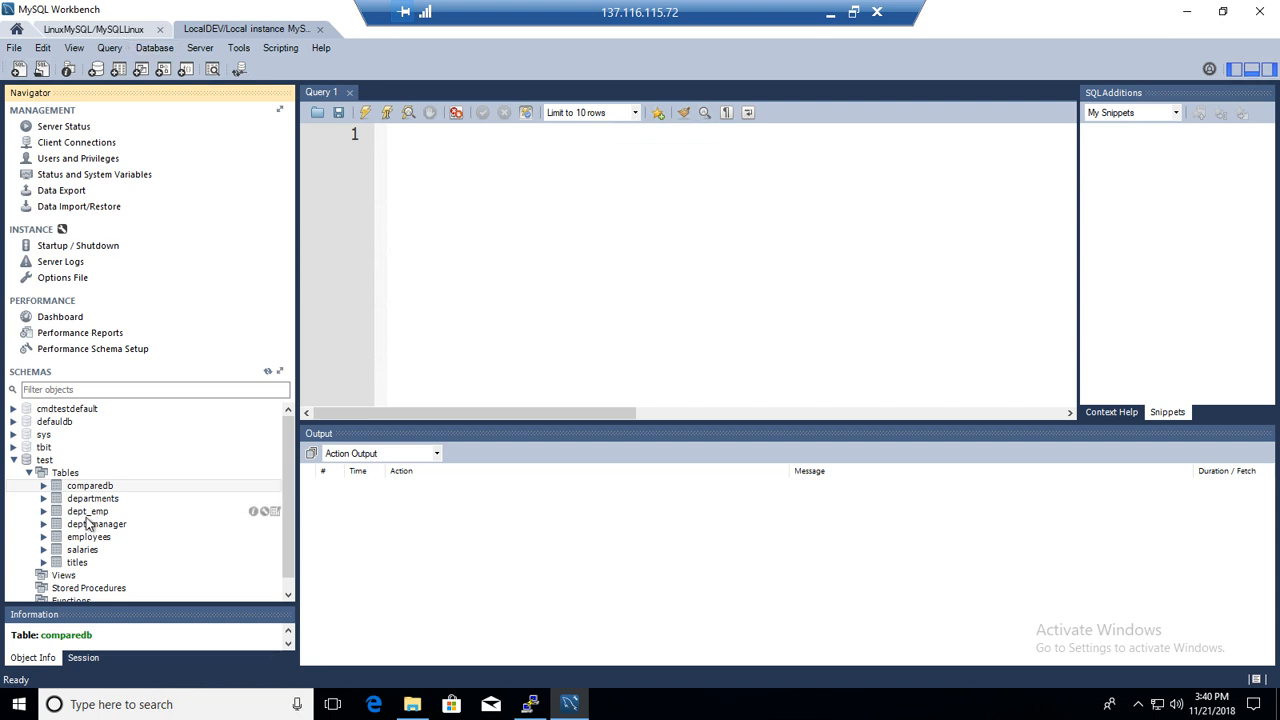
{"action": "mouse_move", "coordinate": [40, 490]}
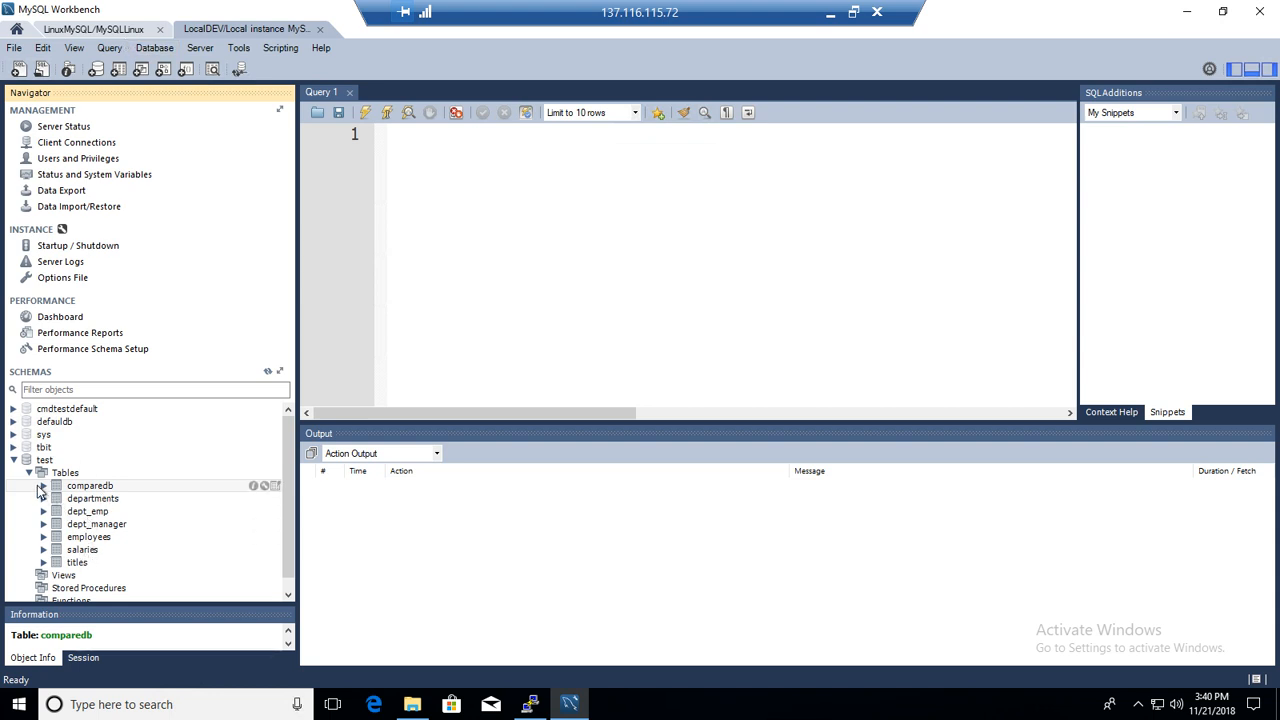
{"action": "left_click", "coordinate": [92, 28]}
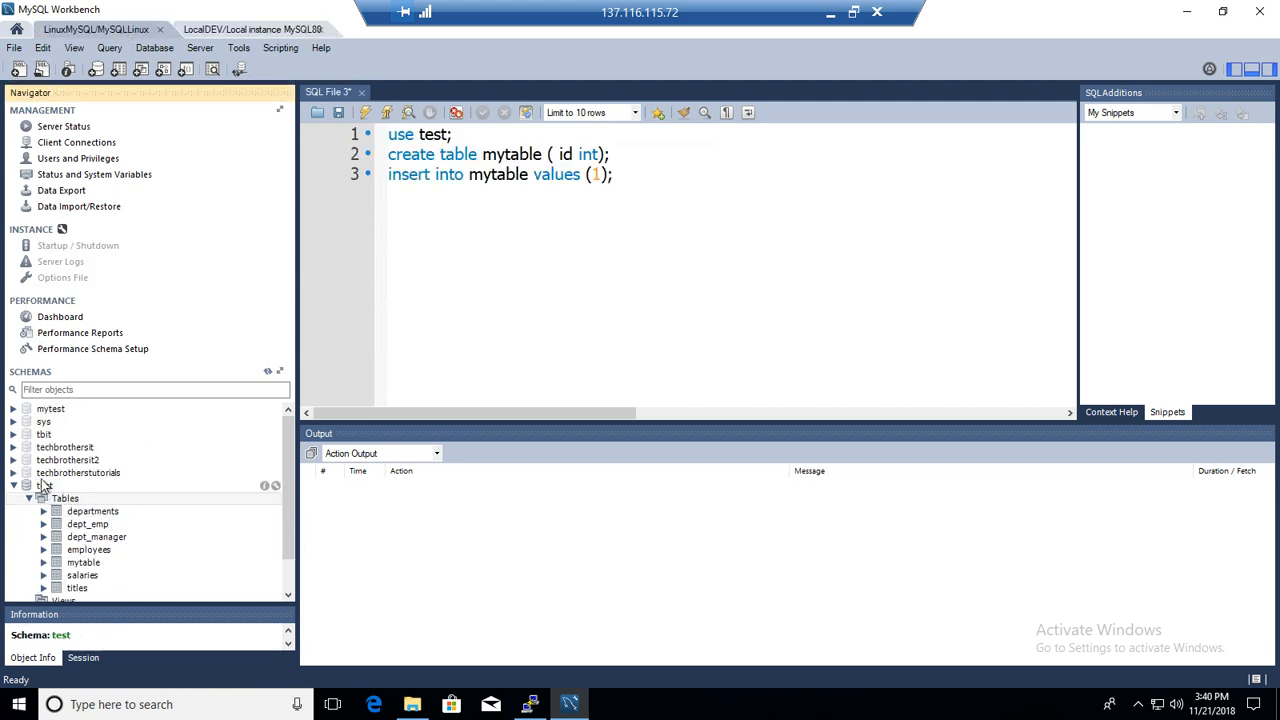
{"action": "left_click", "coordinate": [252, 28]}
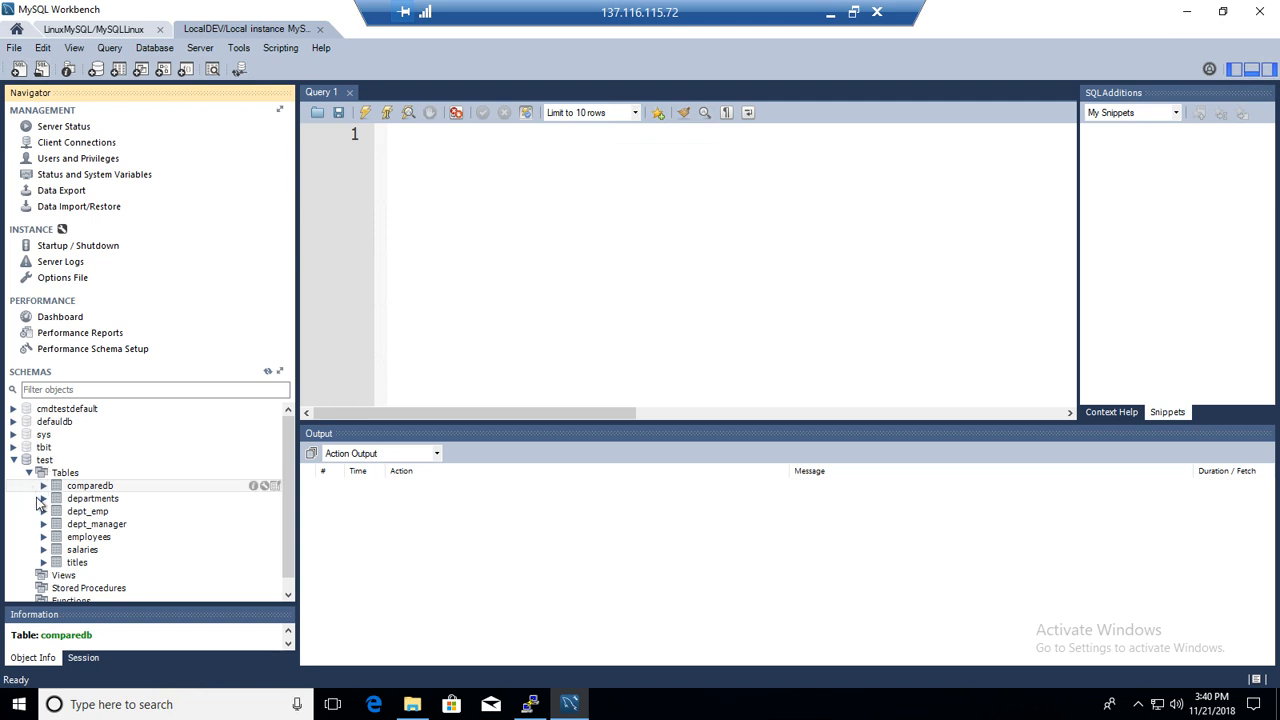
{"action": "mouse_move", "coordinate": [96, 460]}
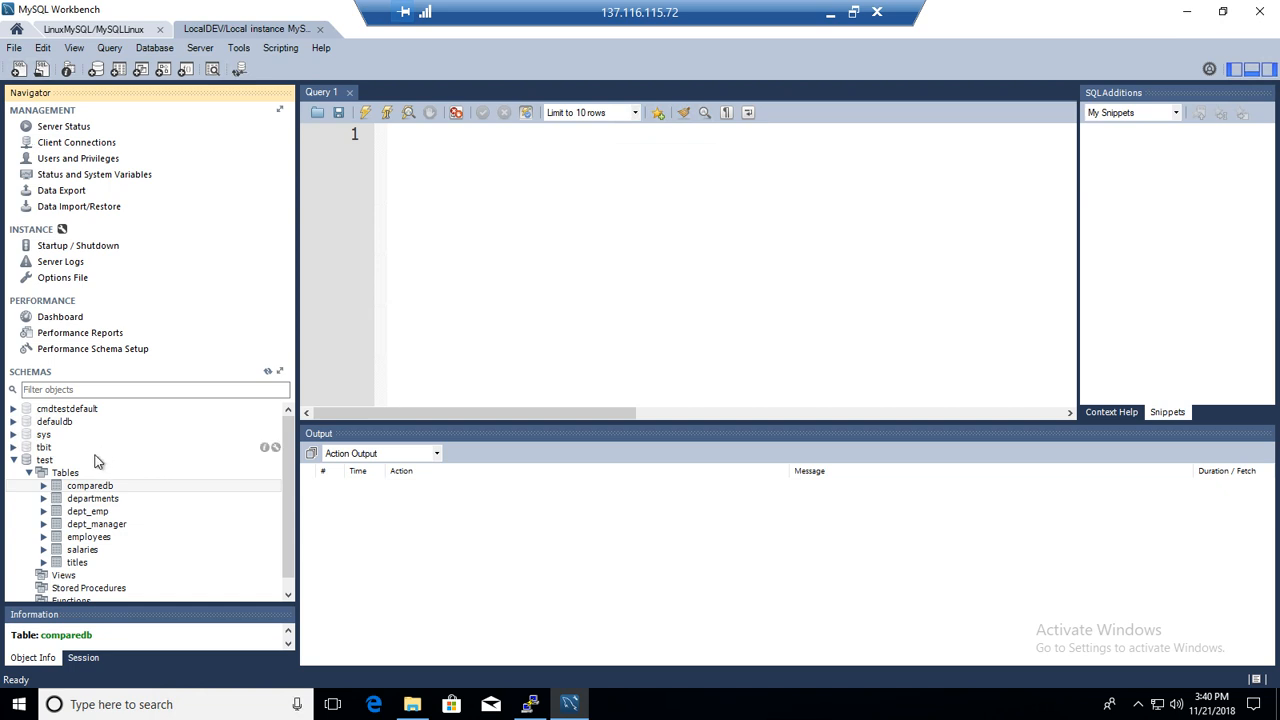
{"action": "left_click", "coordinate": [90, 30]}
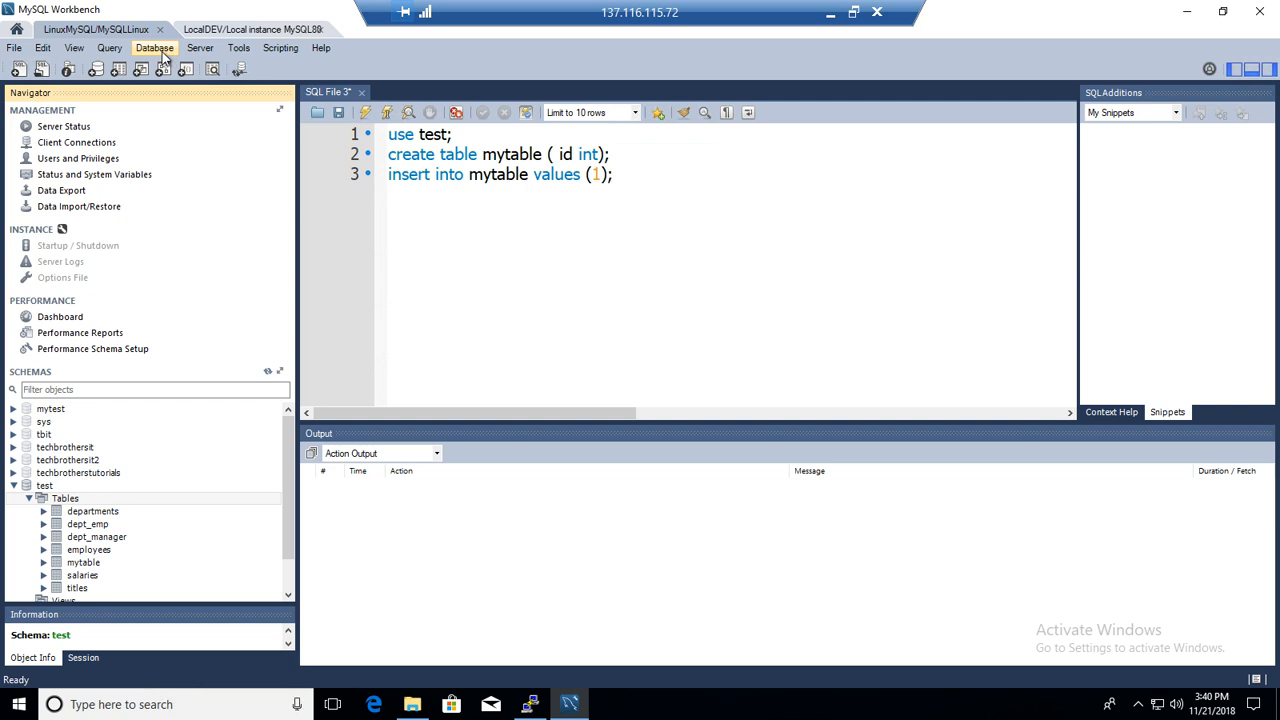
Step: Start Database > Reverse Engineer, then dismiss the wizard, leaving an empty mydb model
{"action": "left_click", "coordinate": [154, 48]}
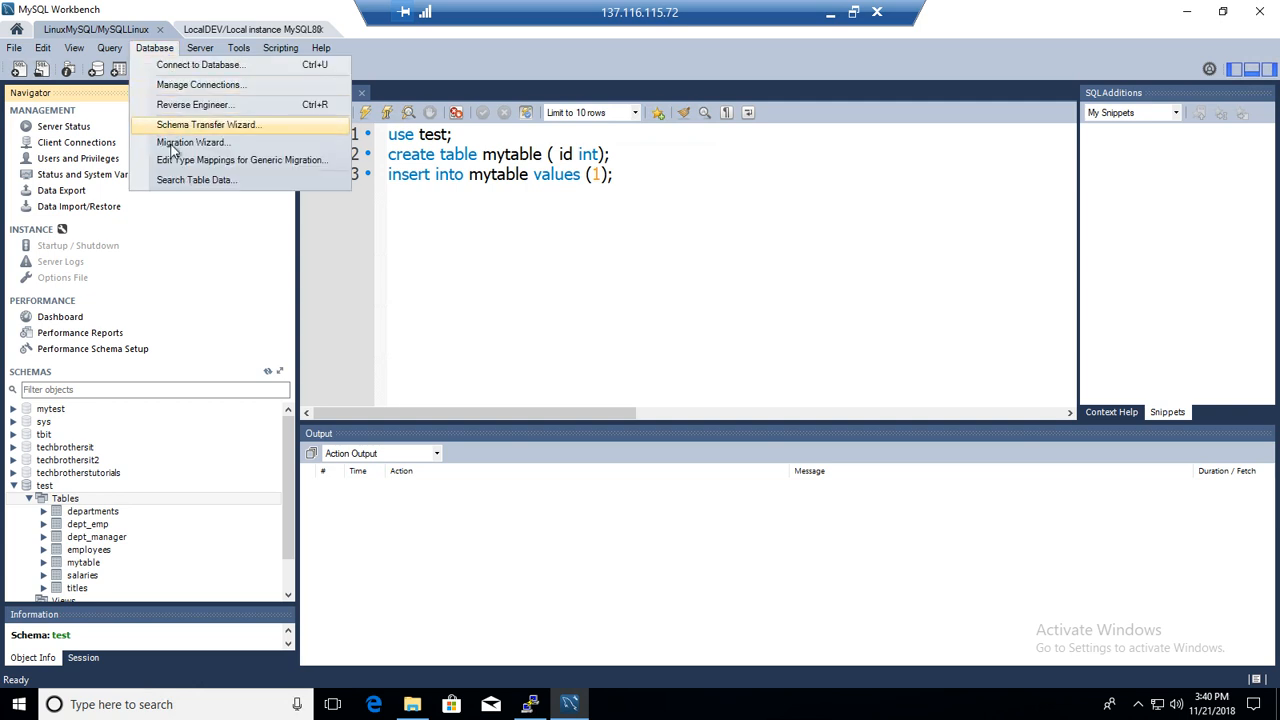
{"action": "mouse_move", "coordinate": [204, 164]}
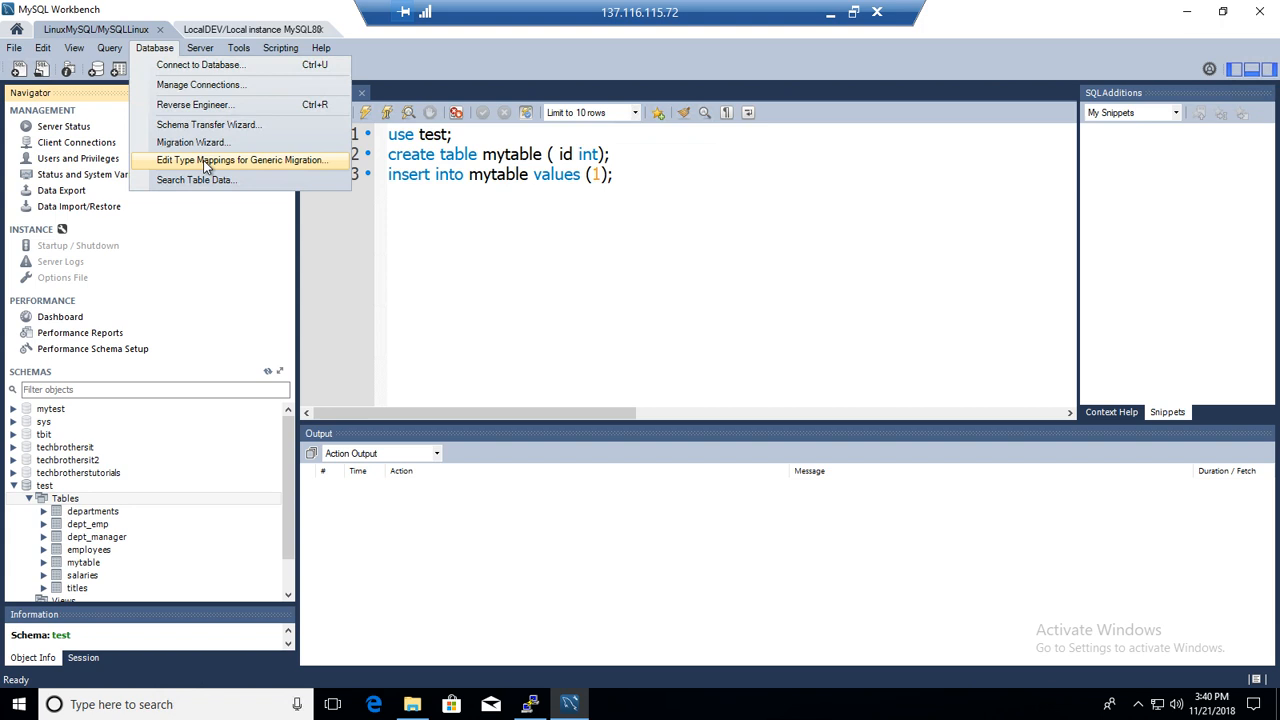
{"action": "mouse_move", "coordinate": [192, 142]}
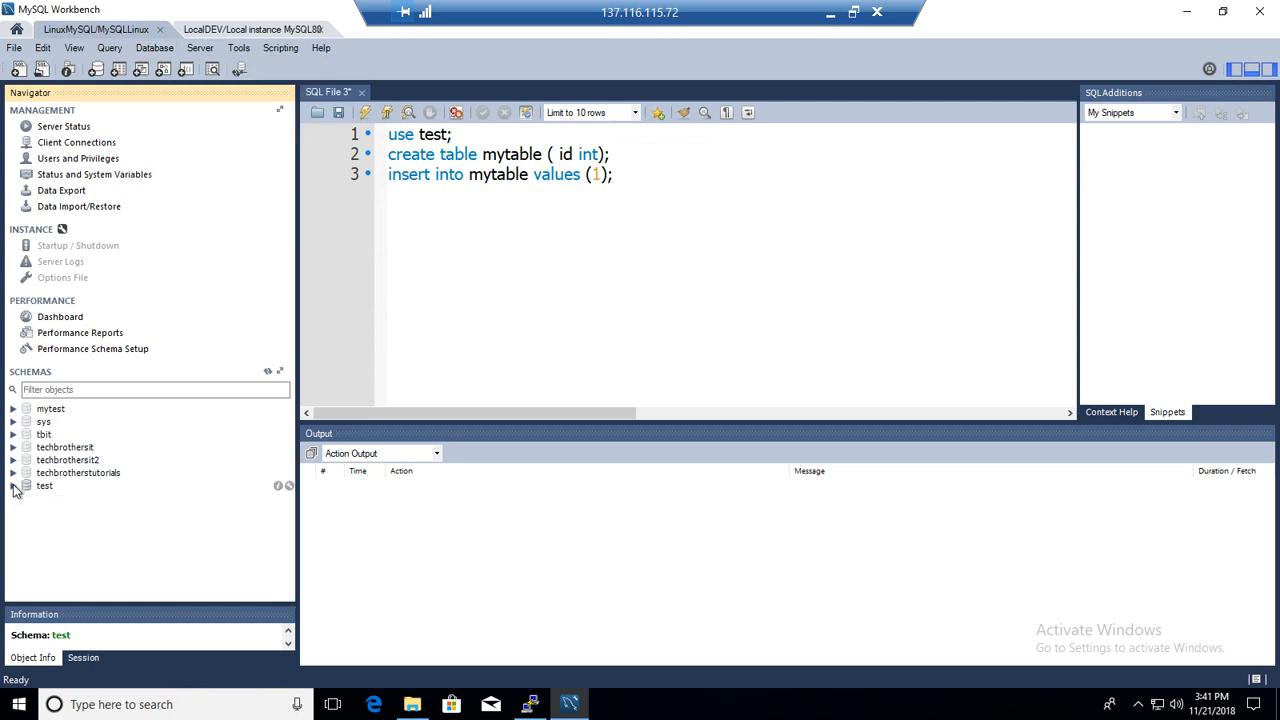
{"action": "left_click", "coordinate": [154, 48]}
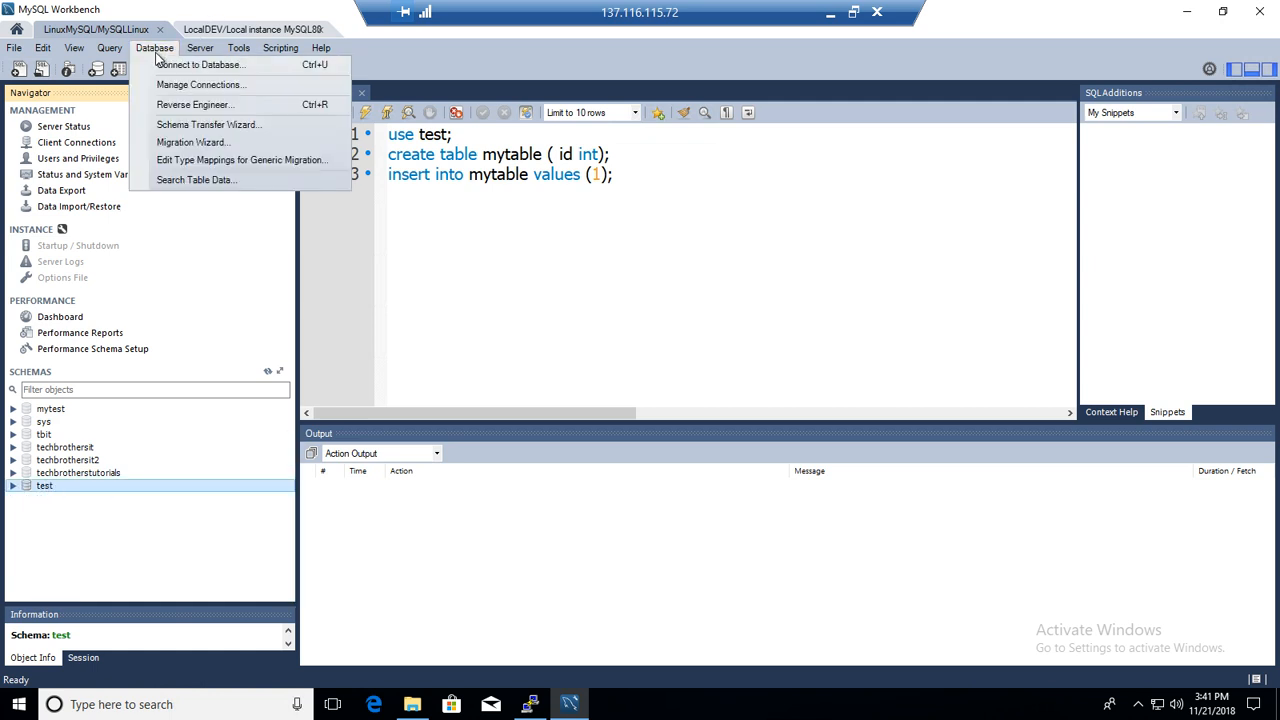
{"action": "left_click", "coordinate": [194, 104]}
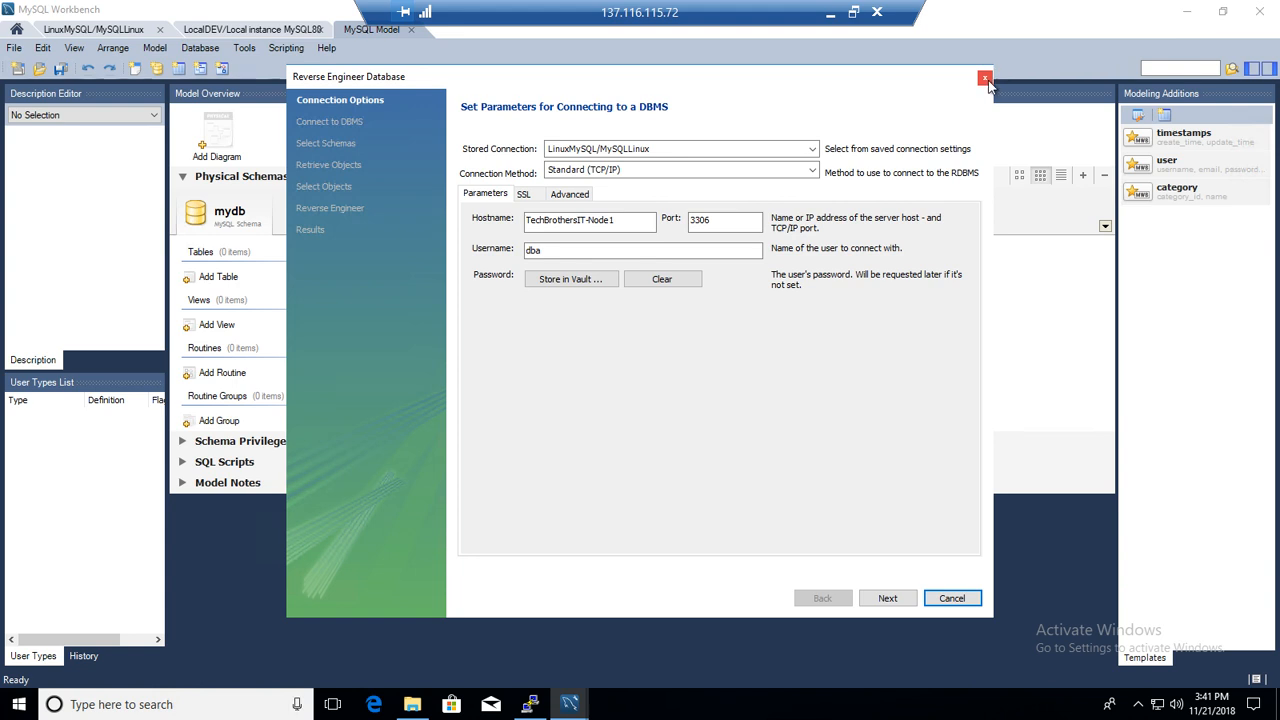
{"action": "mouse_move", "coordinate": [1022, 92]}
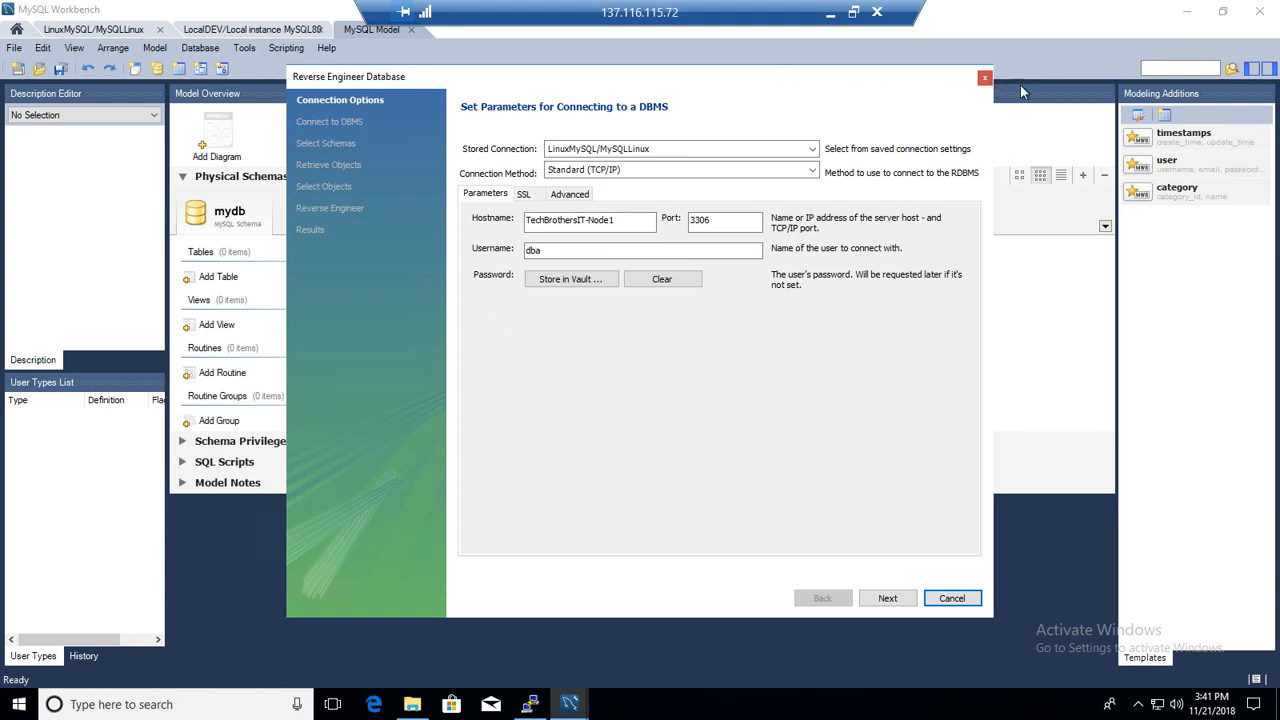
{"action": "left_click", "coordinate": [984, 76]}
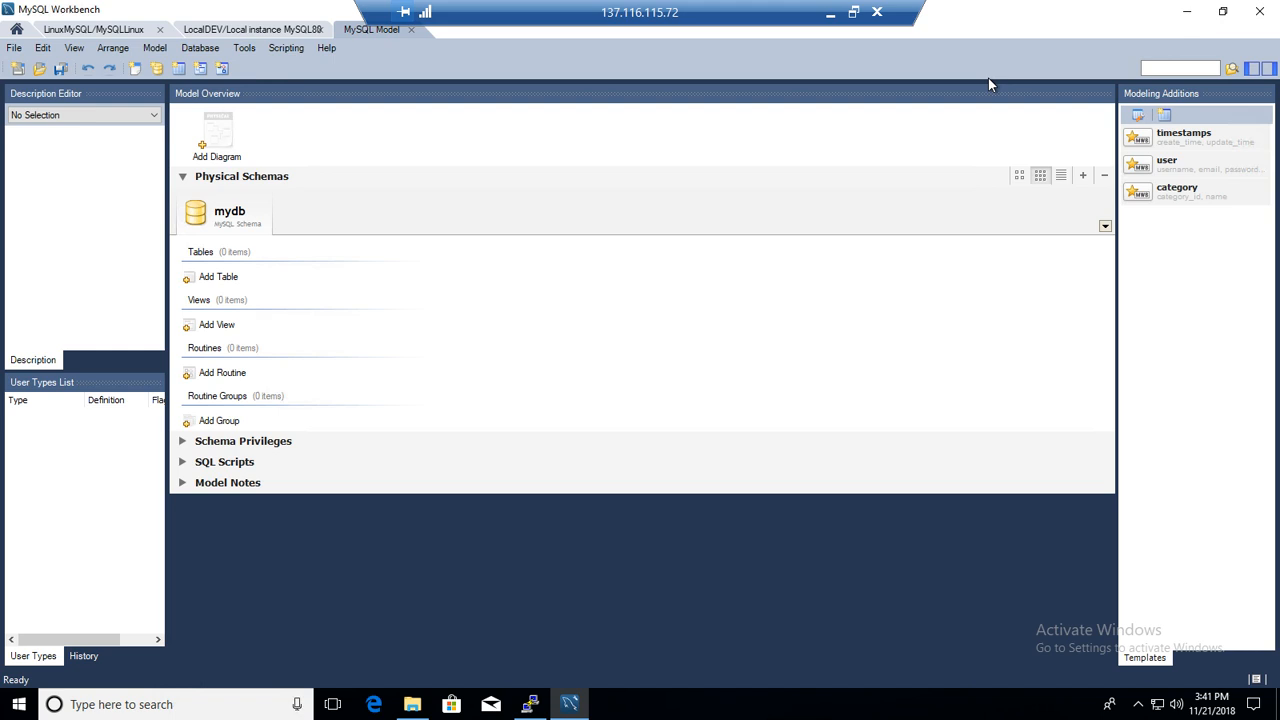
{"action": "mouse_move", "coordinate": [356, 38]}
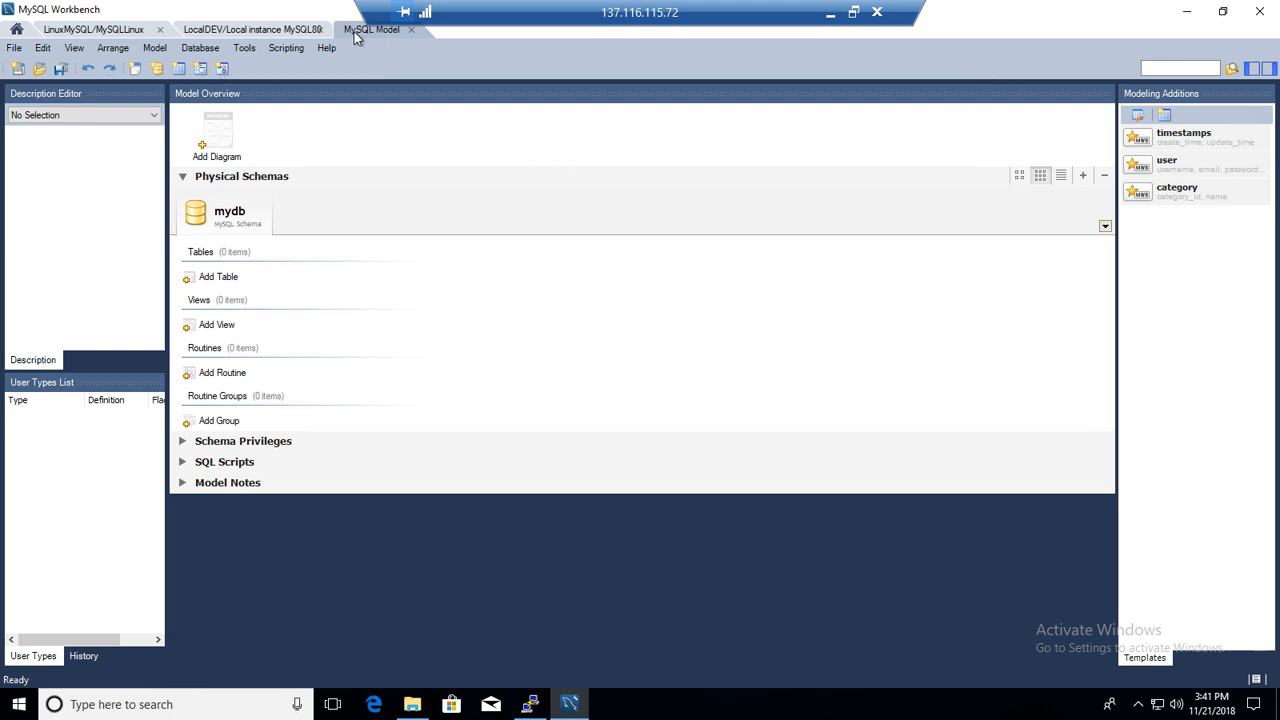
{"action": "mouse_move", "coordinate": [388, 40]}
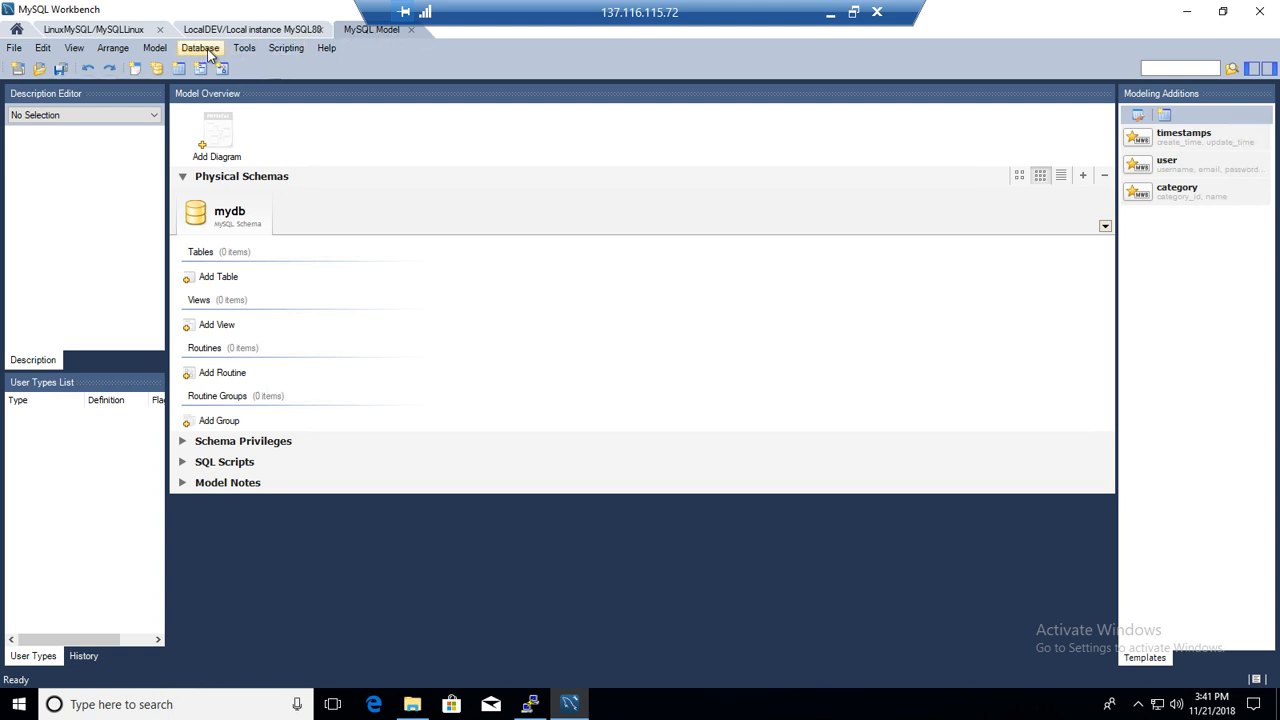
Step: Launch Database > Synchronize With Any Source and continue past its introduction
{"action": "left_click", "coordinate": [200, 48]}
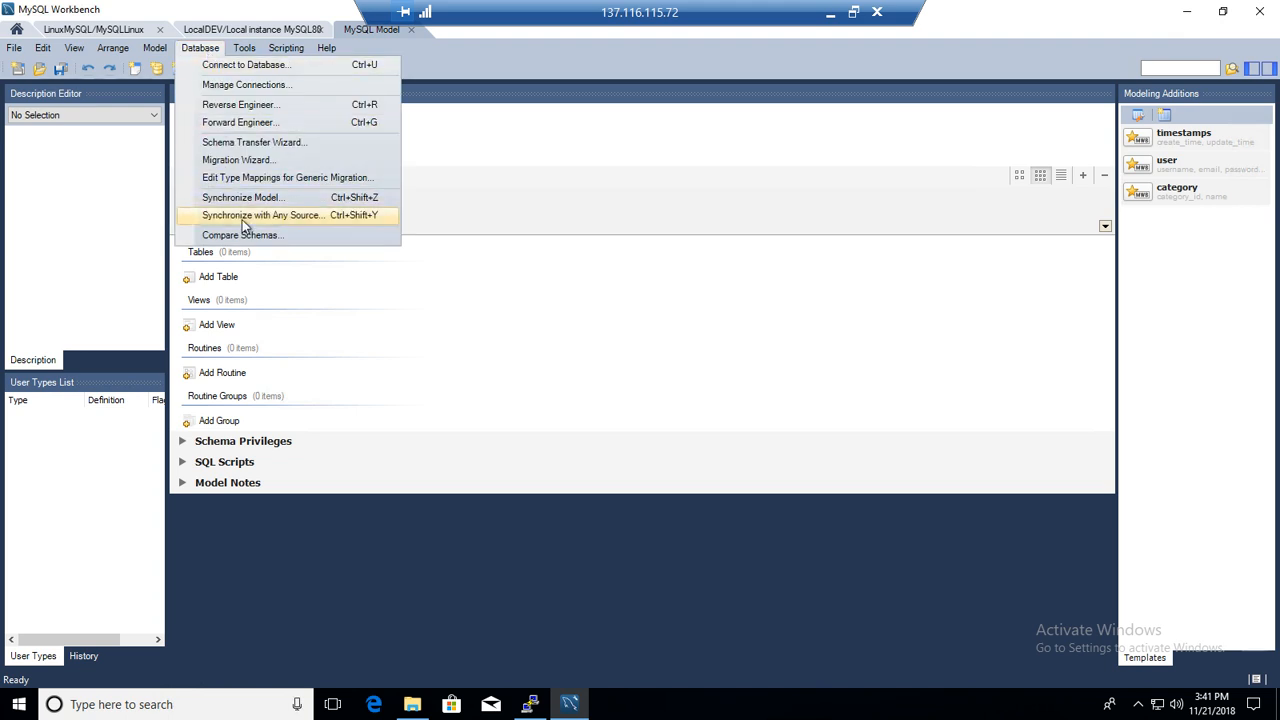
{"action": "mouse_move", "coordinate": [276, 226]}
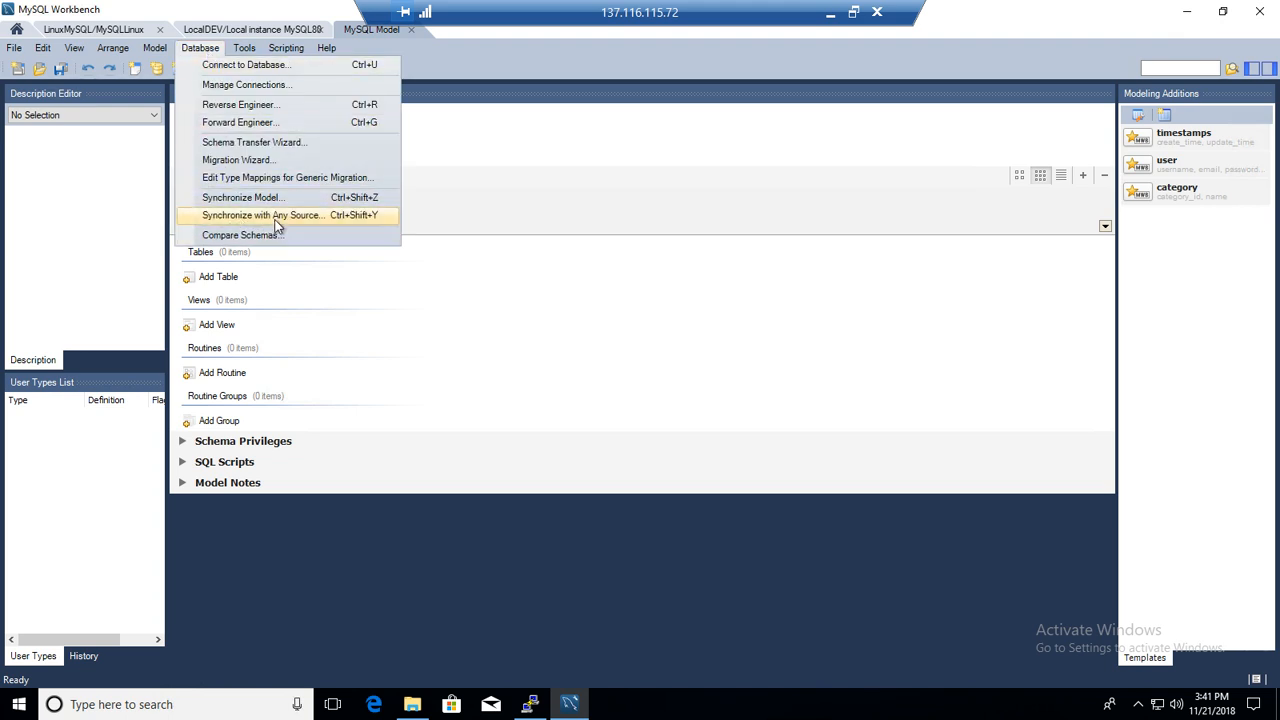
{"action": "left_click", "coordinate": [264, 216]}
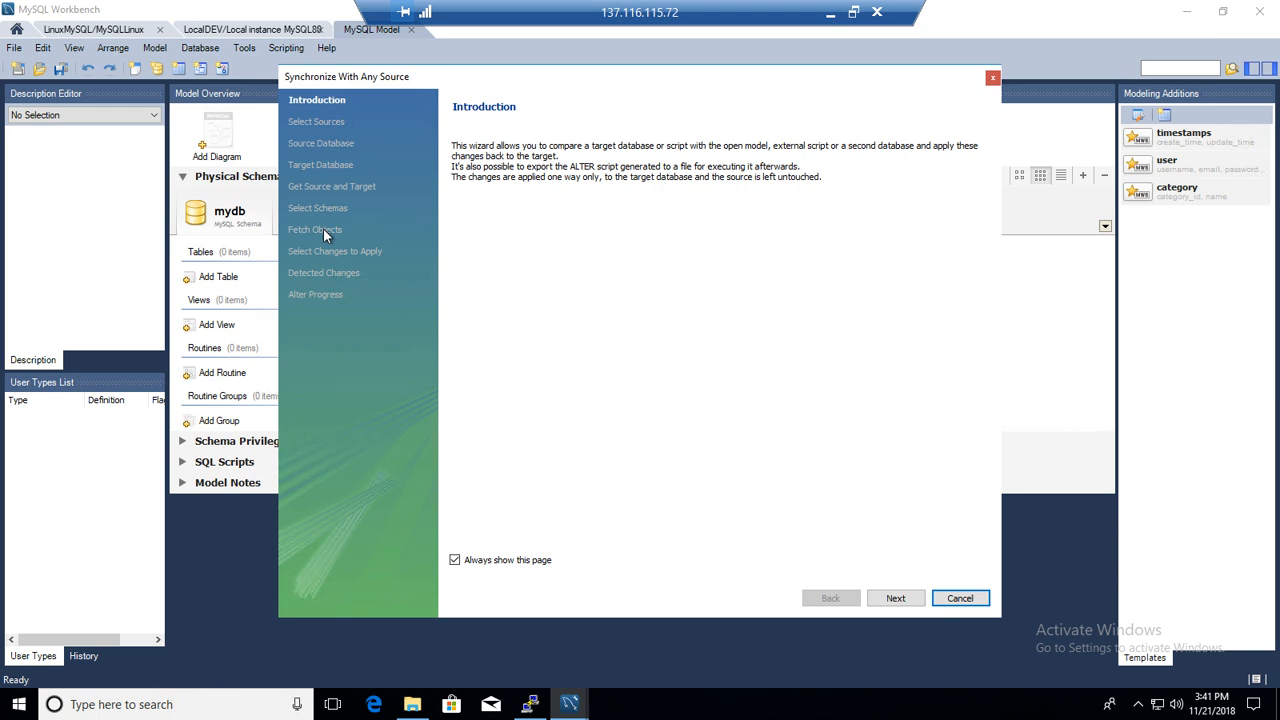
{"action": "left_click", "coordinate": [894, 596]}
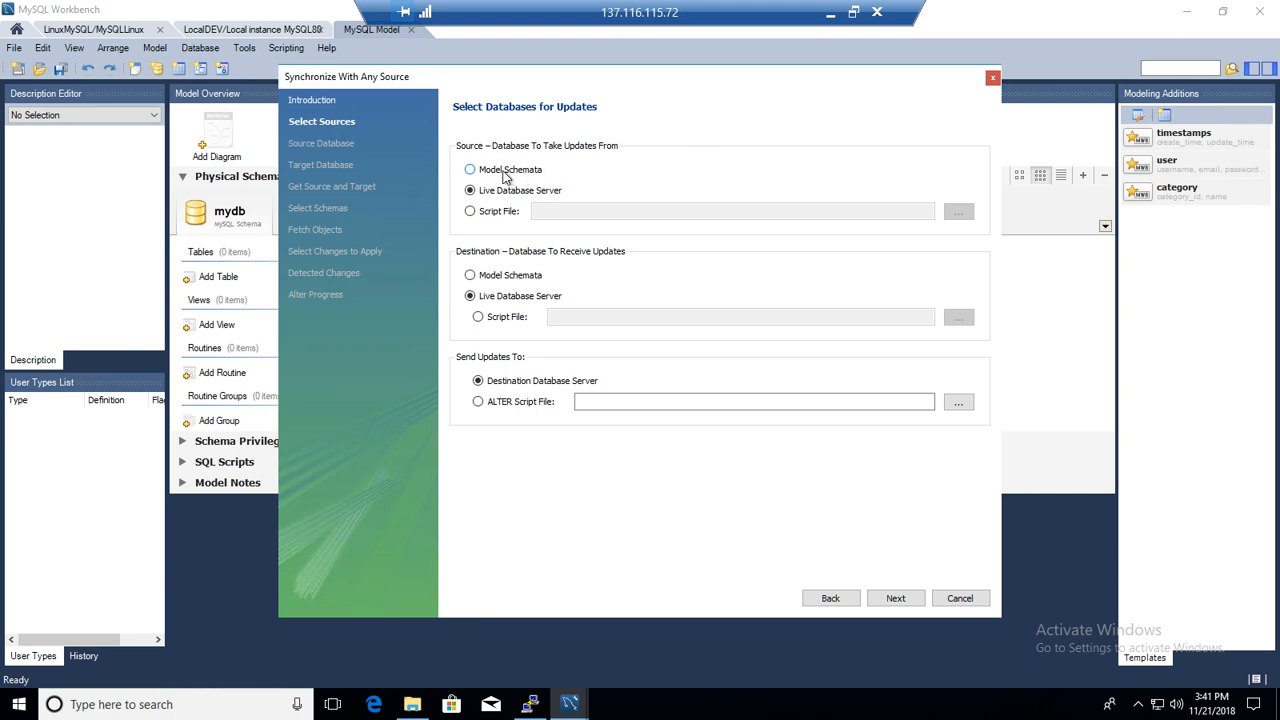
Step: Set both update source and destination to Live Database Server
{"action": "left_click", "coordinate": [470, 168]}
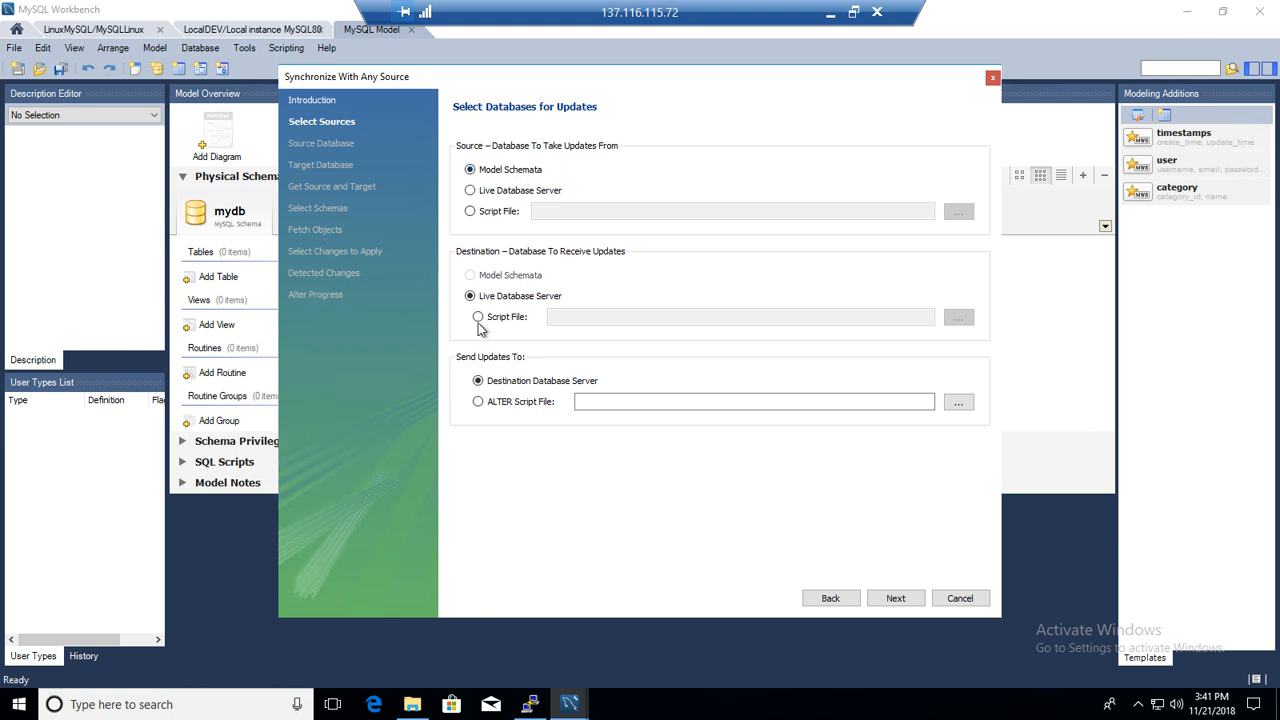
{"action": "left_click", "coordinate": [470, 190]}
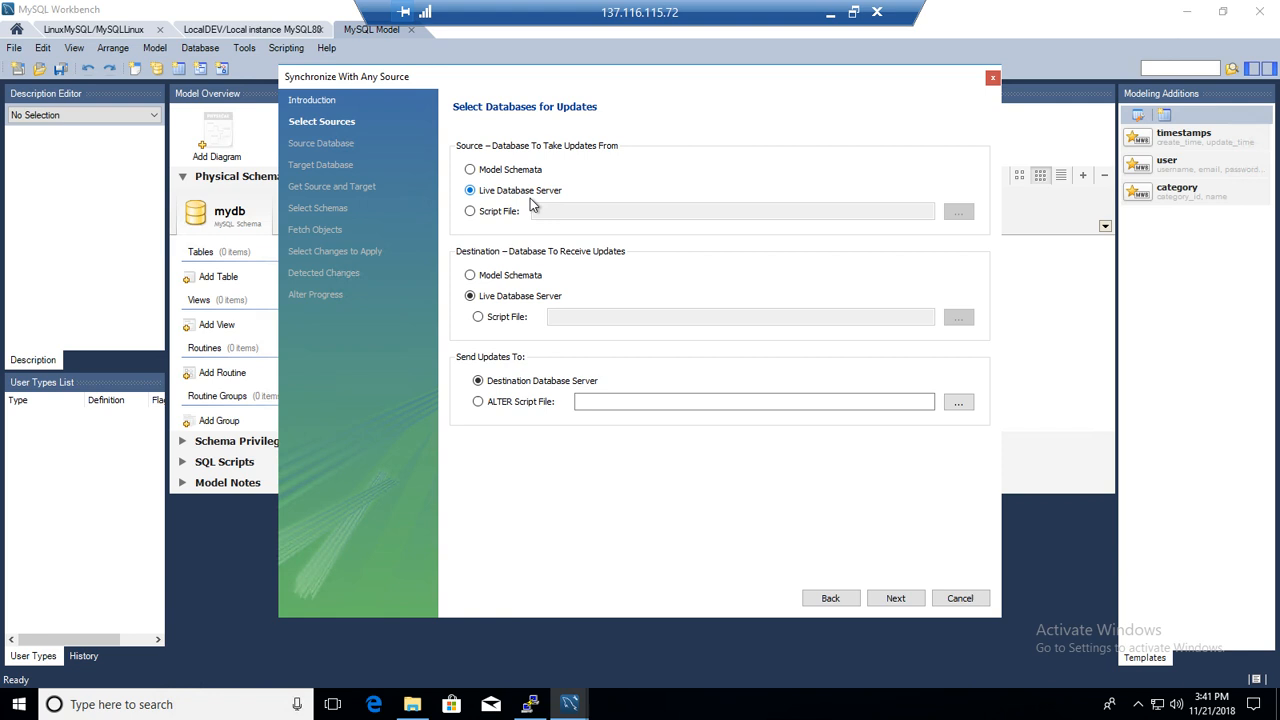
{"action": "left_click", "coordinate": [470, 212]}
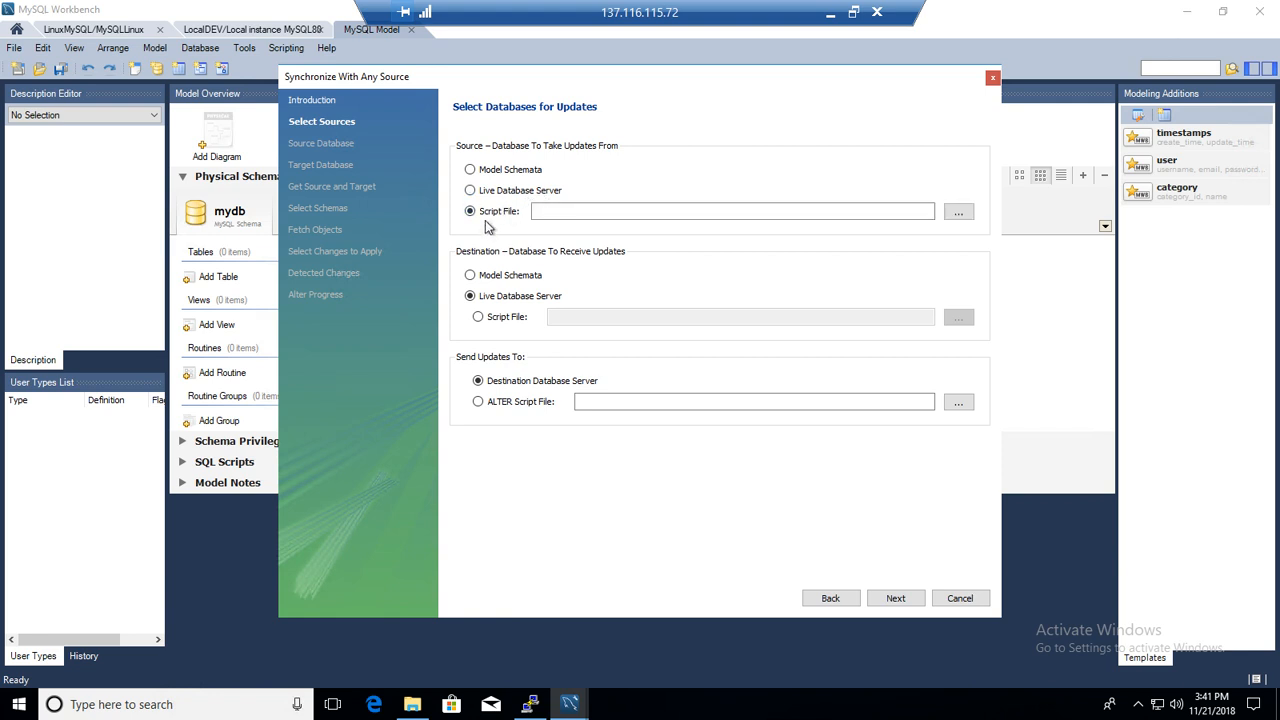
{"action": "left_click", "coordinate": [470, 190]}
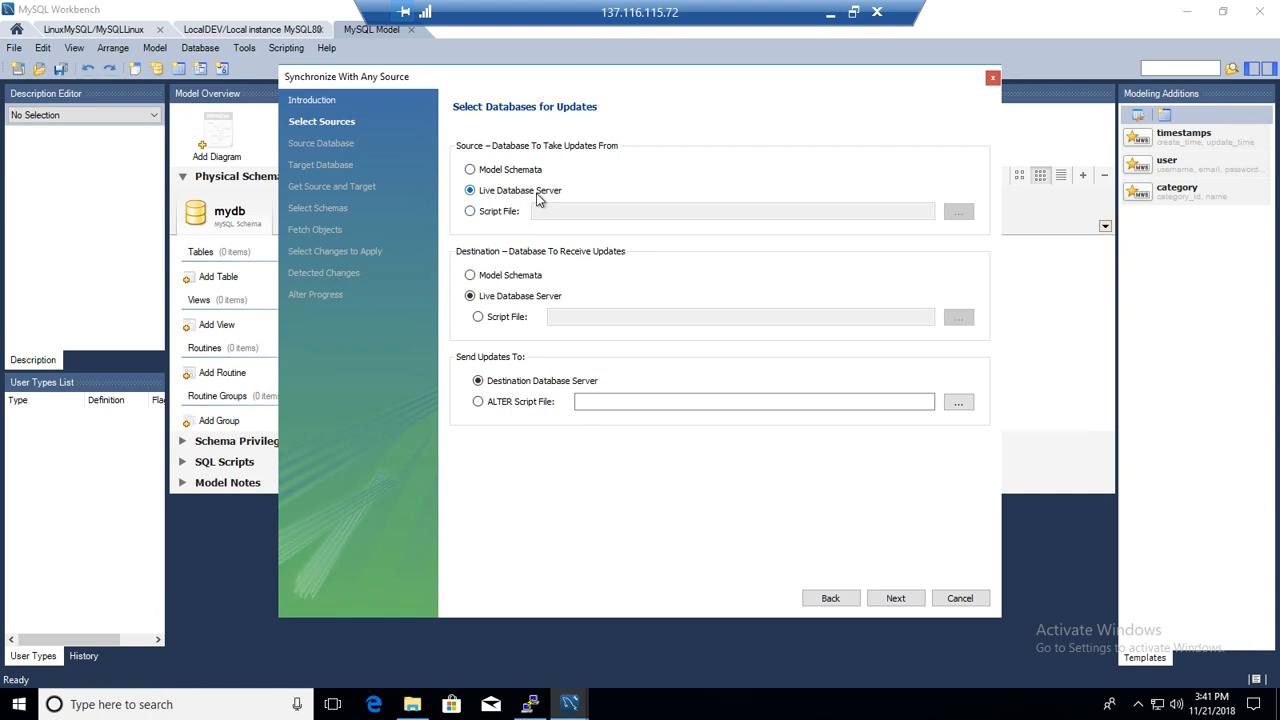
{"action": "left_click", "coordinate": [470, 296]}
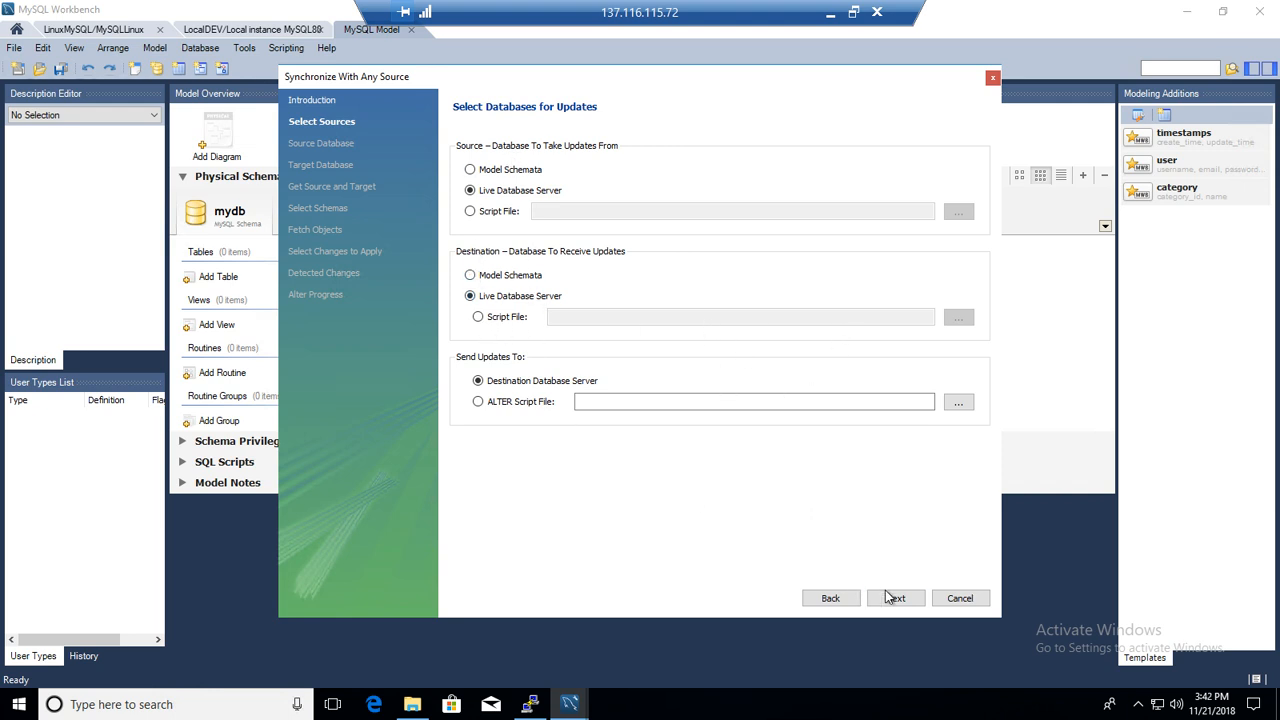
Step: Choose the stored connection for the source database
{"action": "left_click", "coordinate": [896, 596]}
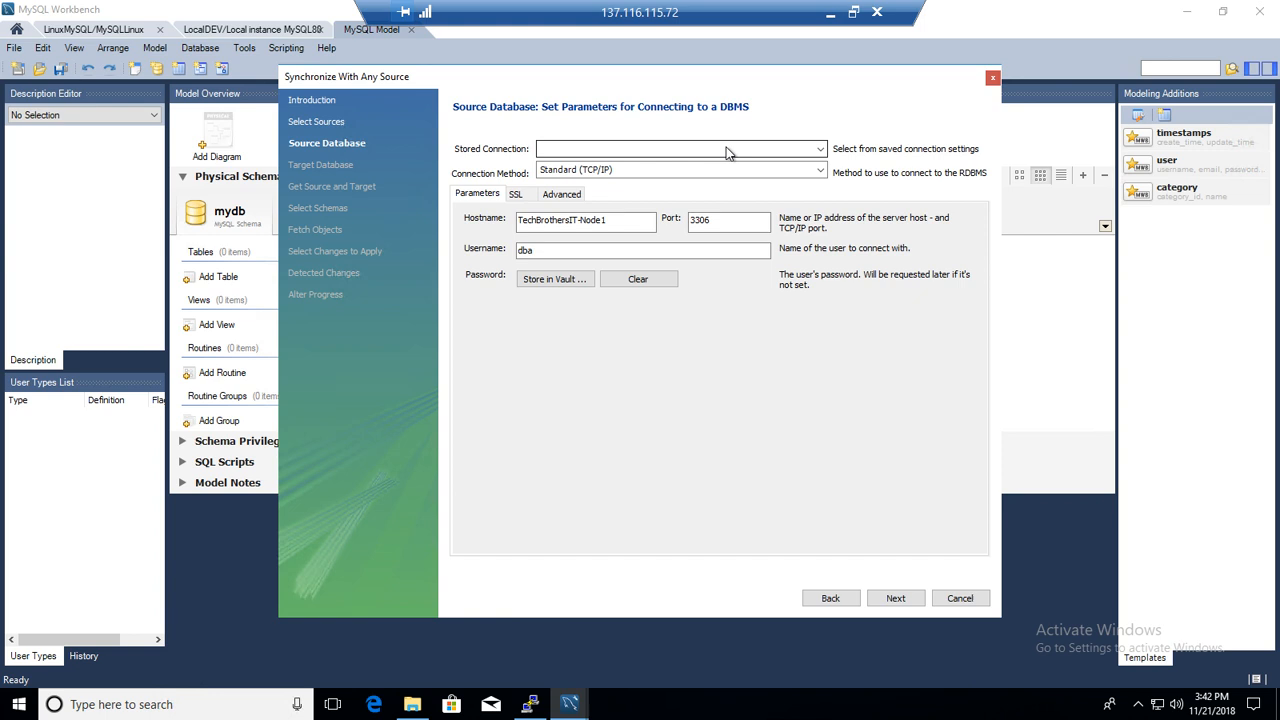
{"action": "left_click", "coordinate": [818, 148]}
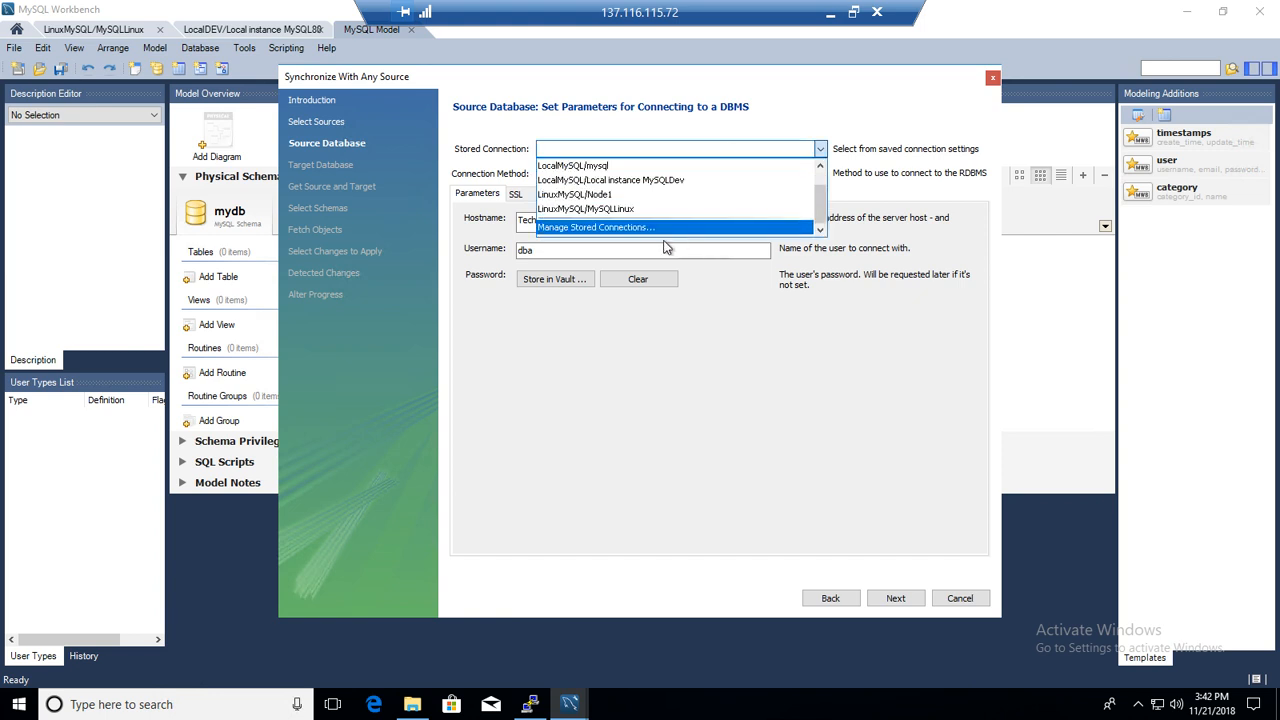
{"action": "left_click", "coordinate": [584, 208]}
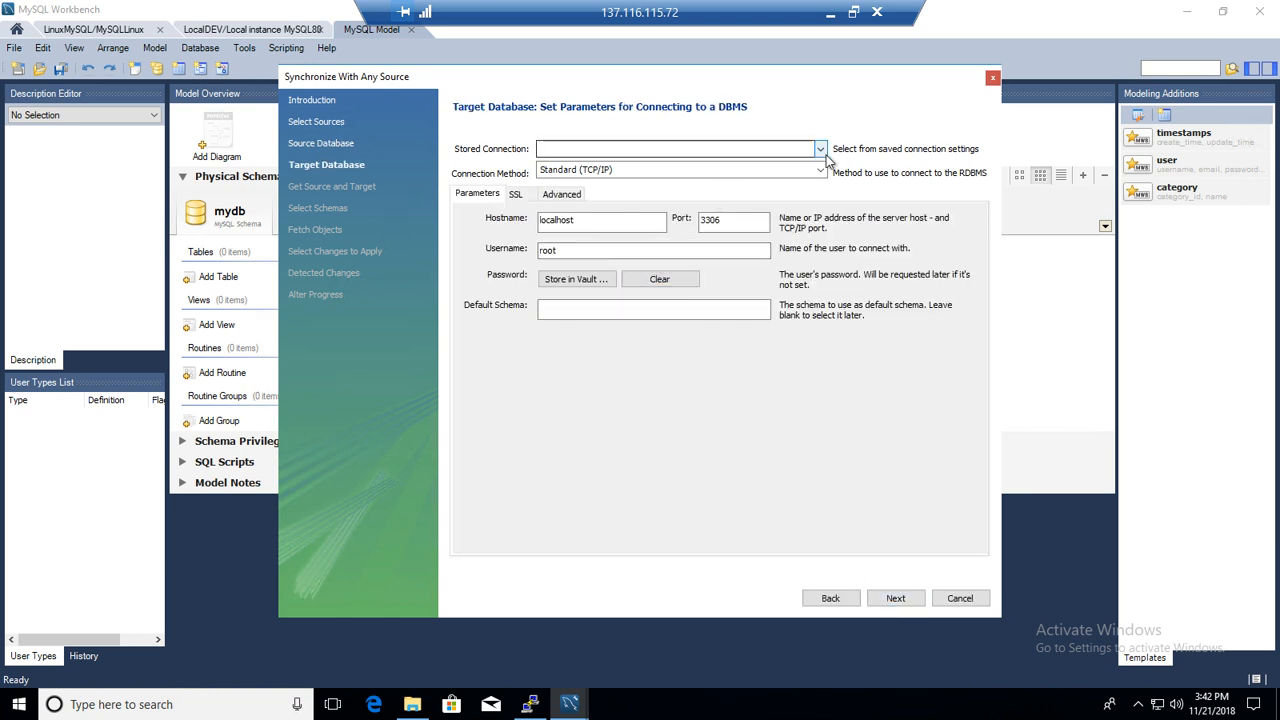
Step: Set Local instance MySQL80 as the target connection and fetch both schema lists
{"action": "left_click", "coordinate": [820, 148]}
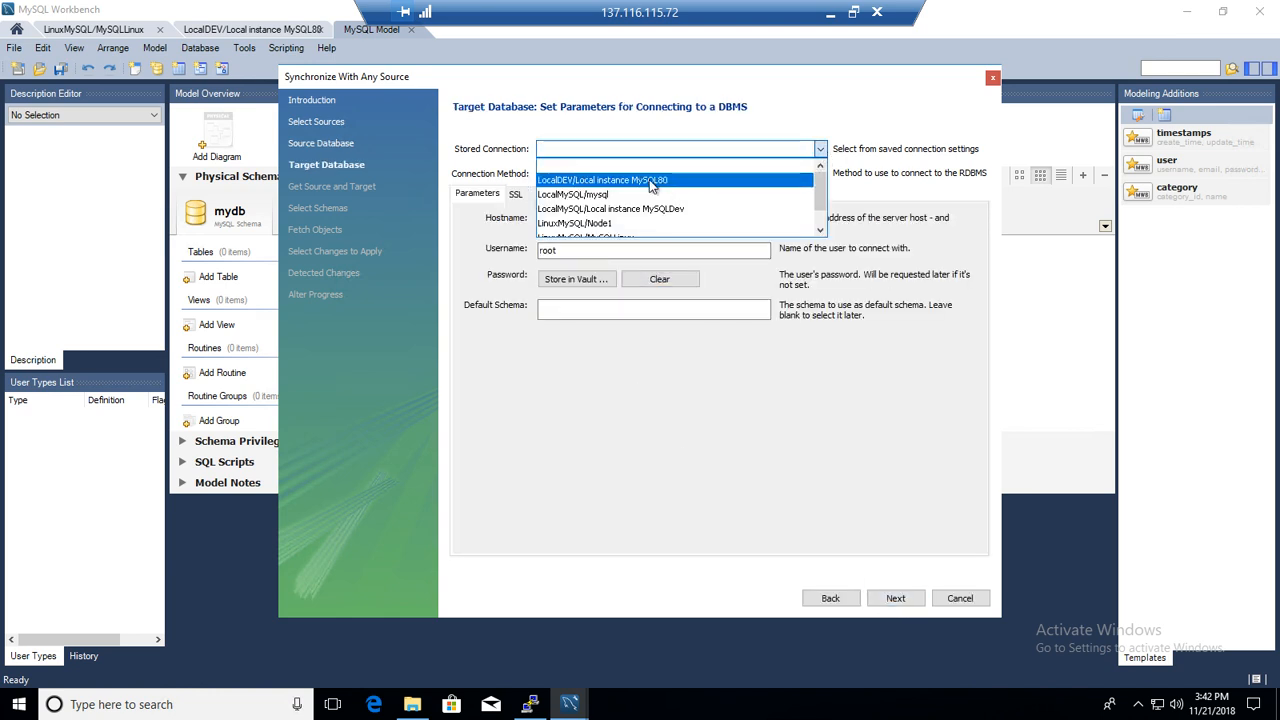
{"action": "left_click", "coordinate": [604, 180]}
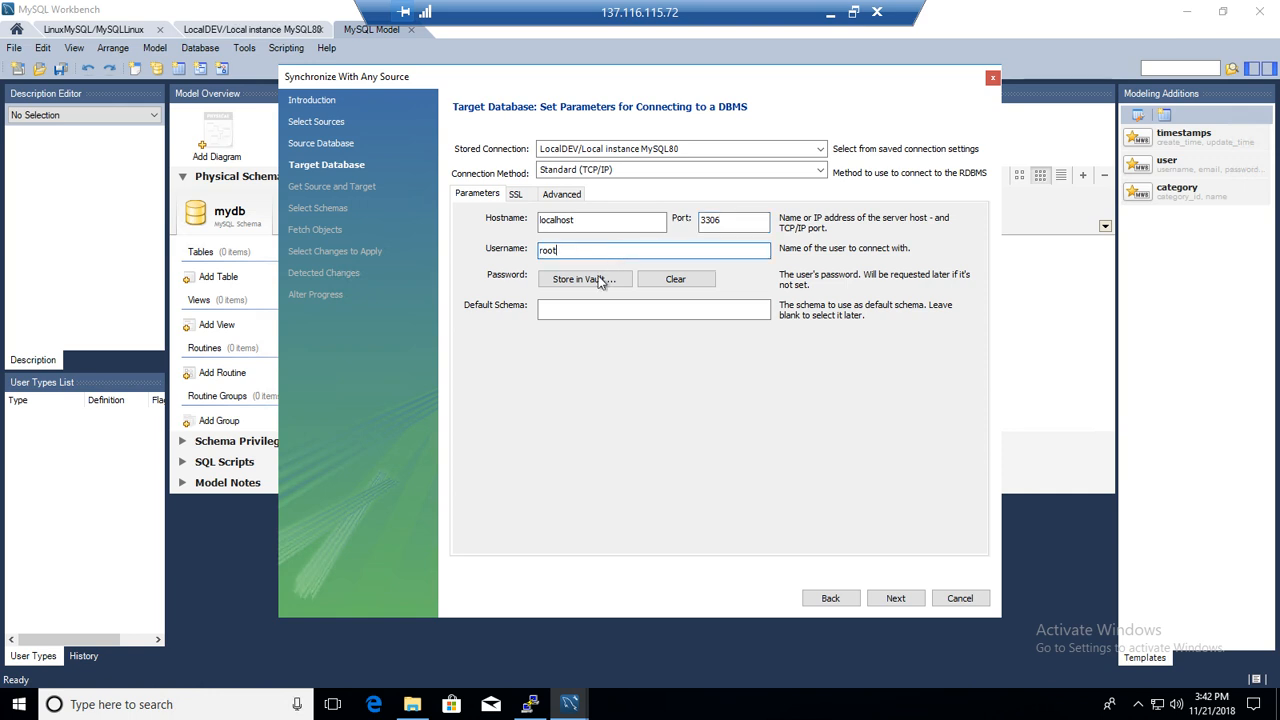
{"action": "mouse_move", "coordinate": [704, 436]}
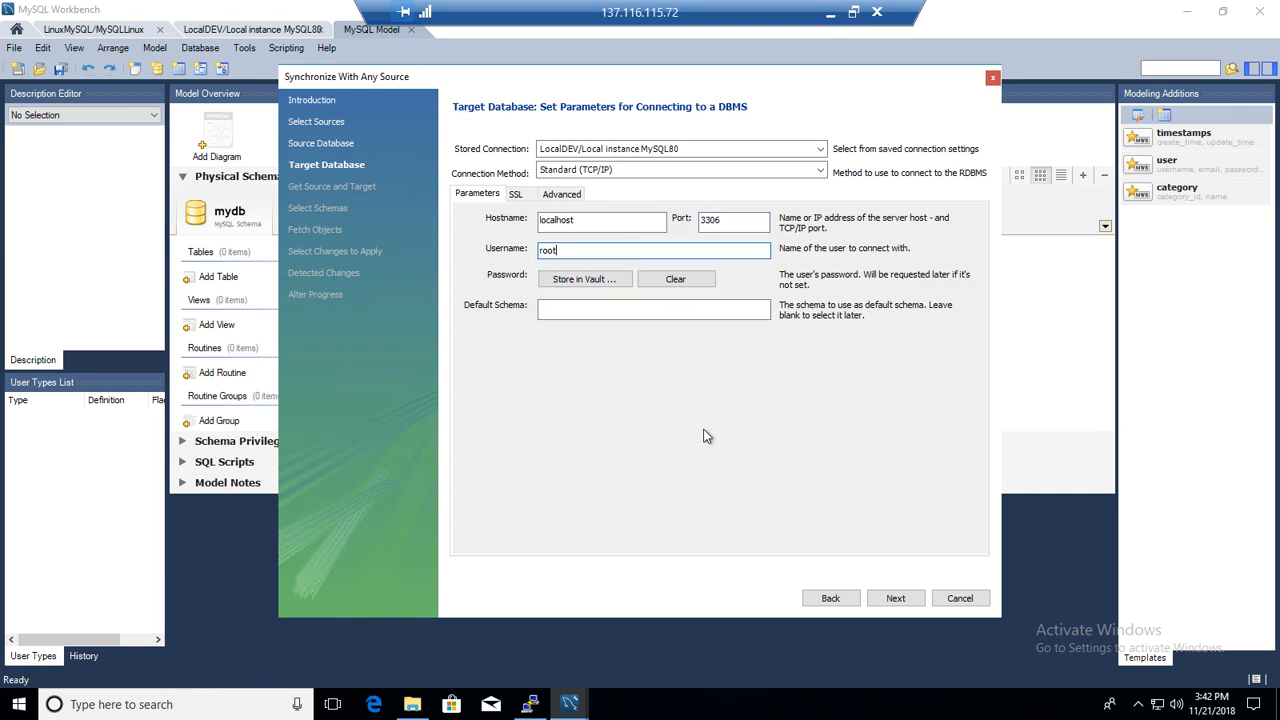
{"action": "mouse_move", "coordinate": [872, 592]}
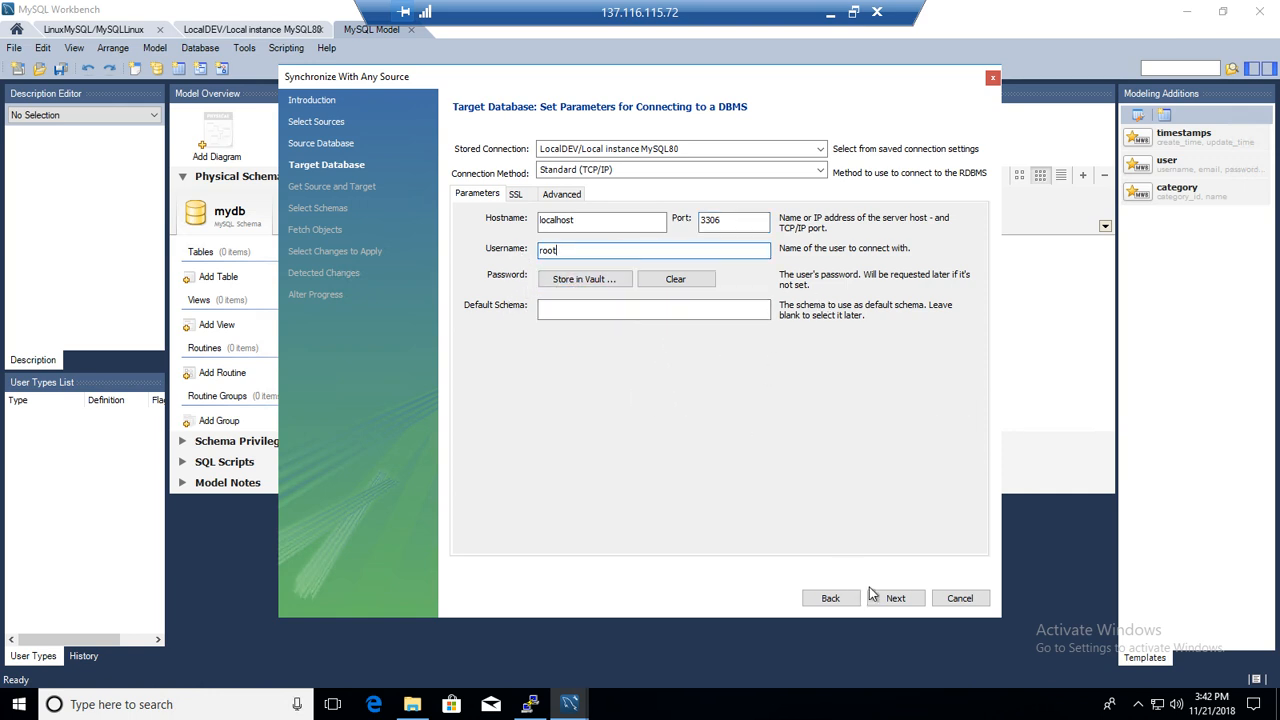
{"action": "left_click", "coordinate": [894, 596]}
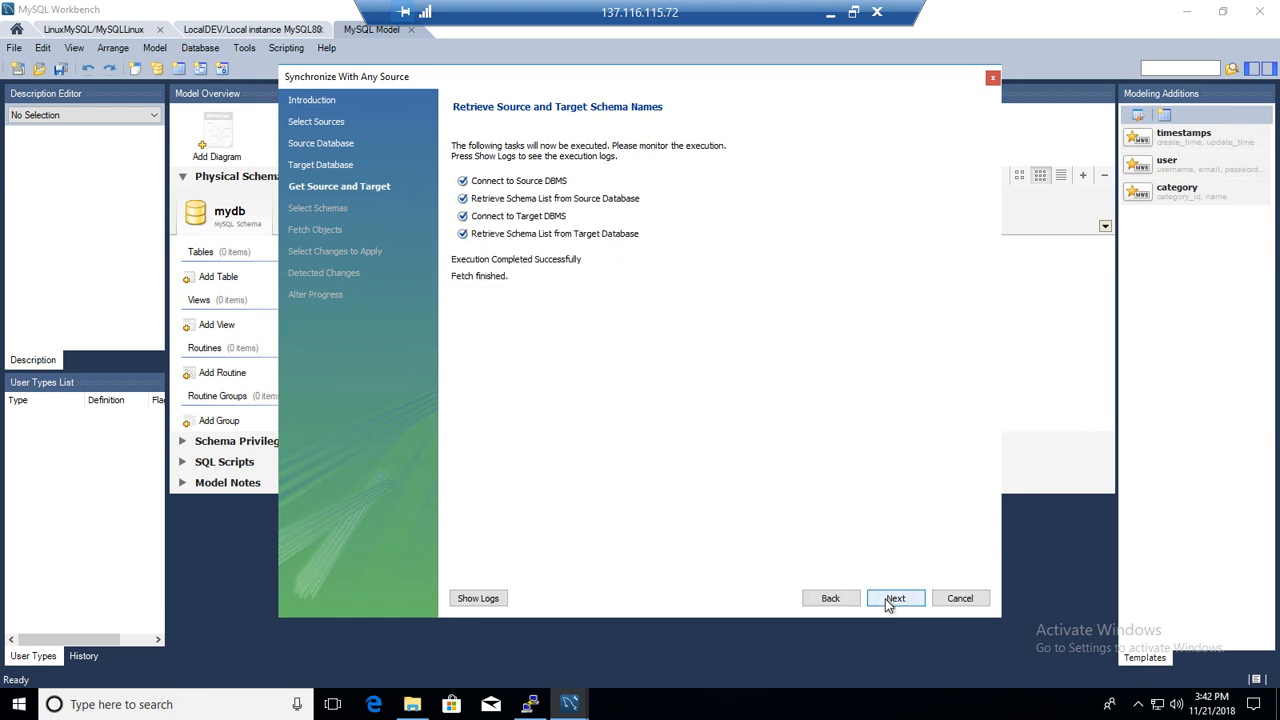
{"action": "mouse_move", "coordinate": [548, 306]}
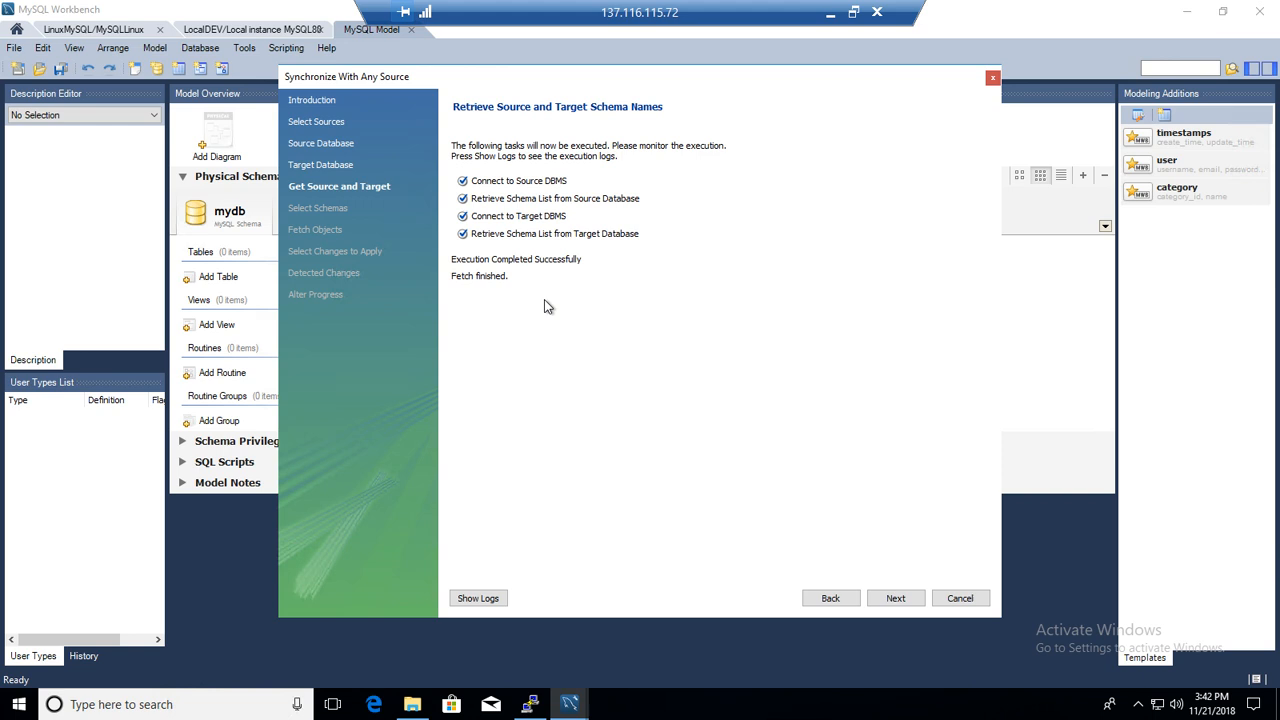
Step: Select the test schema for synchronization and retrieve its source and target objects
{"action": "left_click", "coordinate": [896, 596]}
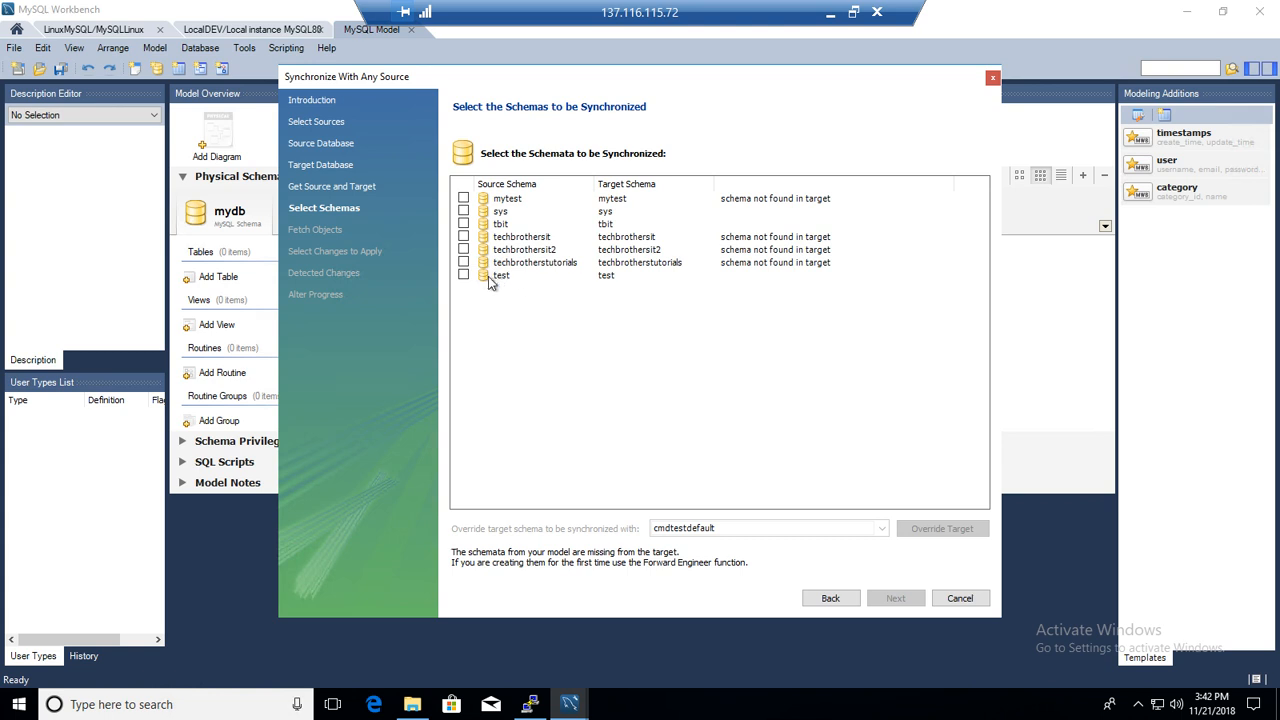
{"action": "left_click", "coordinate": [464, 276]}
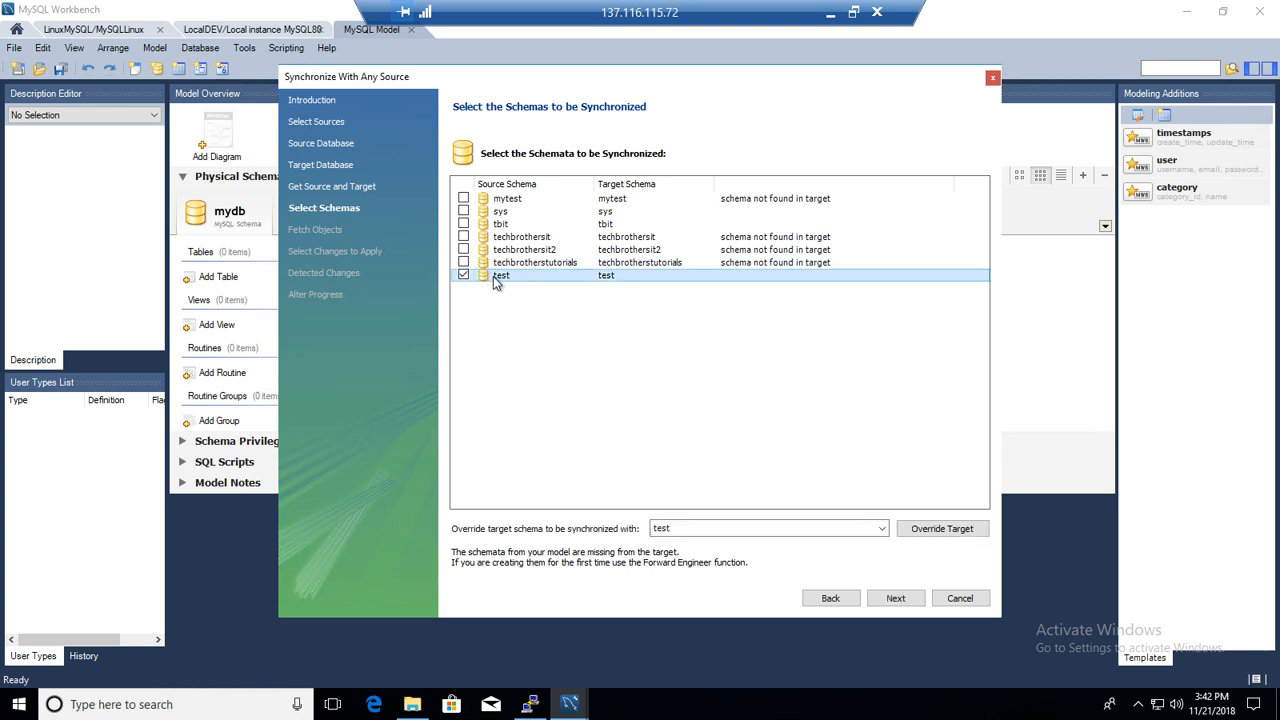
{"action": "mouse_move", "coordinate": [528, 184]}
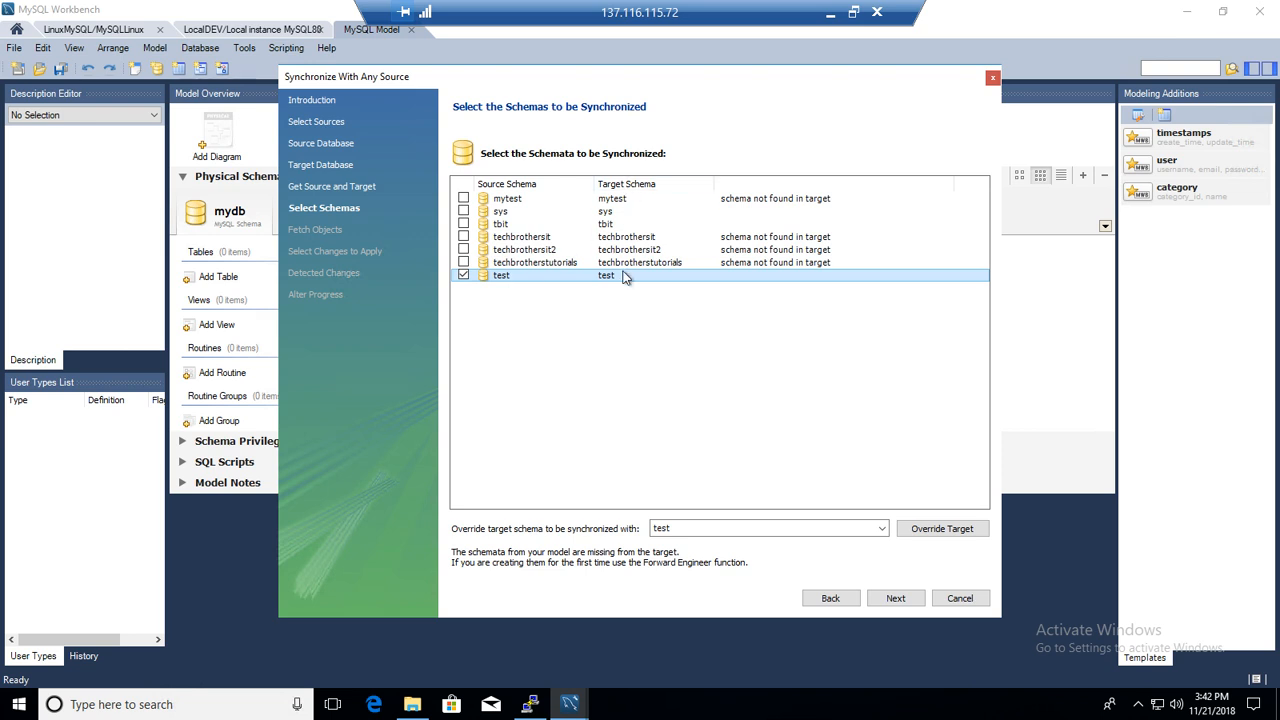
{"action": "mouse_move", "coordinate": [572, 368]}
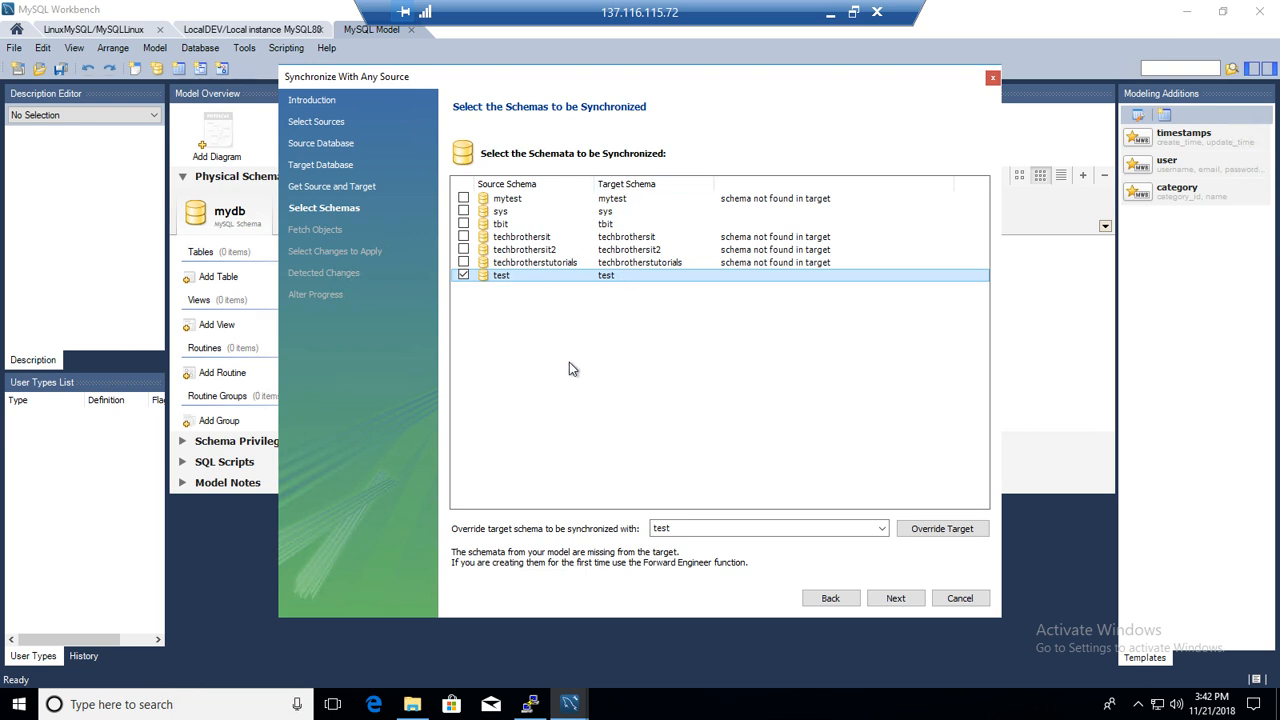
{"action": "mouse_move", "coordinate": [872, 586]}
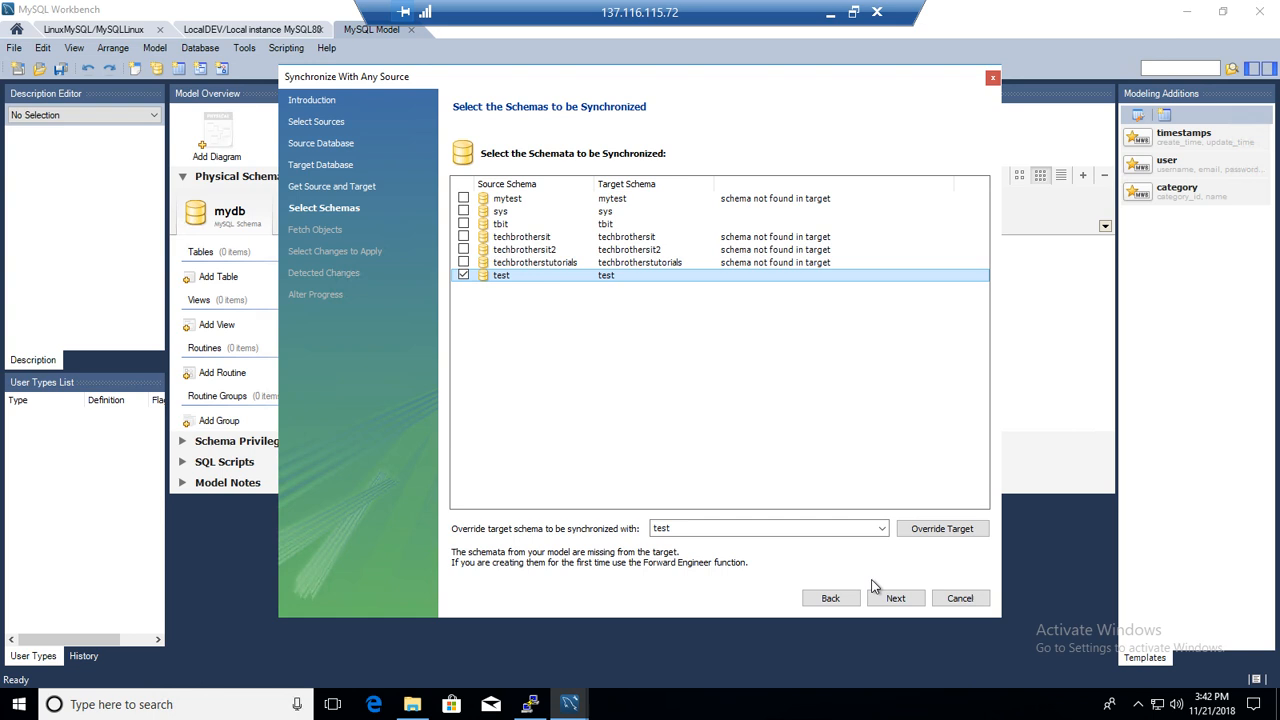
{"action": "left_click", "coordinate": [896, 596]}
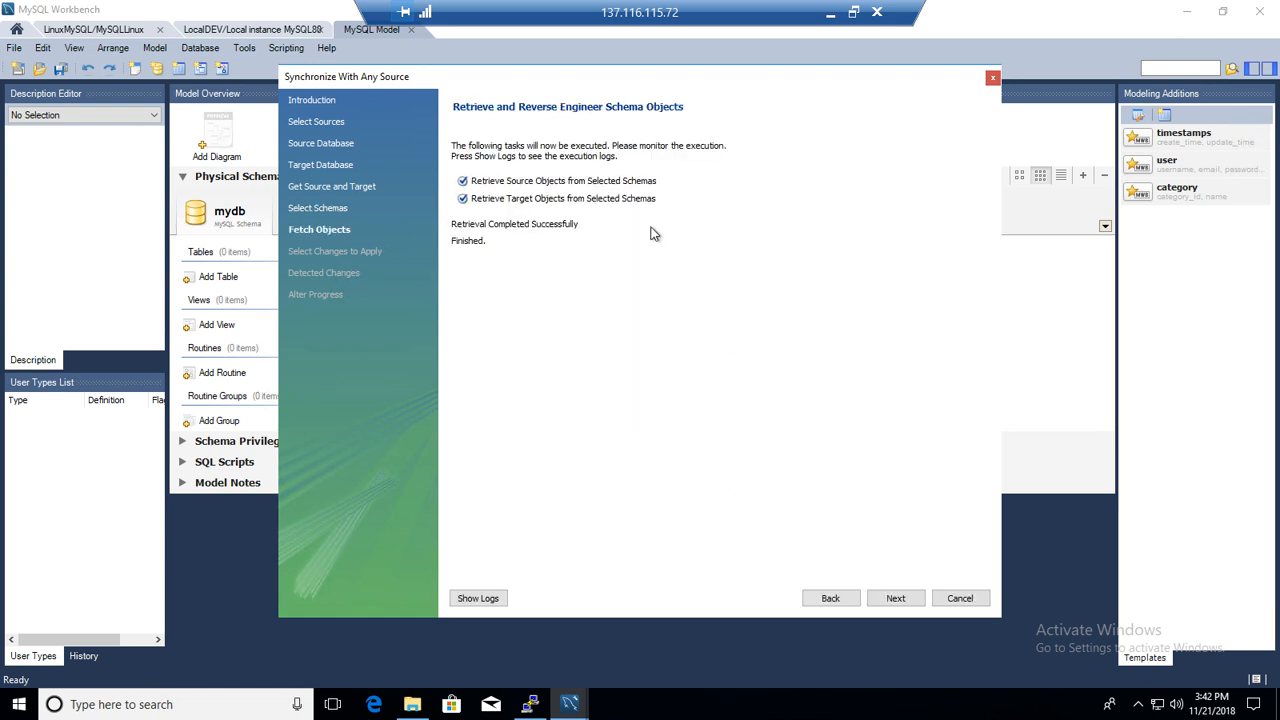
{"action": "mouse_move", "coordinate": [870, 618]}
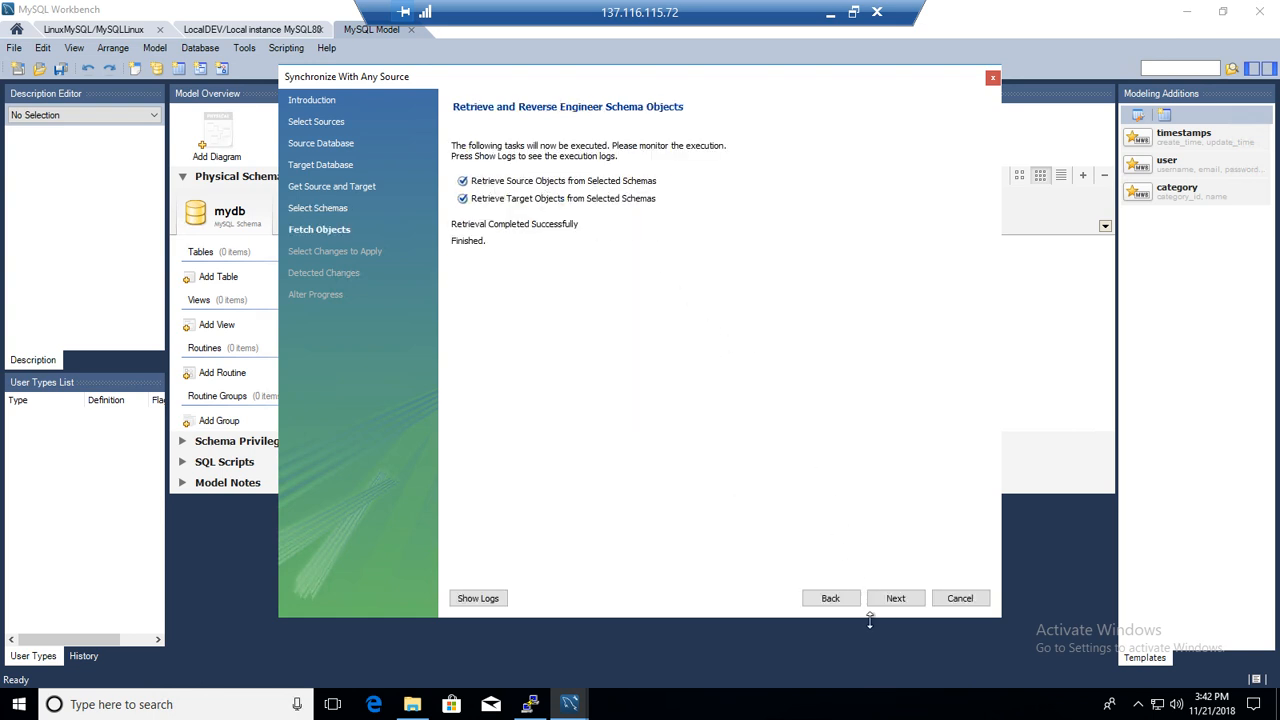
Step: Review the differences: dept_emp alter, mytable create, and comparedb drop on the destination
{"action": "left_click", "coordinate": [896, 596]}
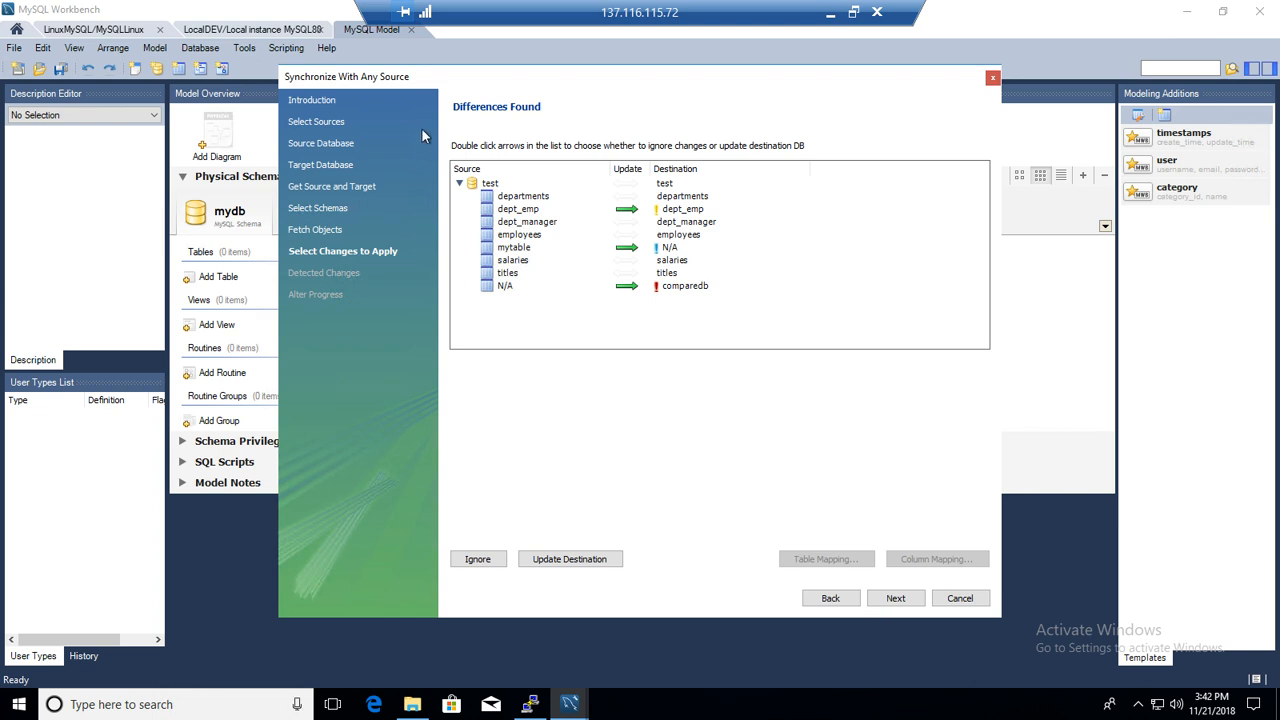
{"action": "mouse_move", "coordinate": [478, 118]}
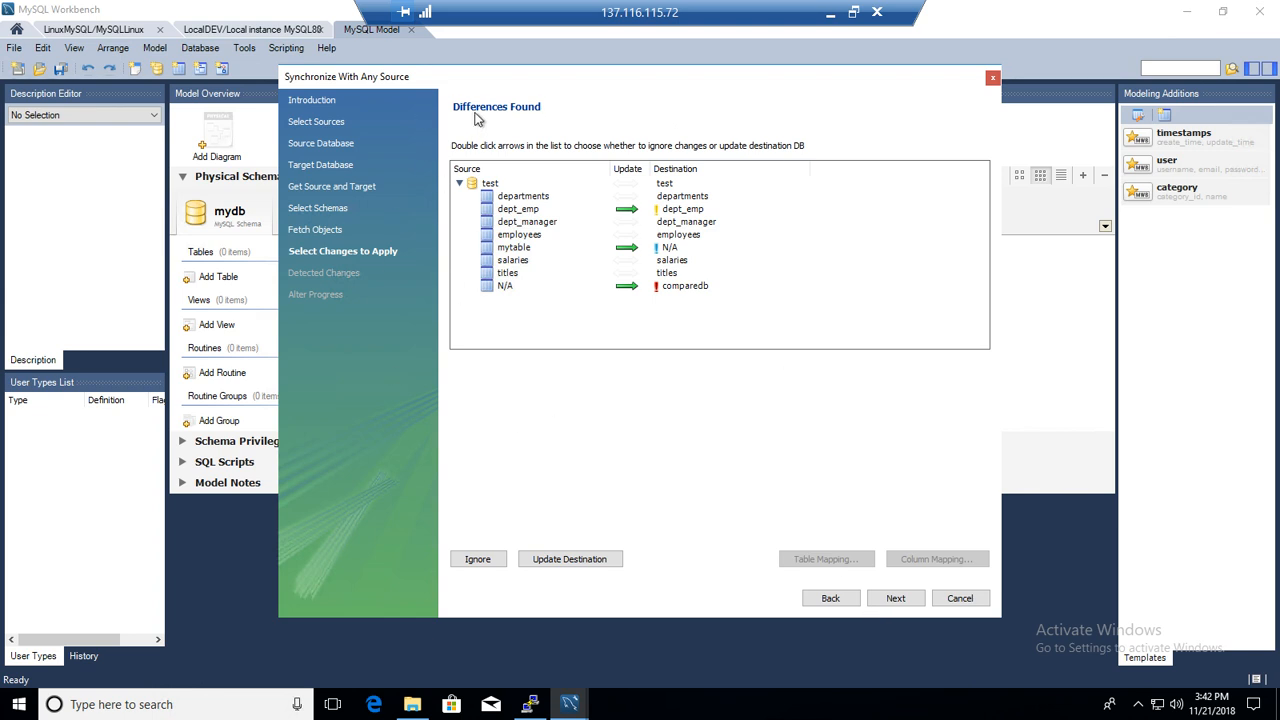
{"action": "left_click", "coordinate": [518, 208]}
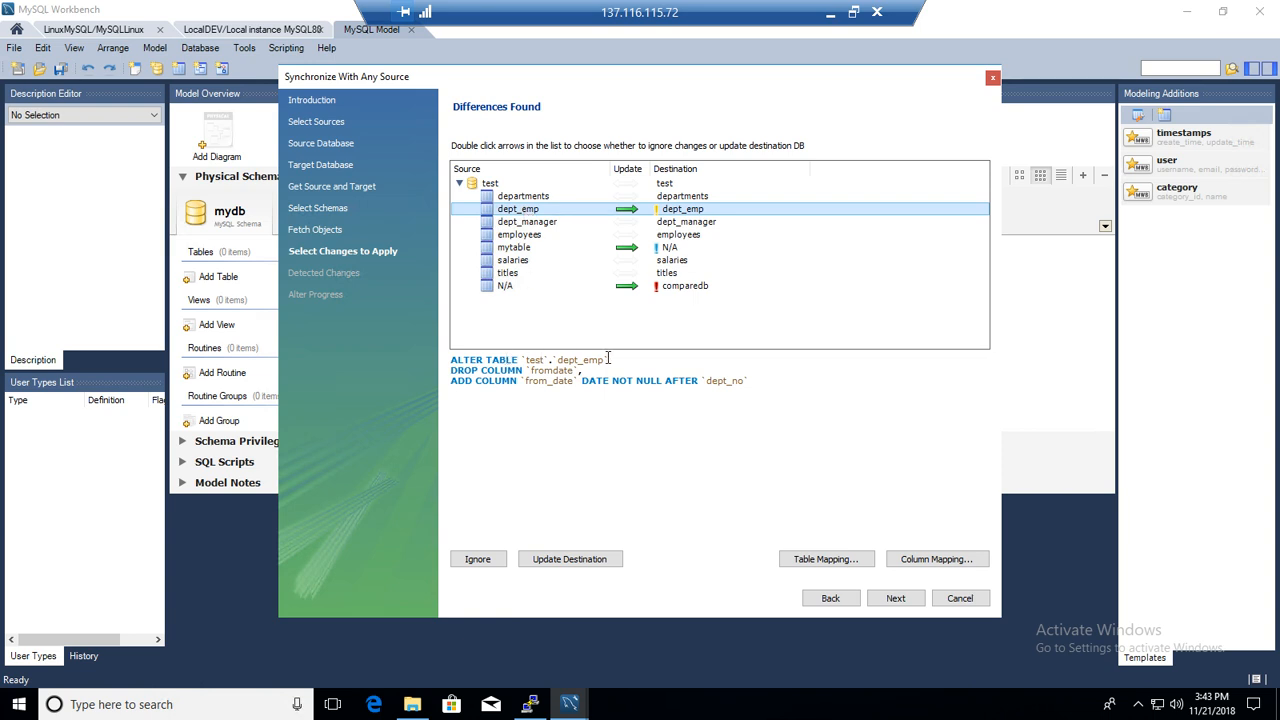
{"action": "mouse_move", "coordinate": [556, 370]}
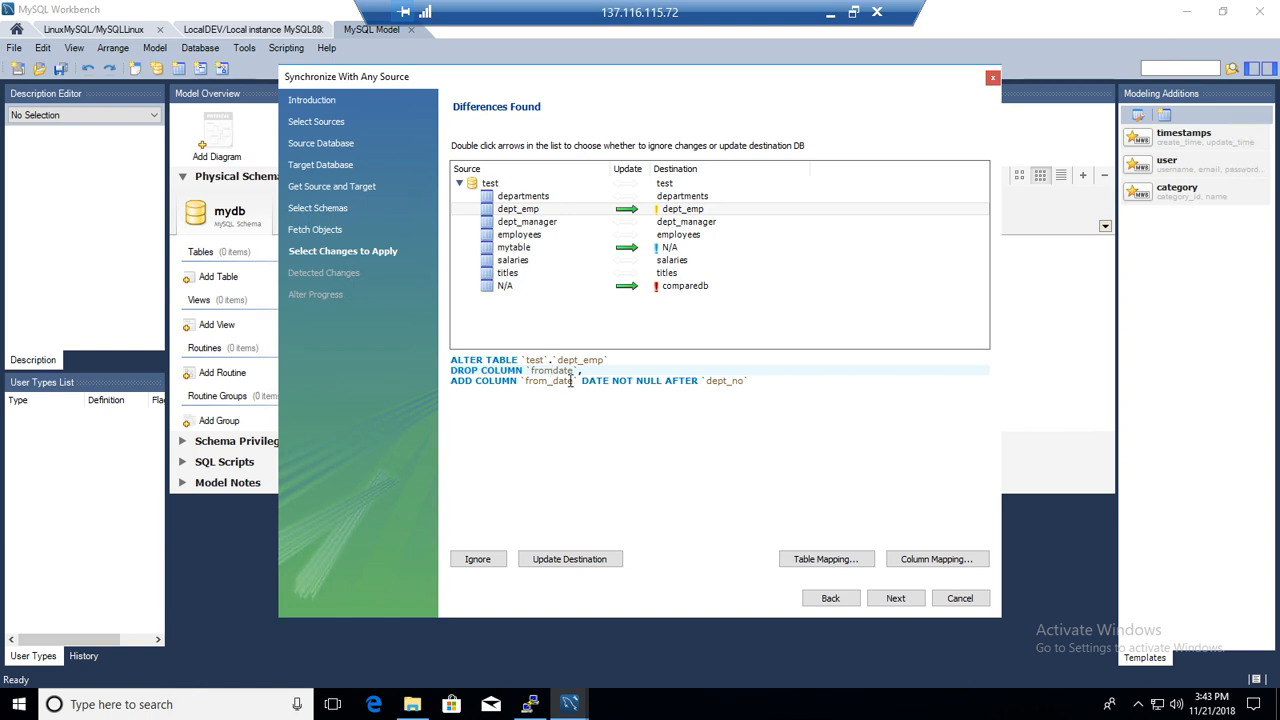
{"action": "double_click", "coordinate": [548, 380]}
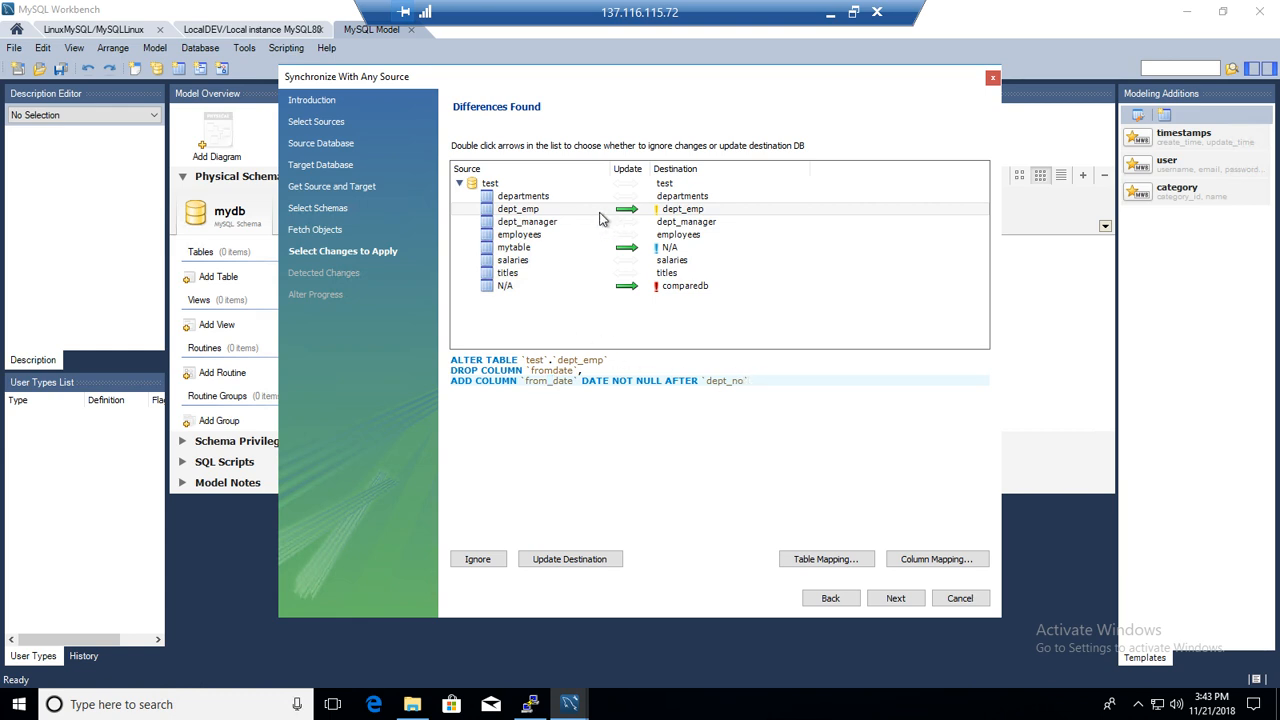
{"action": "left_click", "coordinate": [518, 208]}
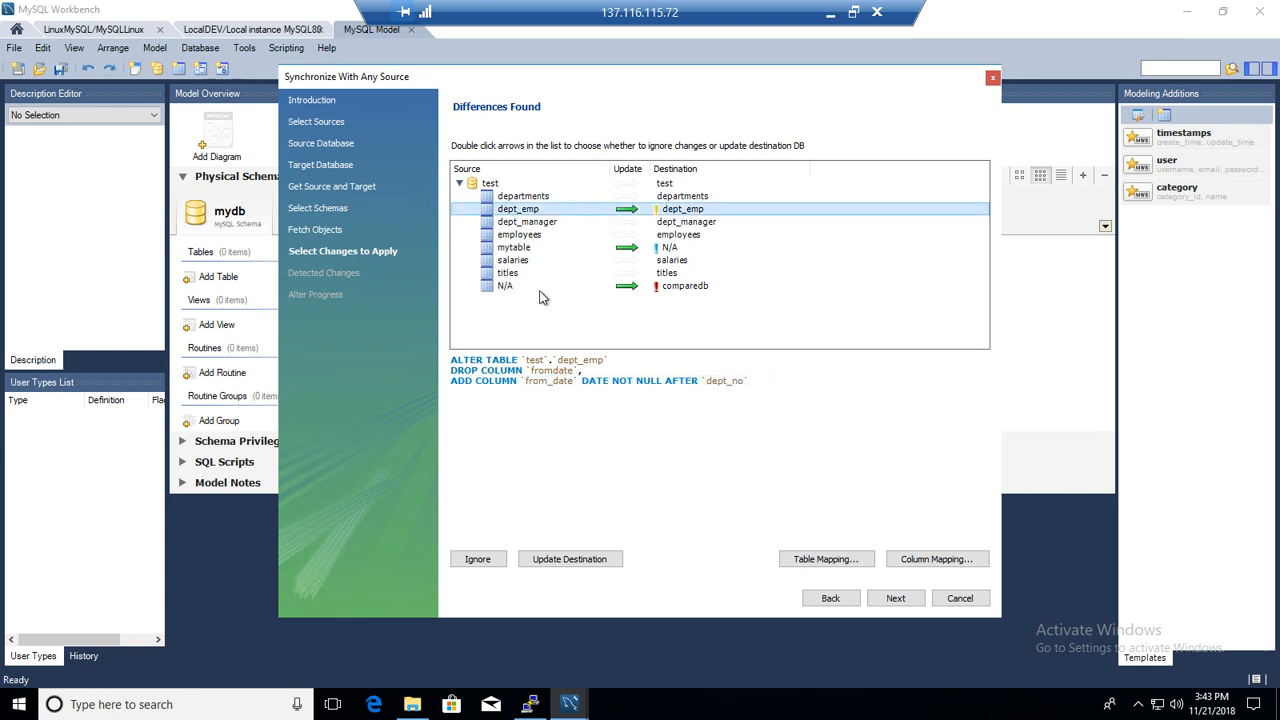
{"action": "mouse_move", "coordinate": [632, 190]}
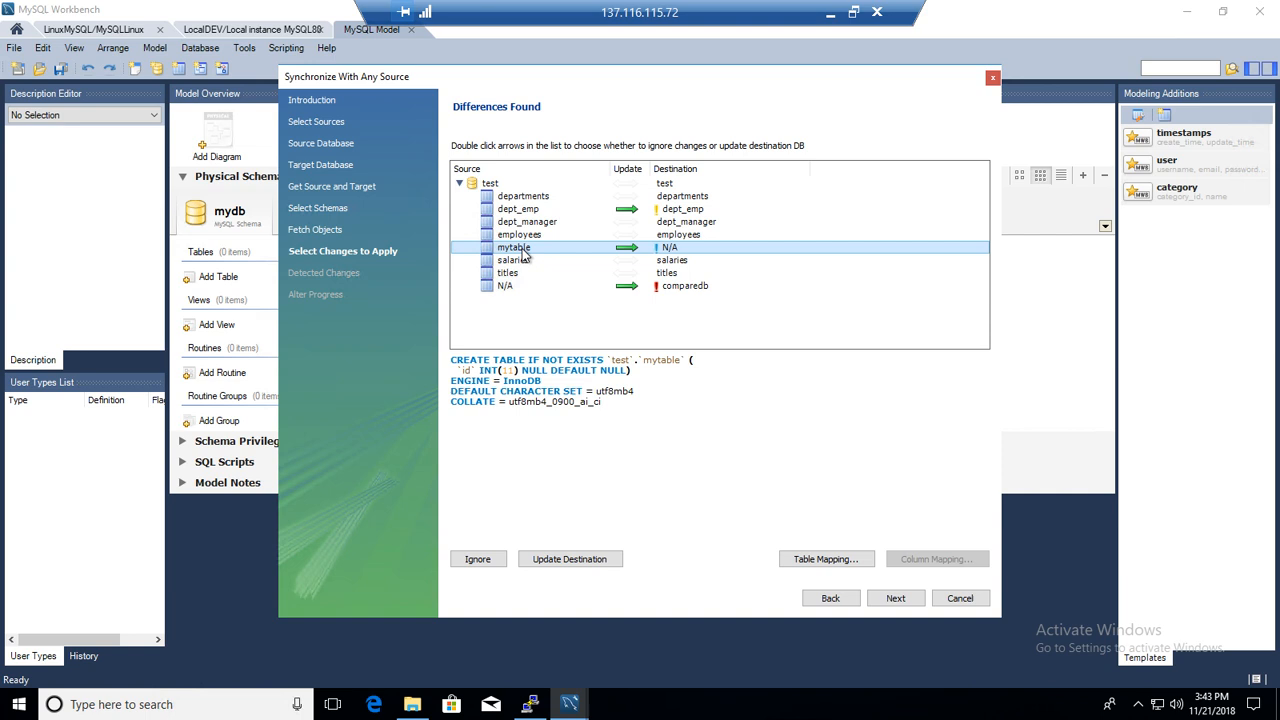
{"action": "mouse_move", "coordinate": [672, 256]}
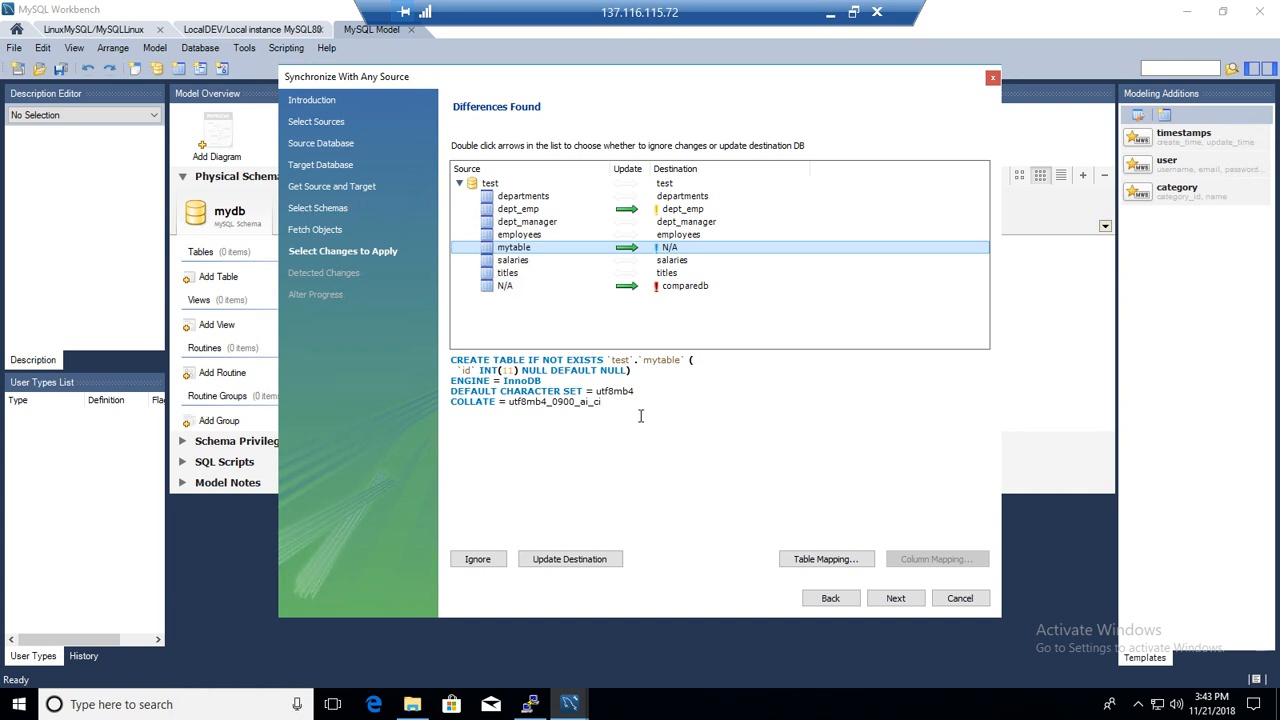
{"action": "mouse_move", "coordinate": [510, 292]}
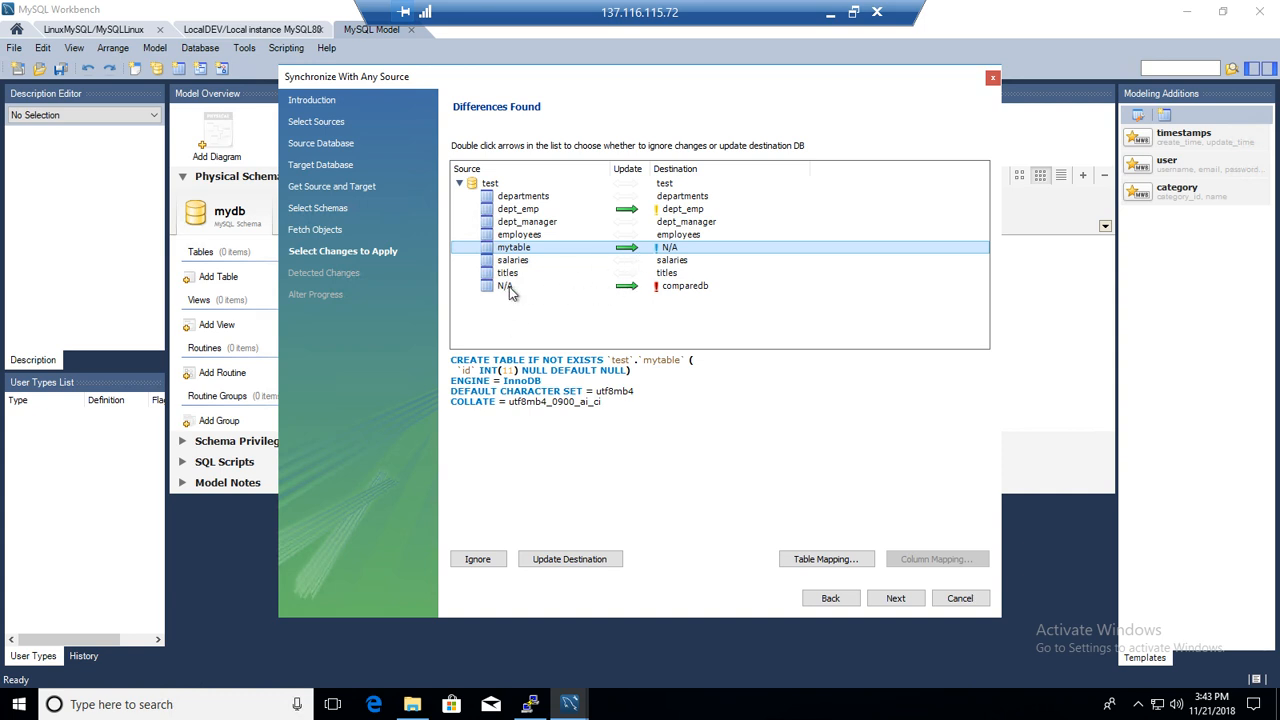
{"action": "left_click", "coordinate": [684, 286]}
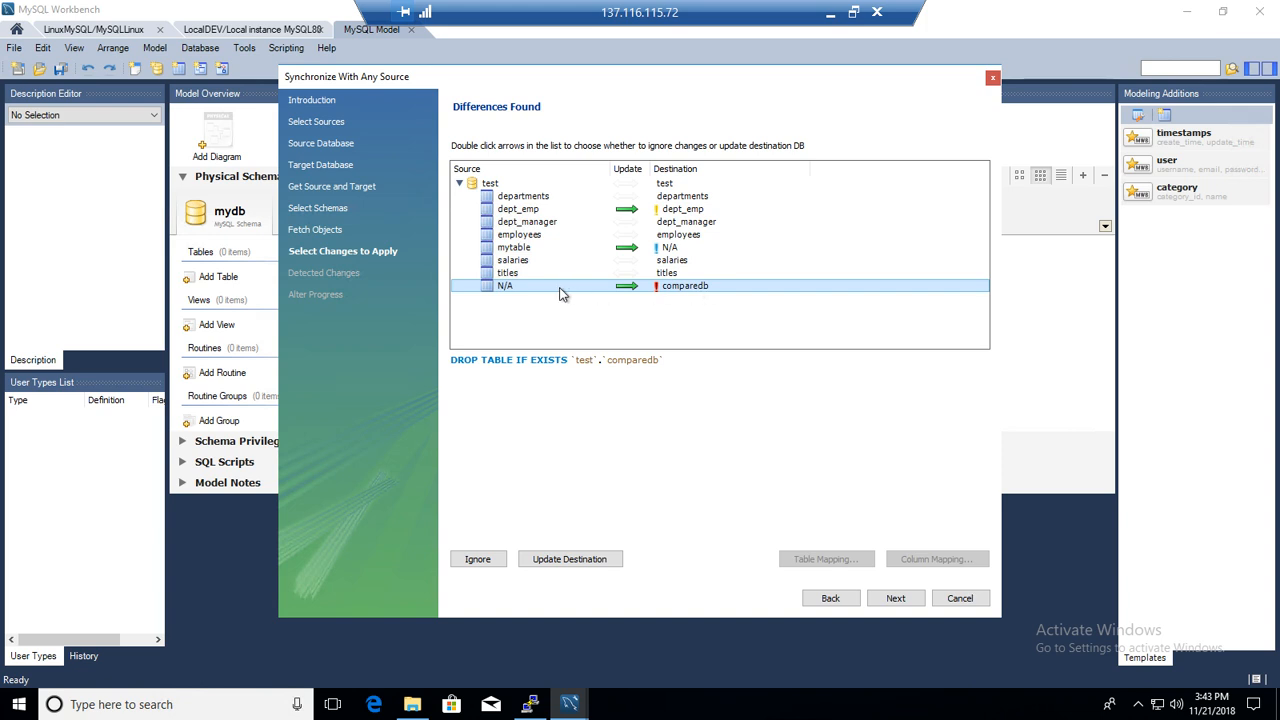
{"action": "mouse_move", "coordinate": [520, 294]}
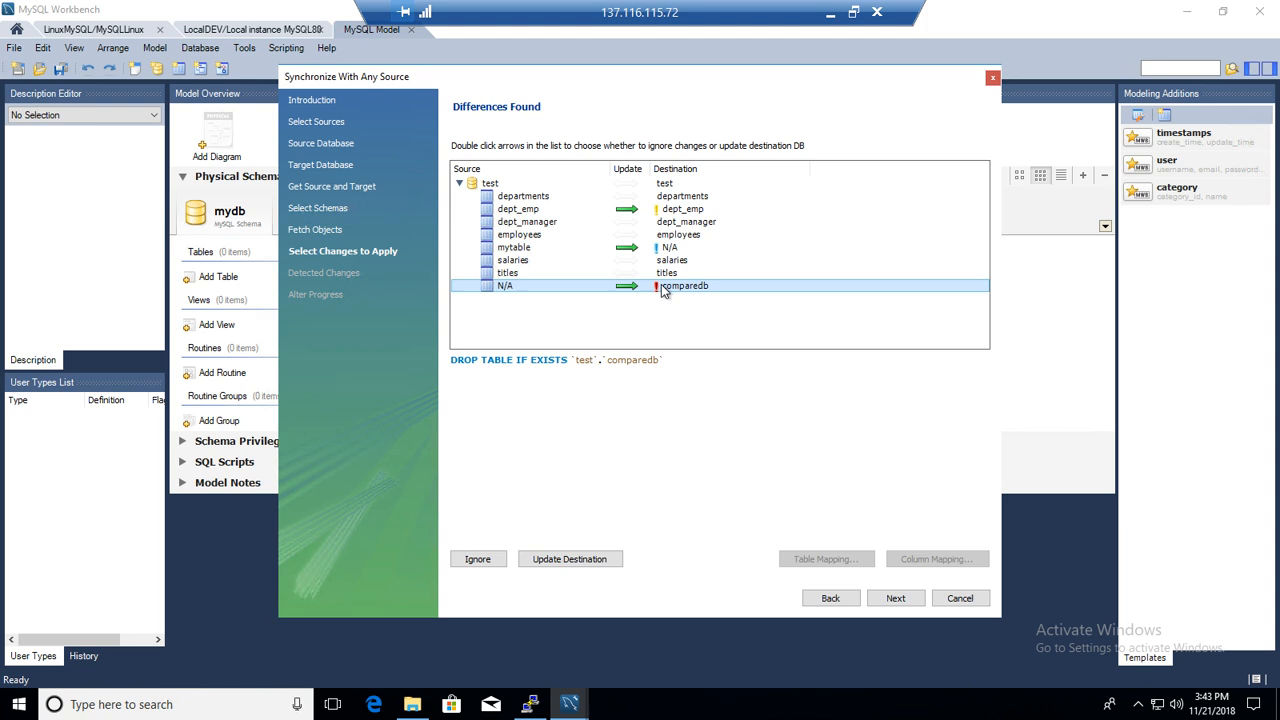
{"action": "mouse_move", "coordinate": [878, 596]}
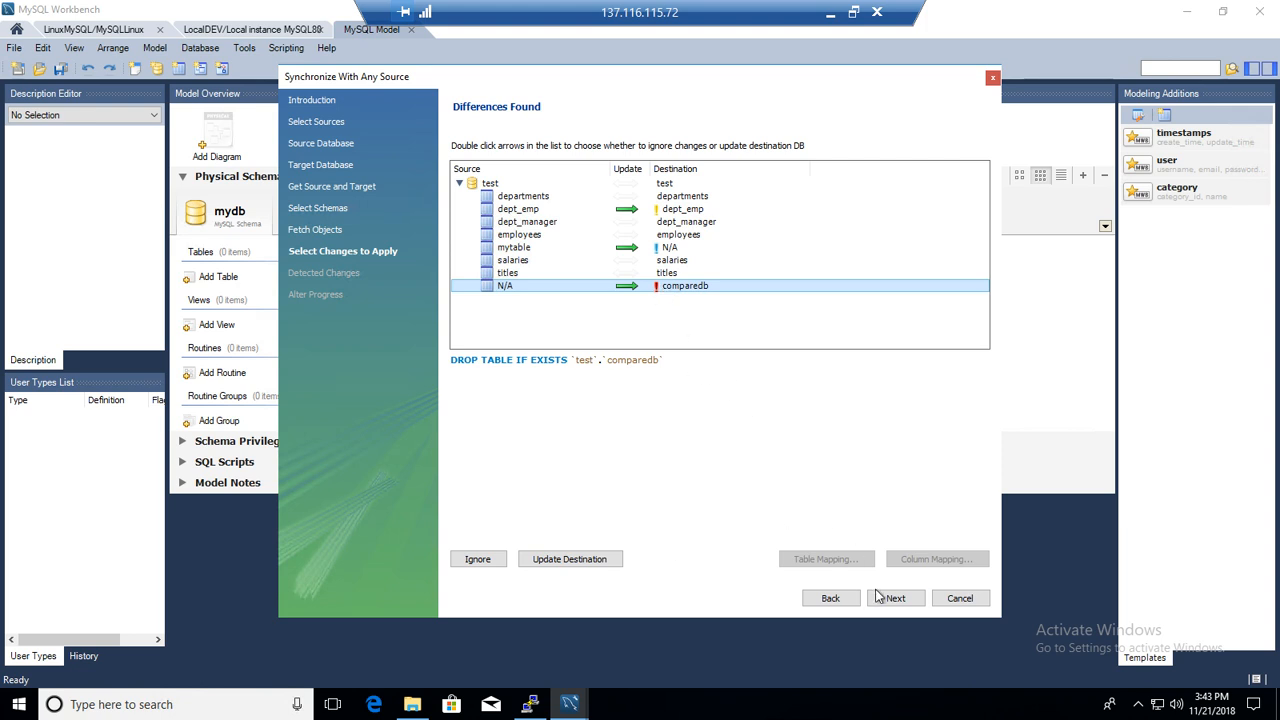
Step: Execute the synchronization script against the local MySQL80 destination and close the wizard
{"action": "left_click", "coordinate": [894, 596]}
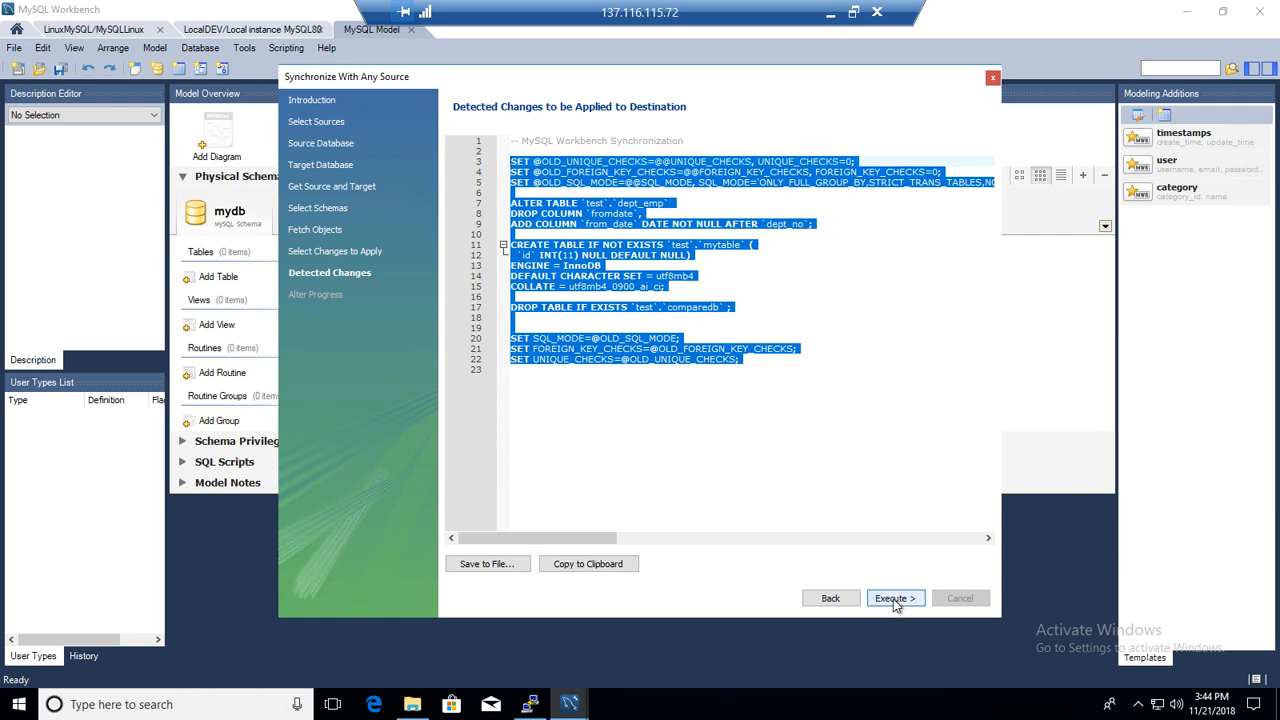
{"action": "left_click", "coordinate": [894, 598]}
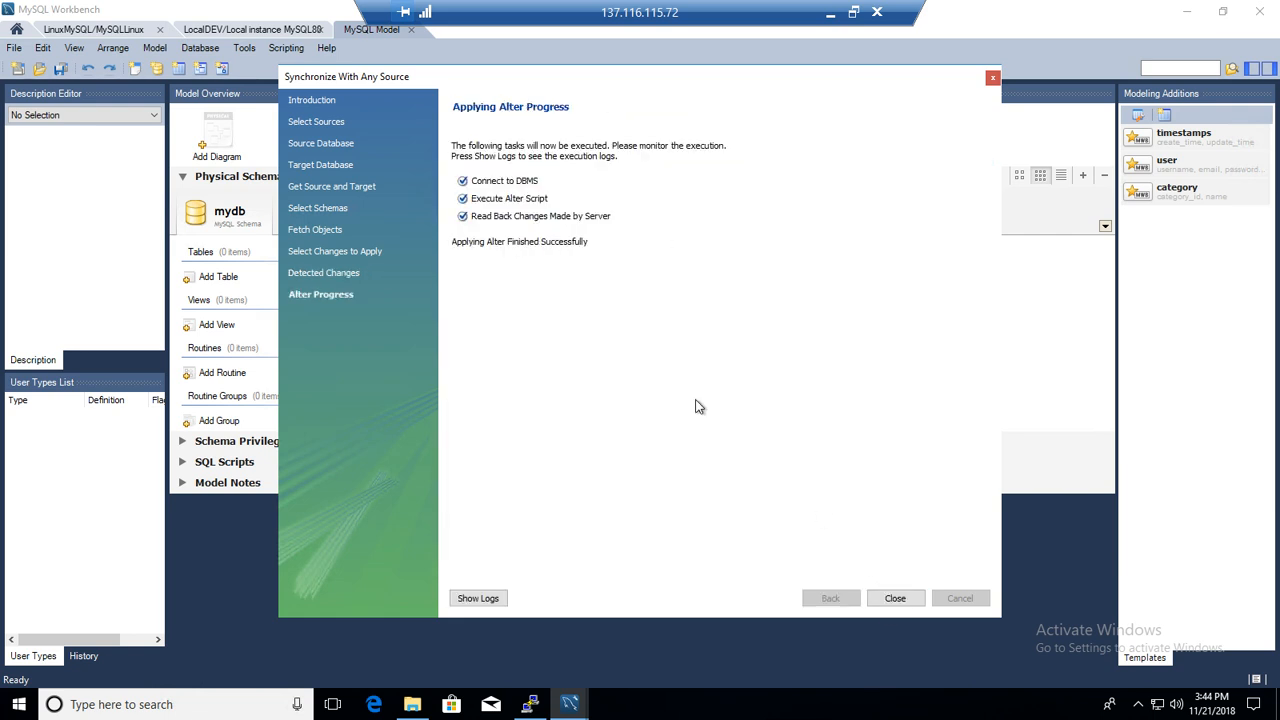
{"action": "left_click", "coordinate": [894, 598]}
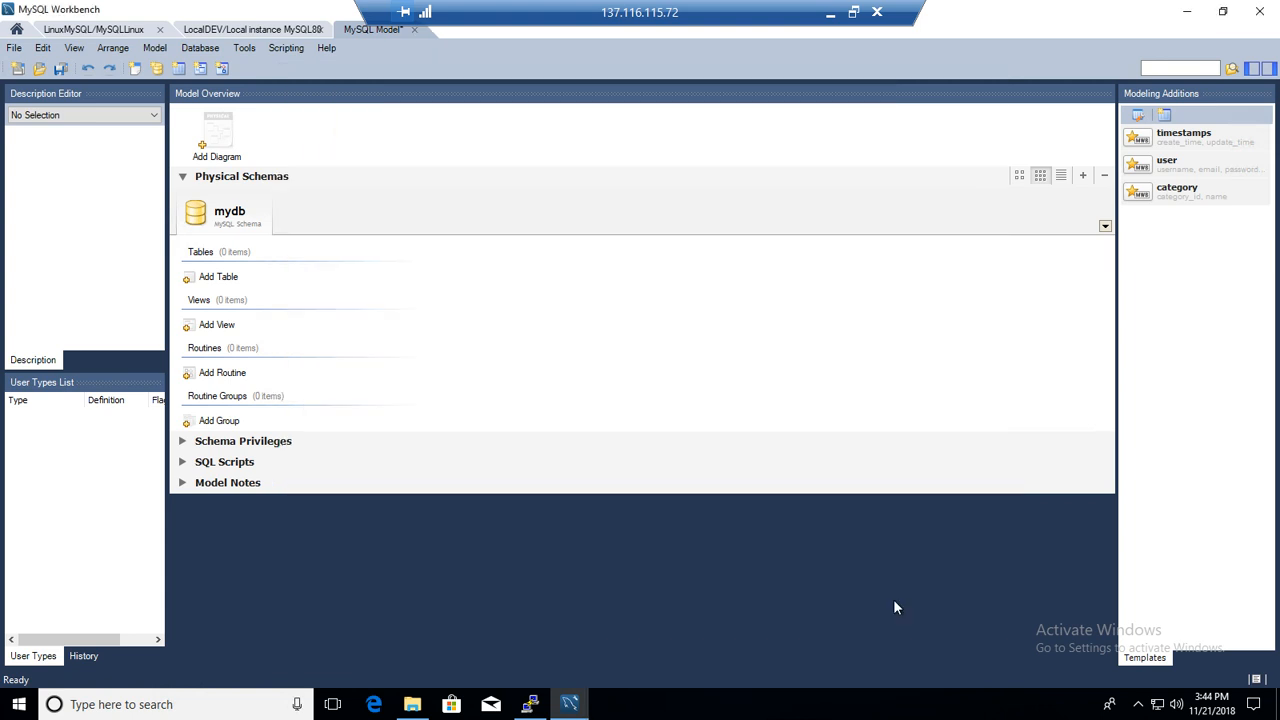
Step: Refresh the local test schema and confirm it now lists mytable without comparedb, matching the Linux server
{"action": "left_click", "coordinate": [250, 30]}
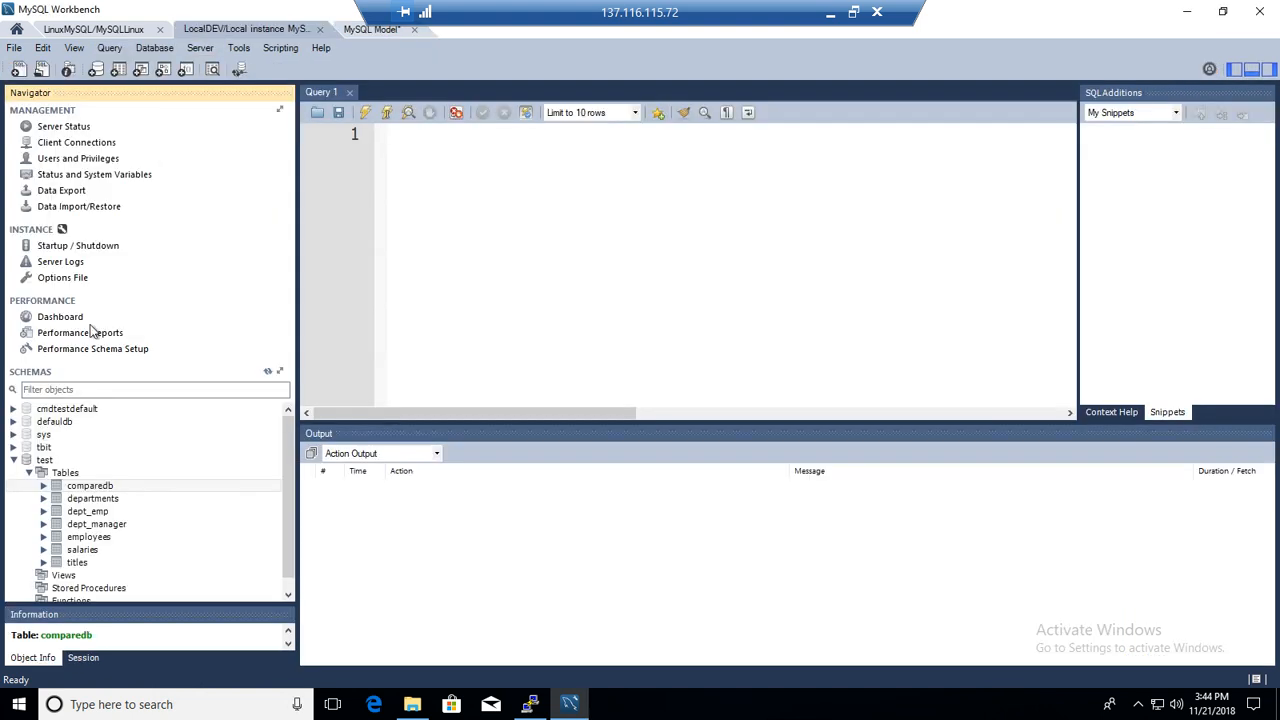
{"action": "left_click", "coordinate": [64, 472]}
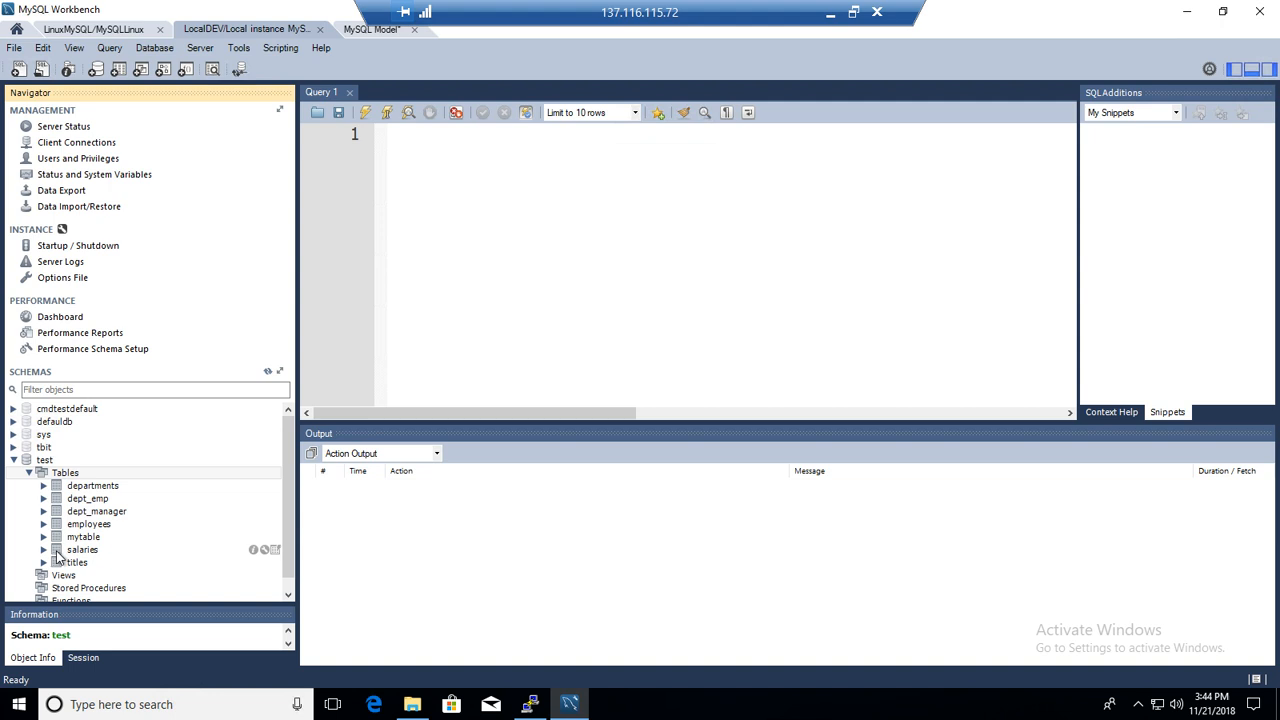
{"action": "left_click", "coordinate": [84, 536]}
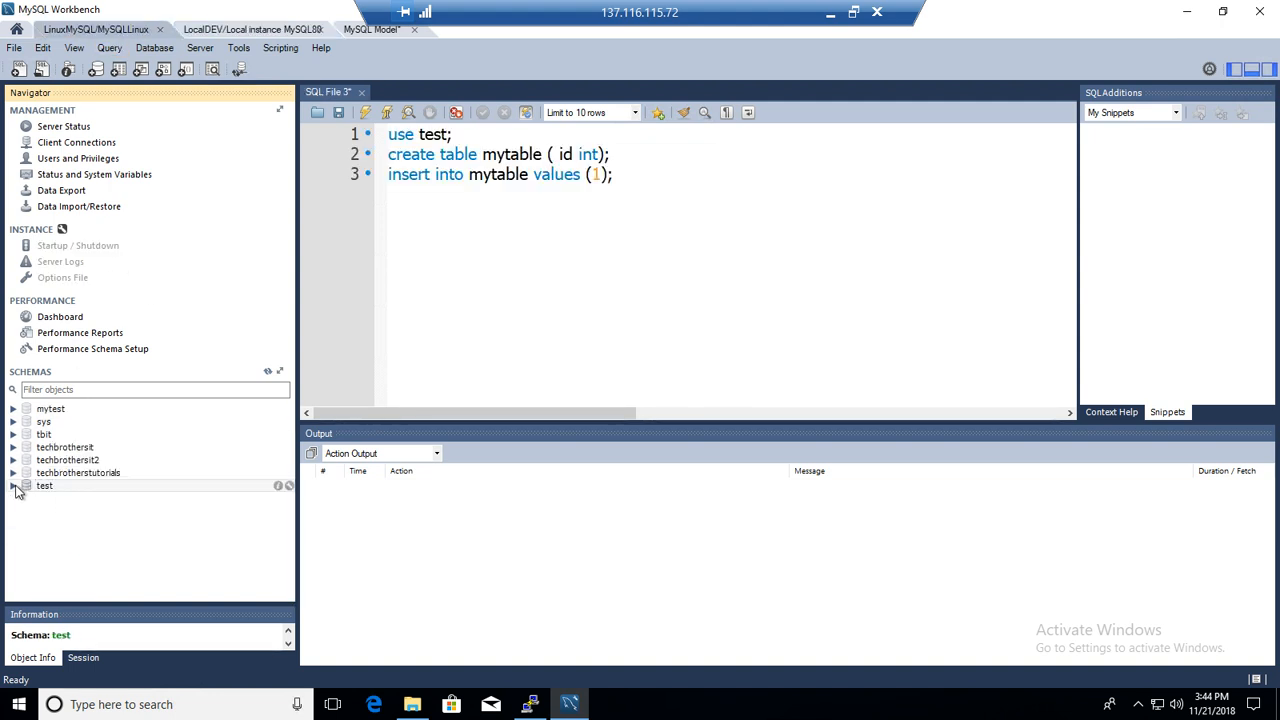
{"action": "left_click", "coordinate": [14, 486]}
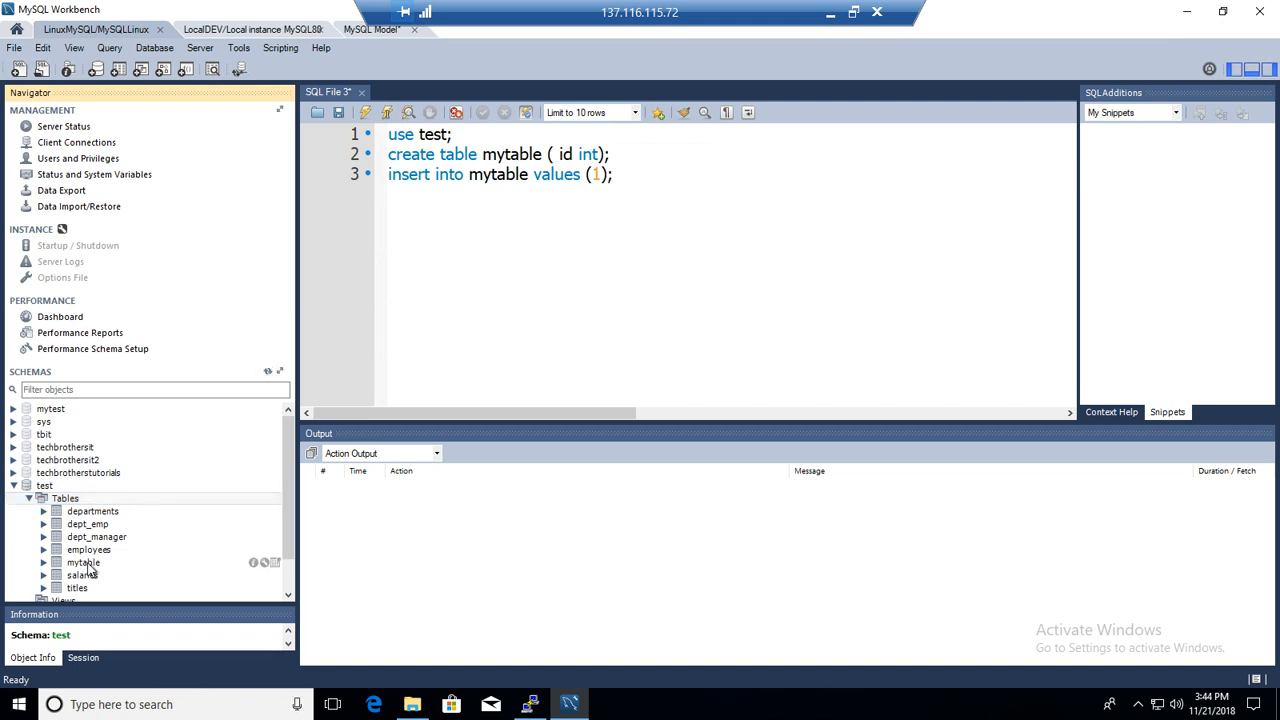
{"action": "left_click", "coordinate": [84, 562]}
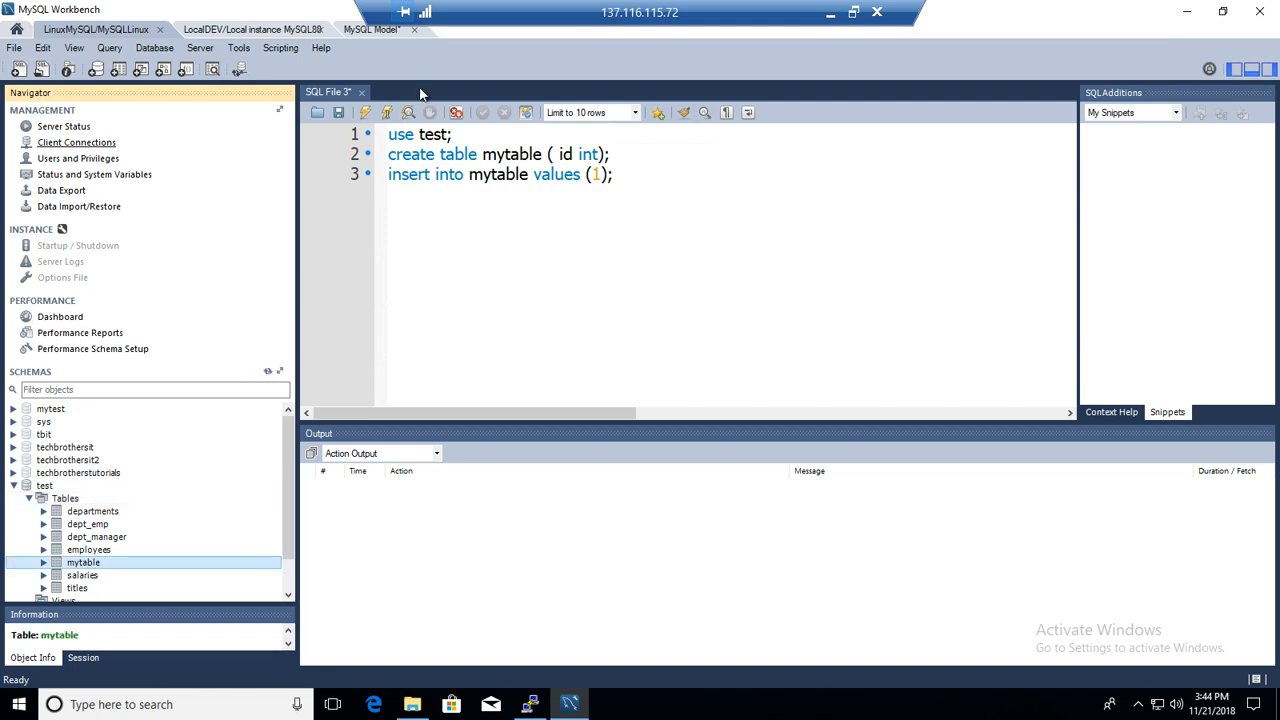
{"action": "left_click", "coordinate": [250, 30]}
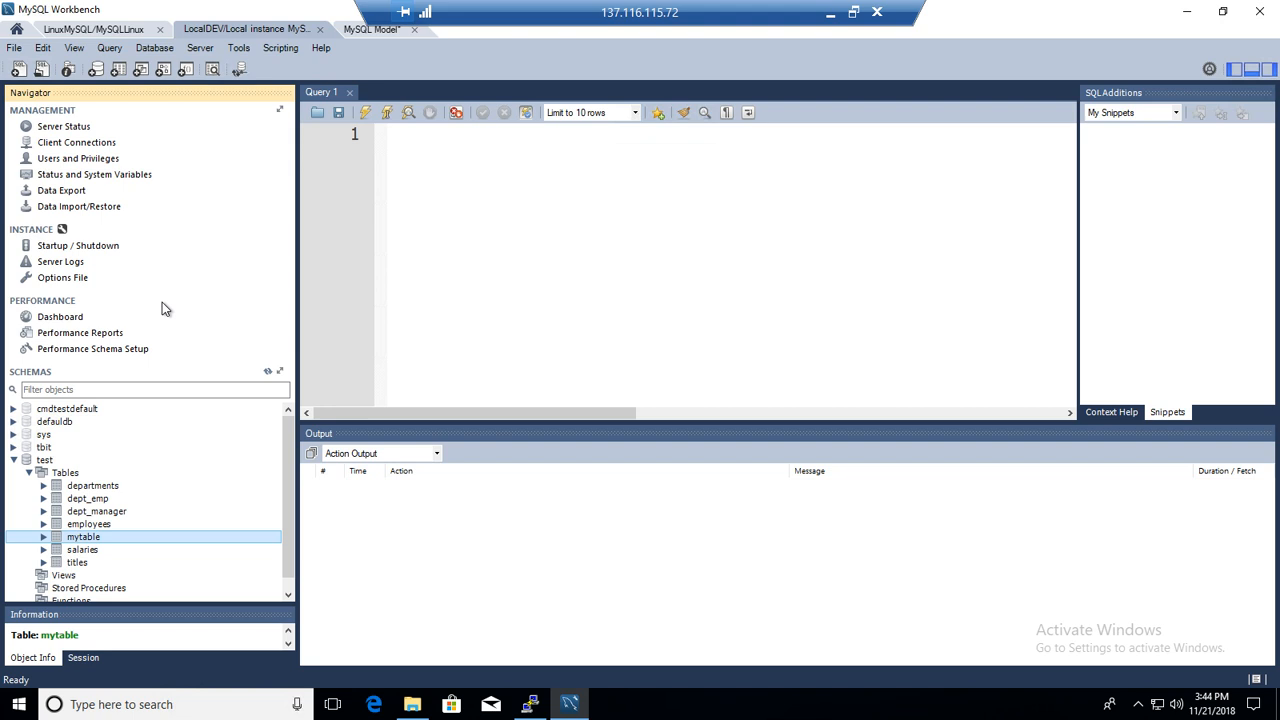
{"action": "mouse_move", "coordinate": [150, 312]}
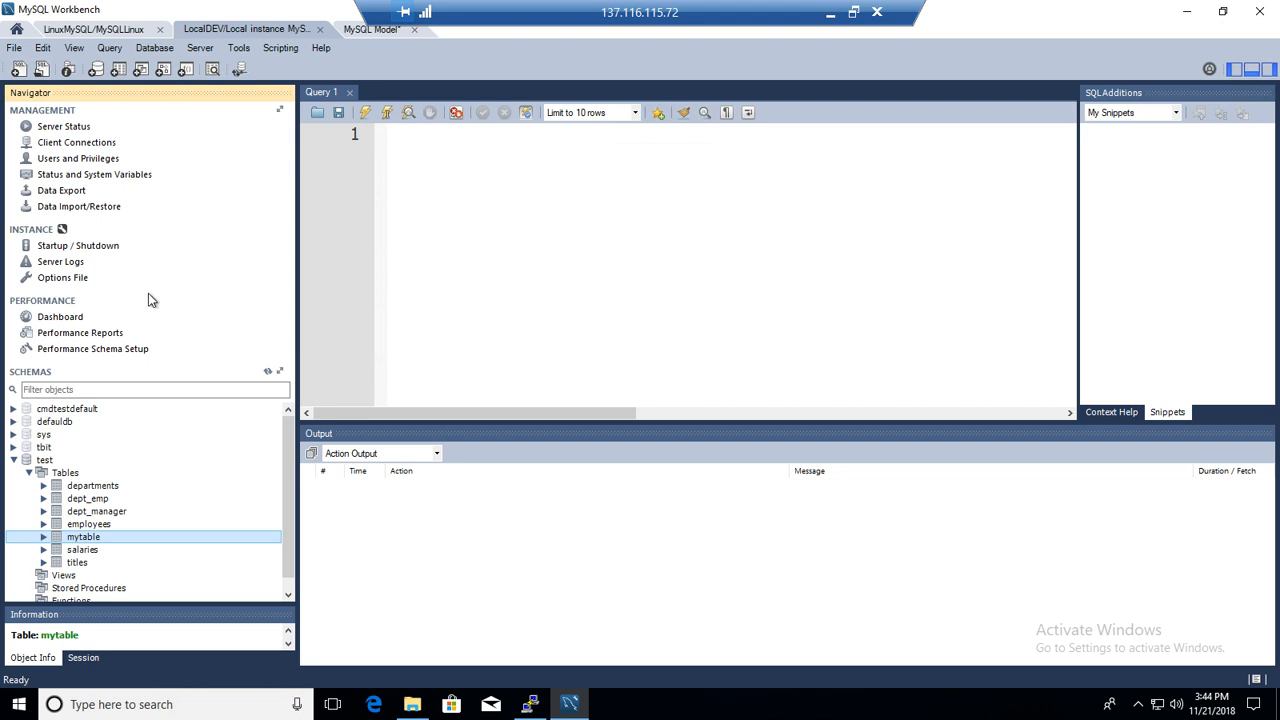
{"action": "mouse_move", "coordinate": [160, 528]}
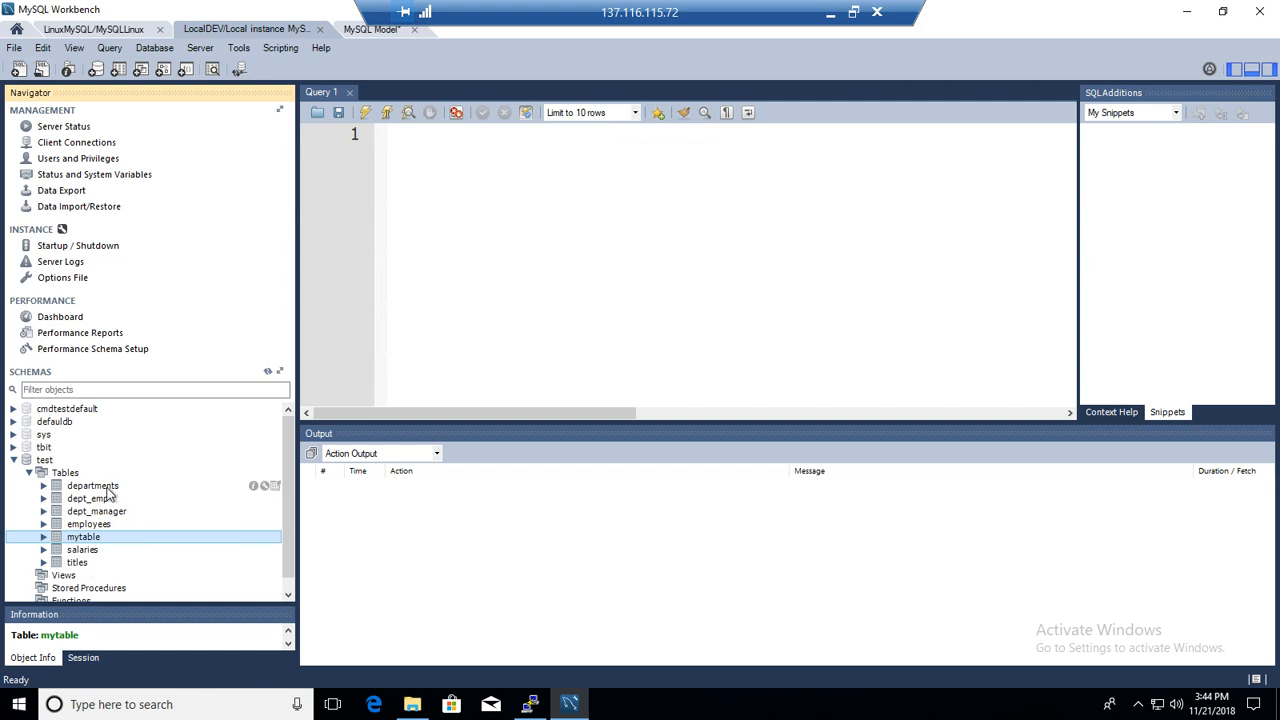
{"action": "mouse_move", "coordinate": [108, 496]}
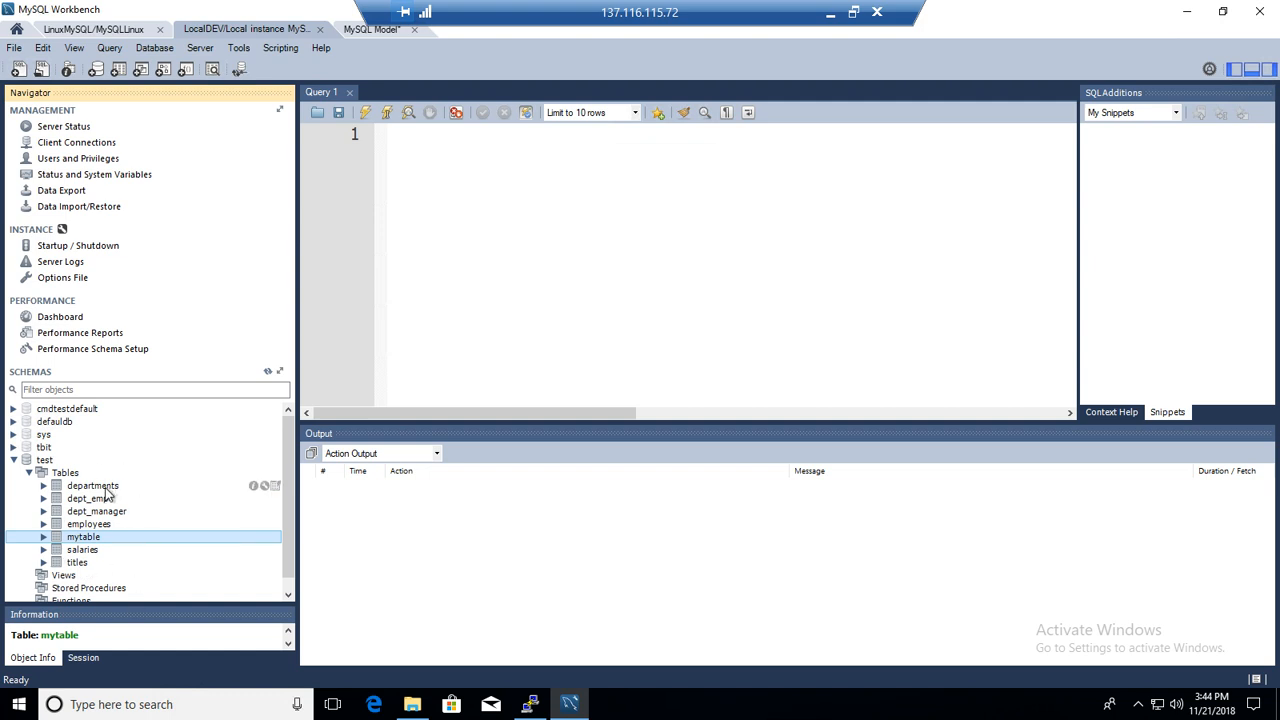
{"action": "mouse_move", "coordinate": [68, 496]}
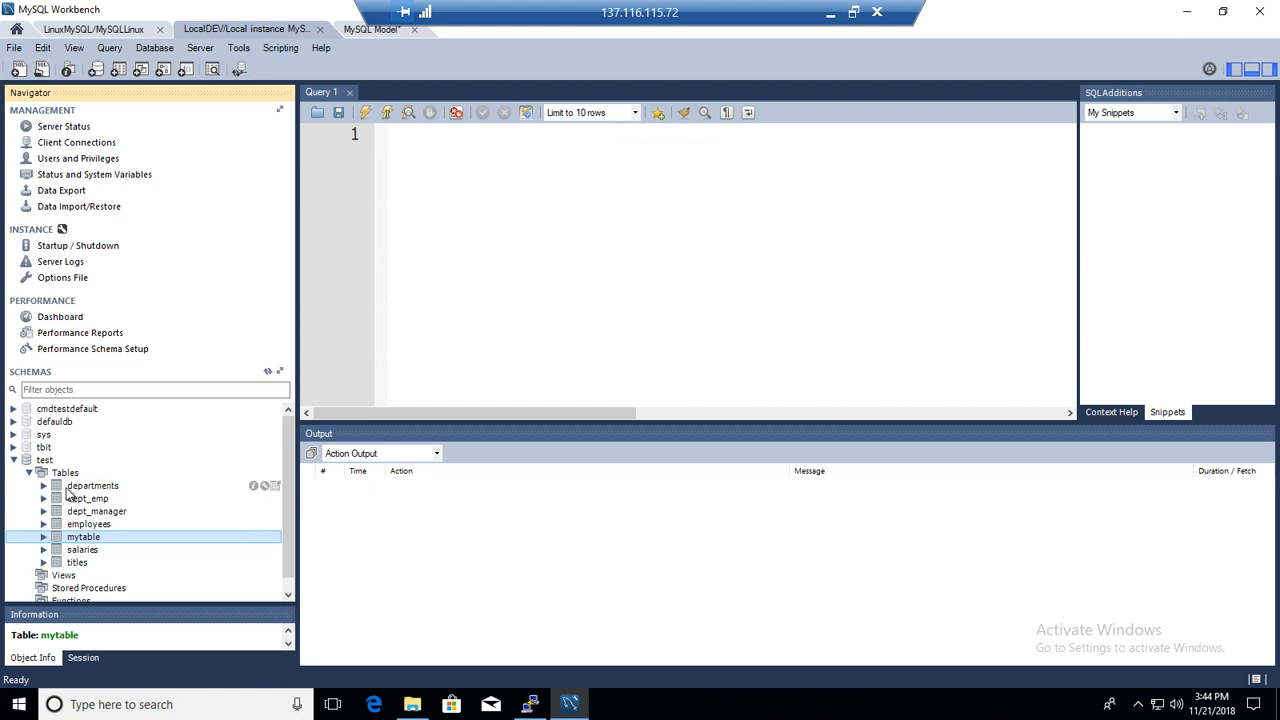
{"action": "mouse_move", "coordinate": [70, 496]}
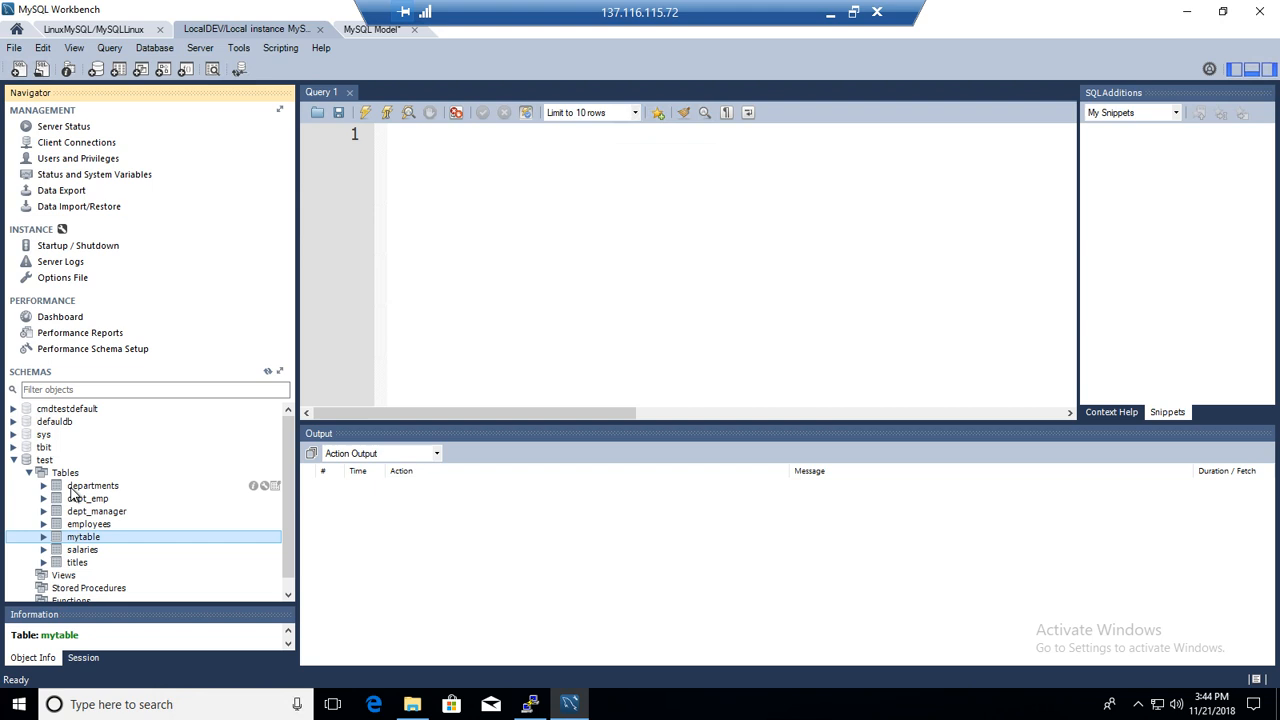
{"action": "mouse_move", "coordinate": [196, 460]}
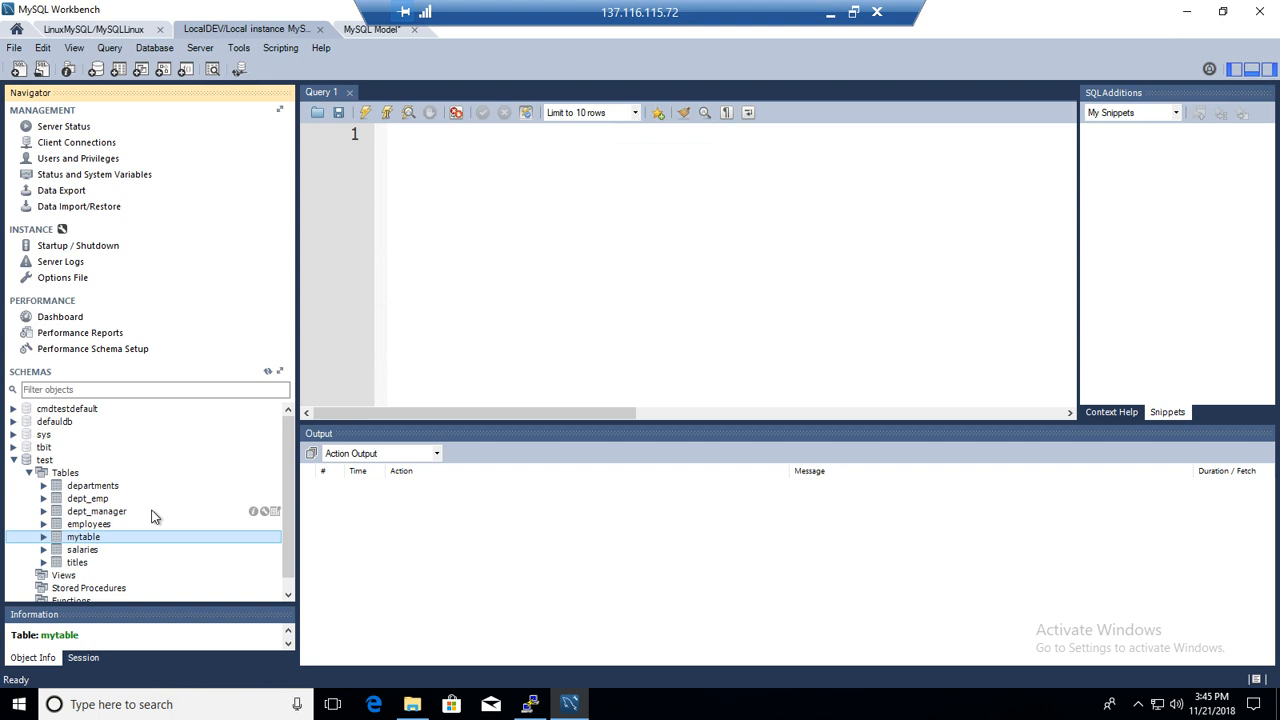
{"action": "mouse_move", "coordinate": [64, 482]}
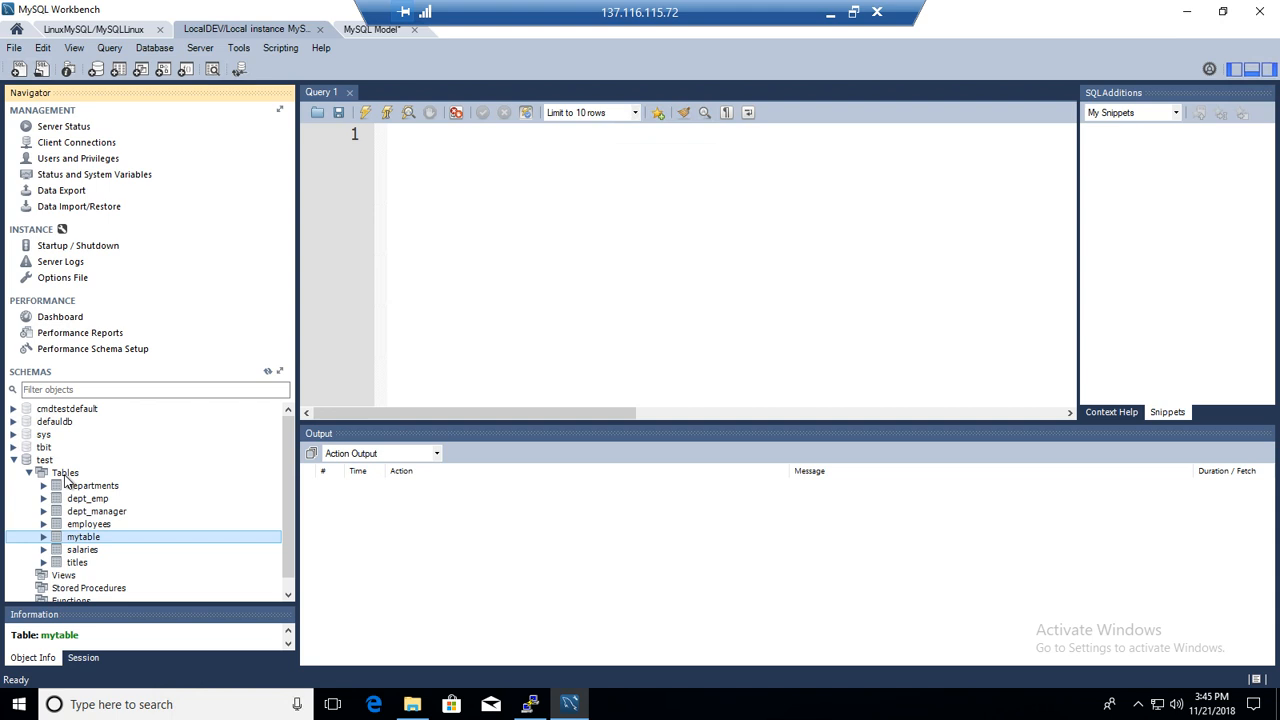
{"action": "left_click", "coordinate": [64, 472]}
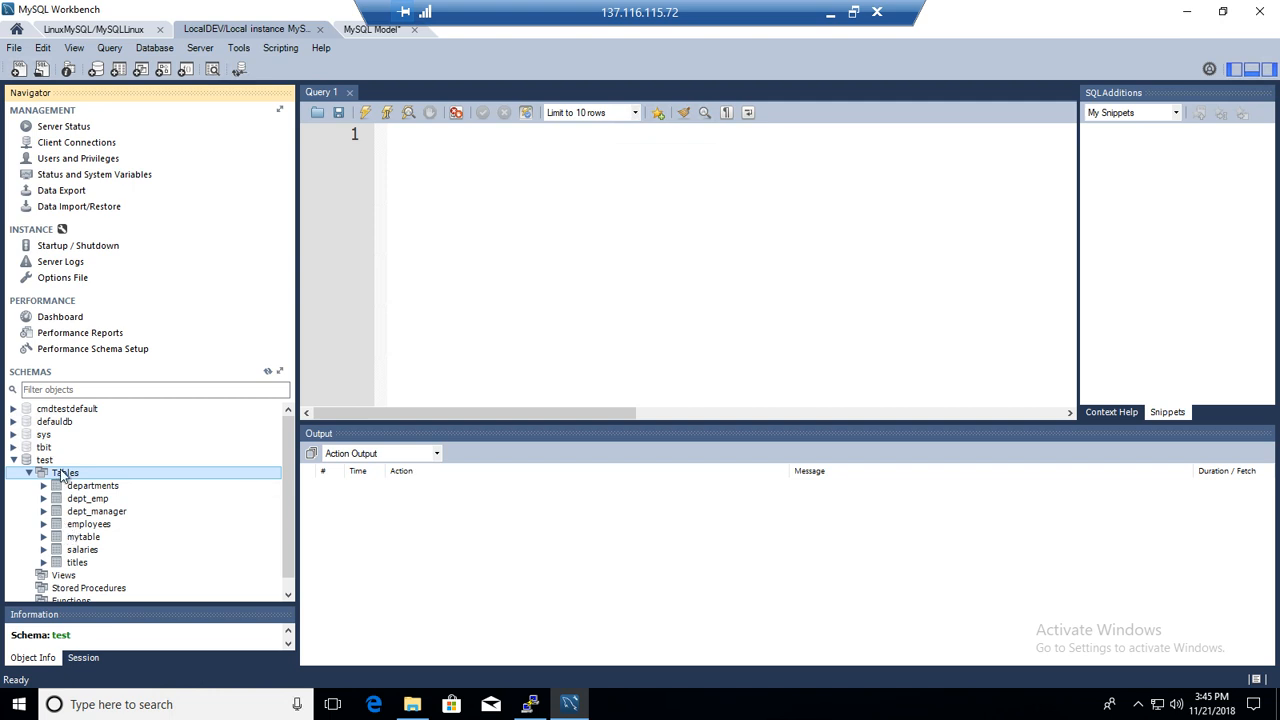
{"action": "mouse_move", "coordinate": [70, 482]}
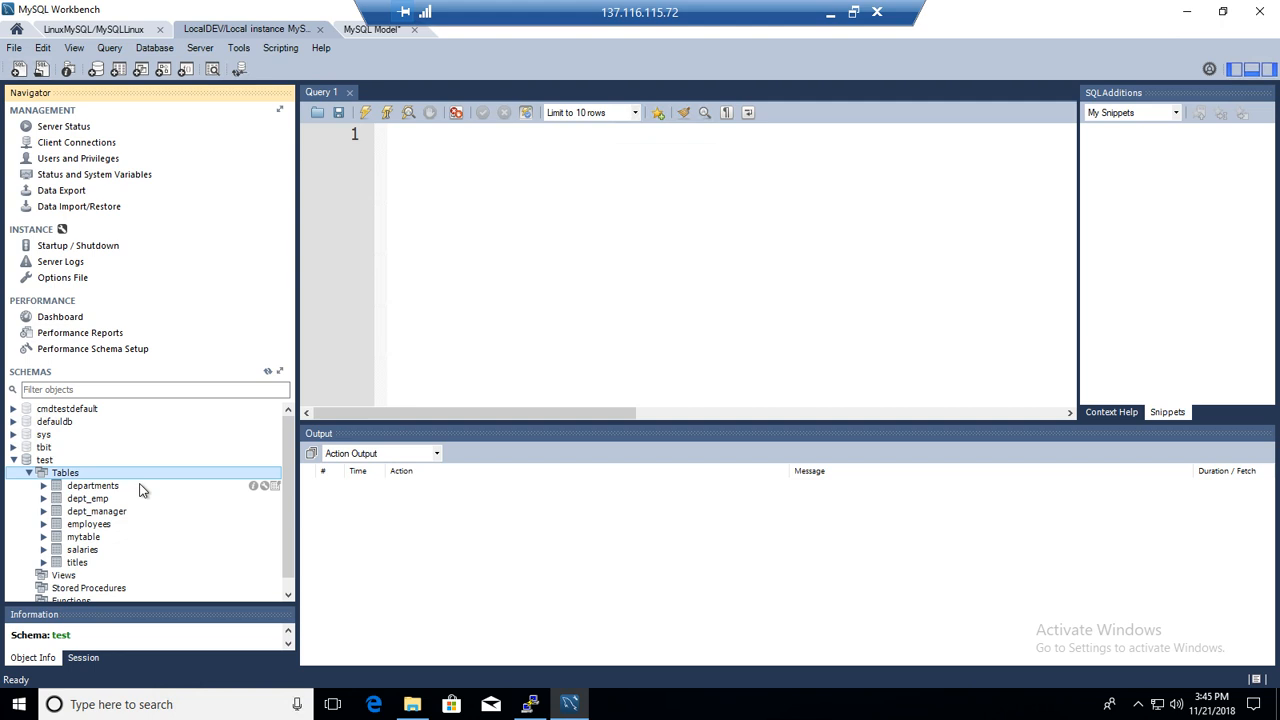
{"action": "mouse_move", "coordinate": [138, 492]}
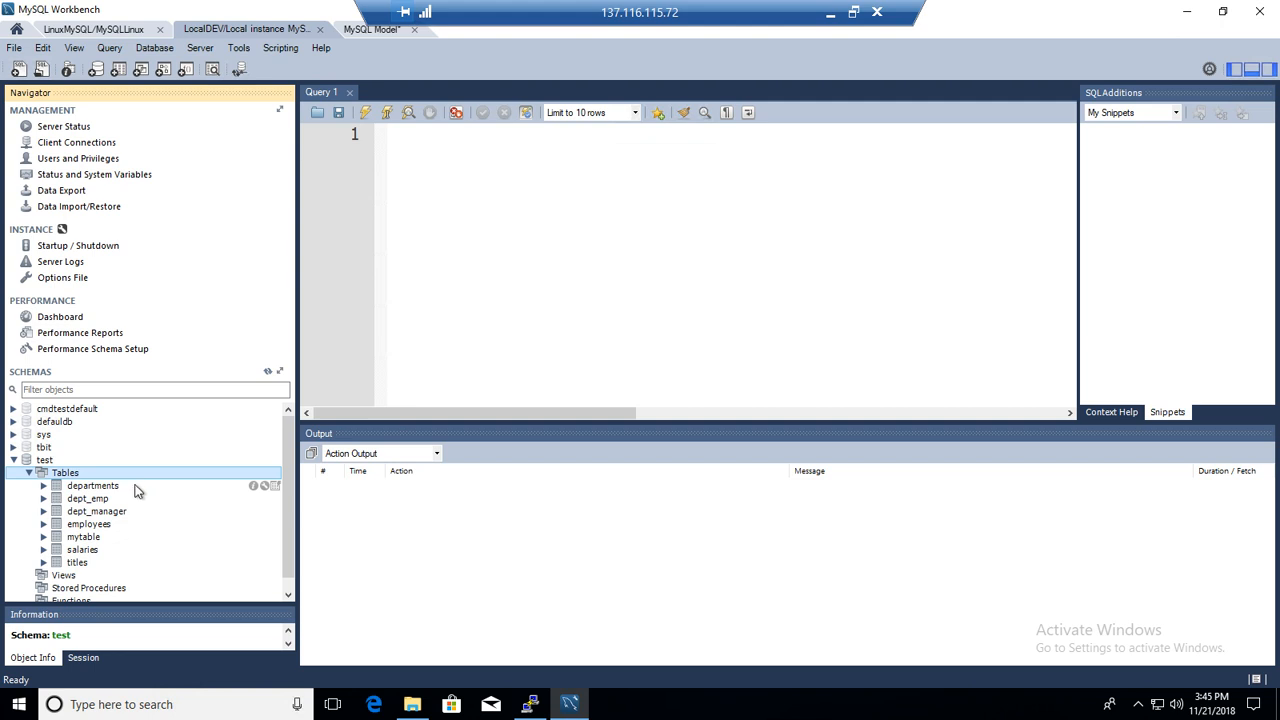